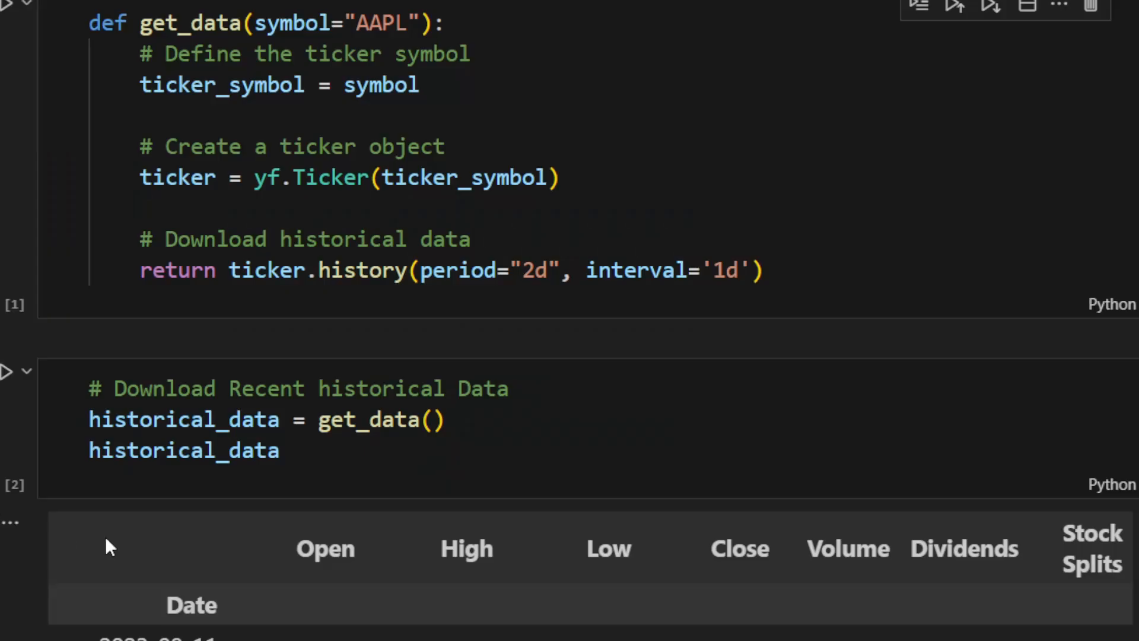
pyautogui.moveTo(432, 245)
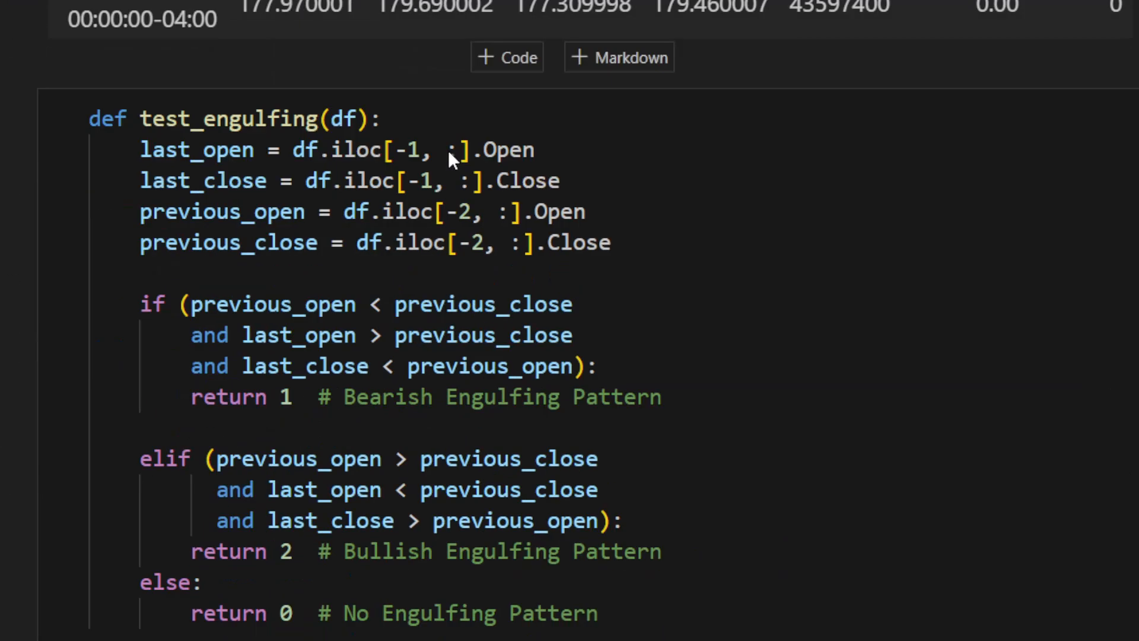
# Rerun the get_data cell and check its period argument for the yfinance download.
pyautogui.scroll(-3)
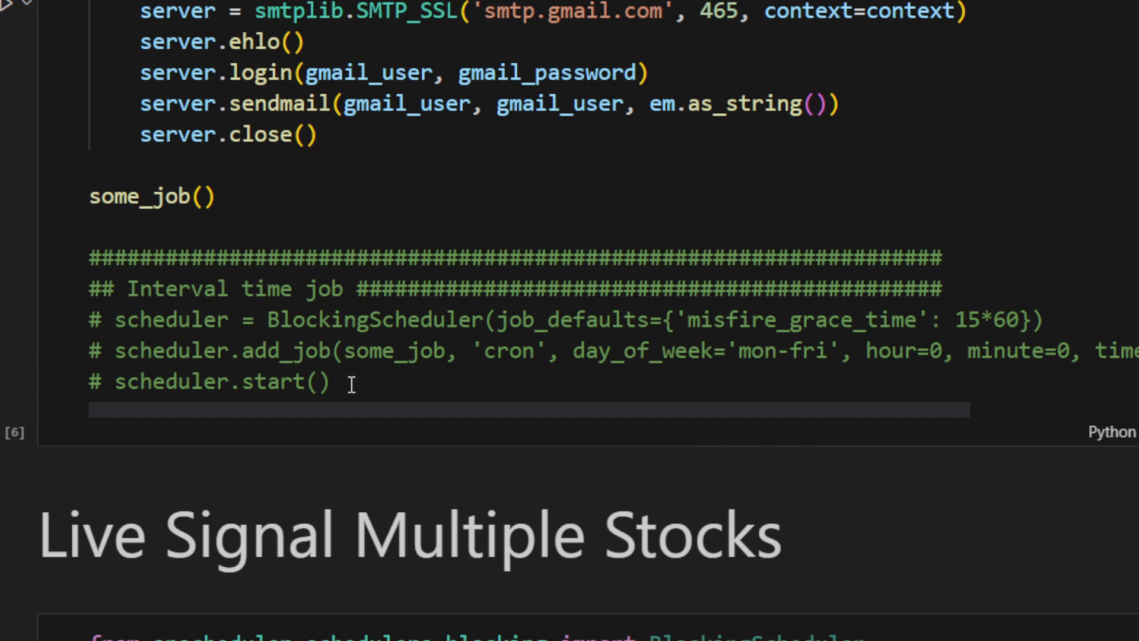
pyautogui.scroll(-3)
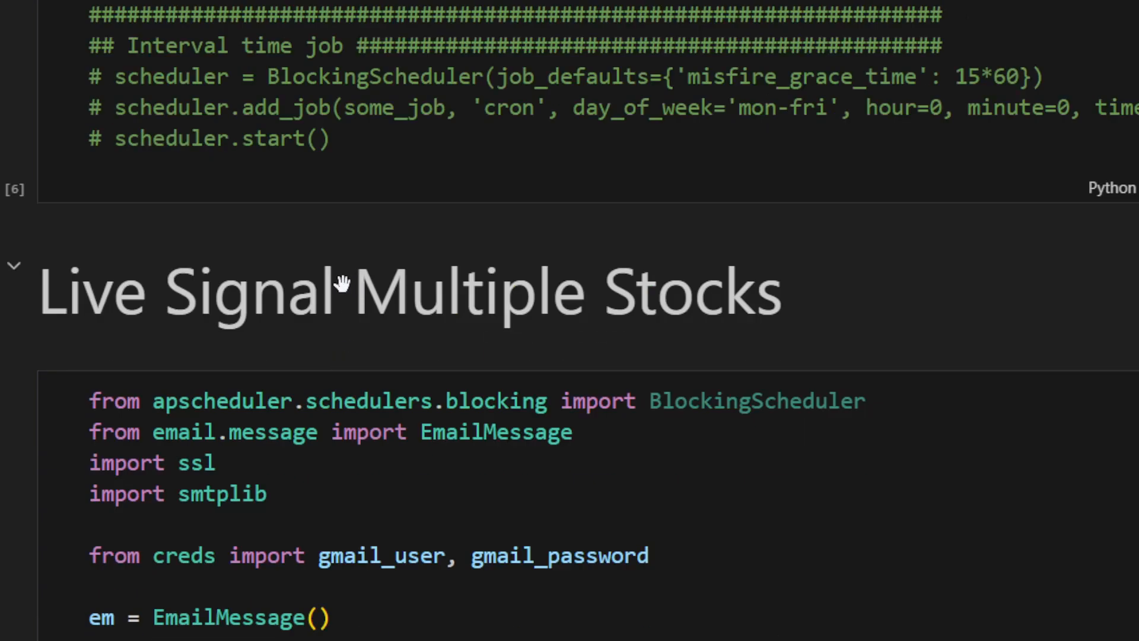
pyautogui.scroll(-3)
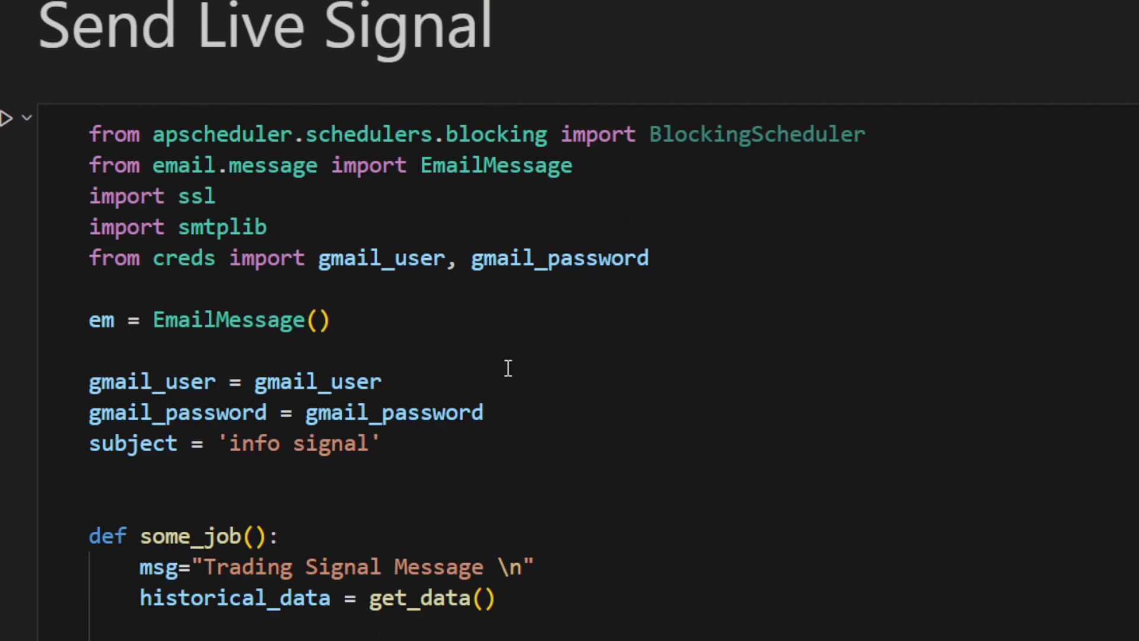
pyautogui.scroll(-3)
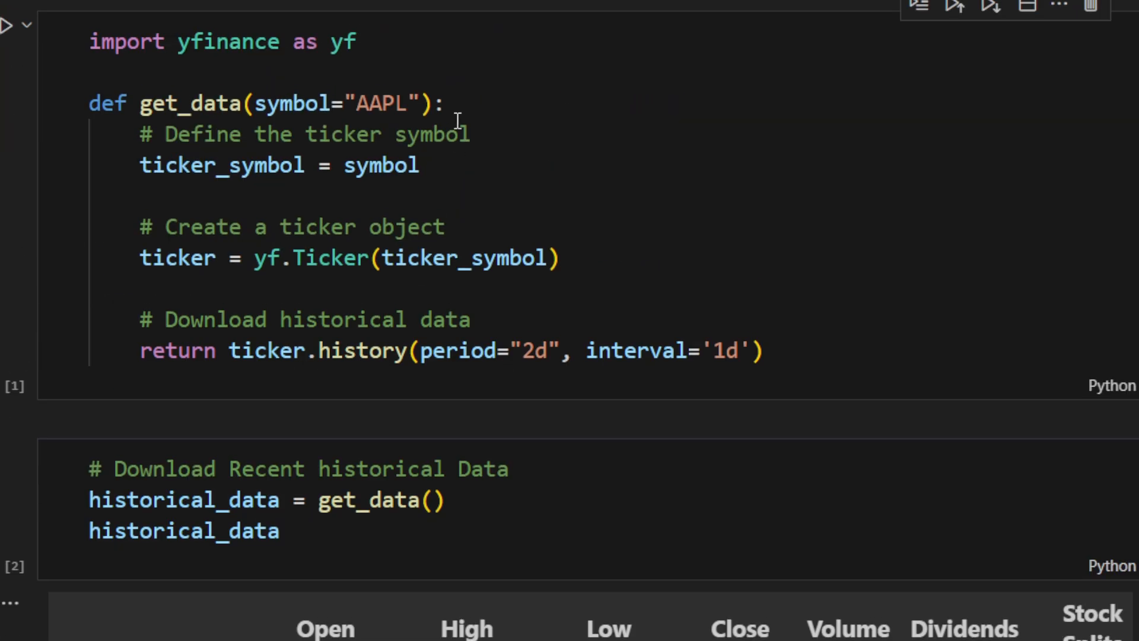
pyautogui.moveTo(349, 384)
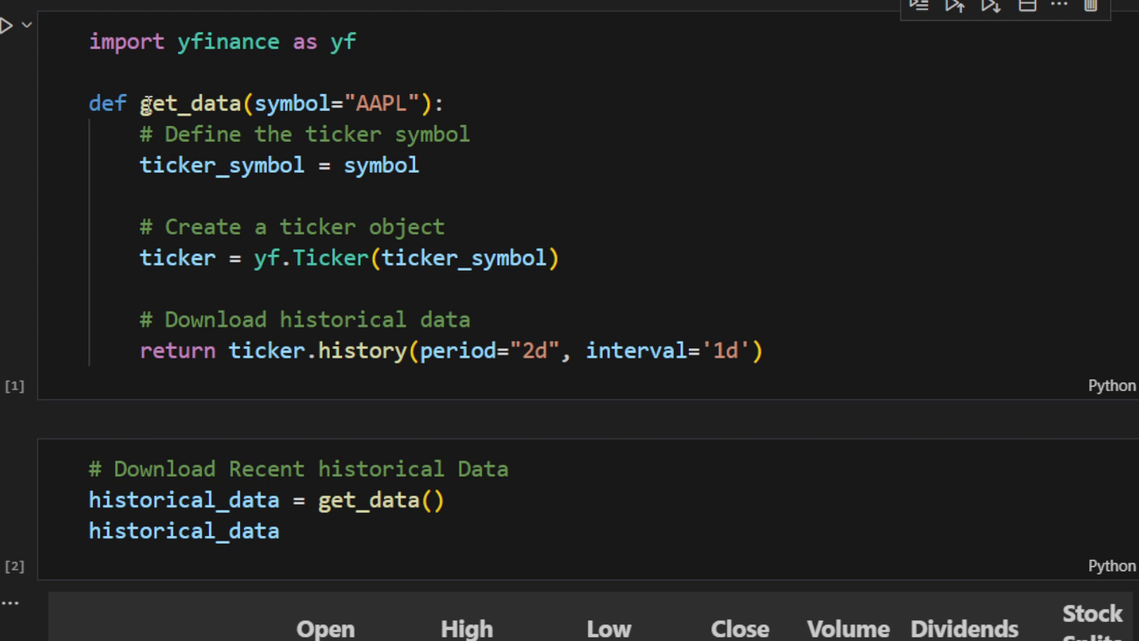
pyautogui.click(250, 102)
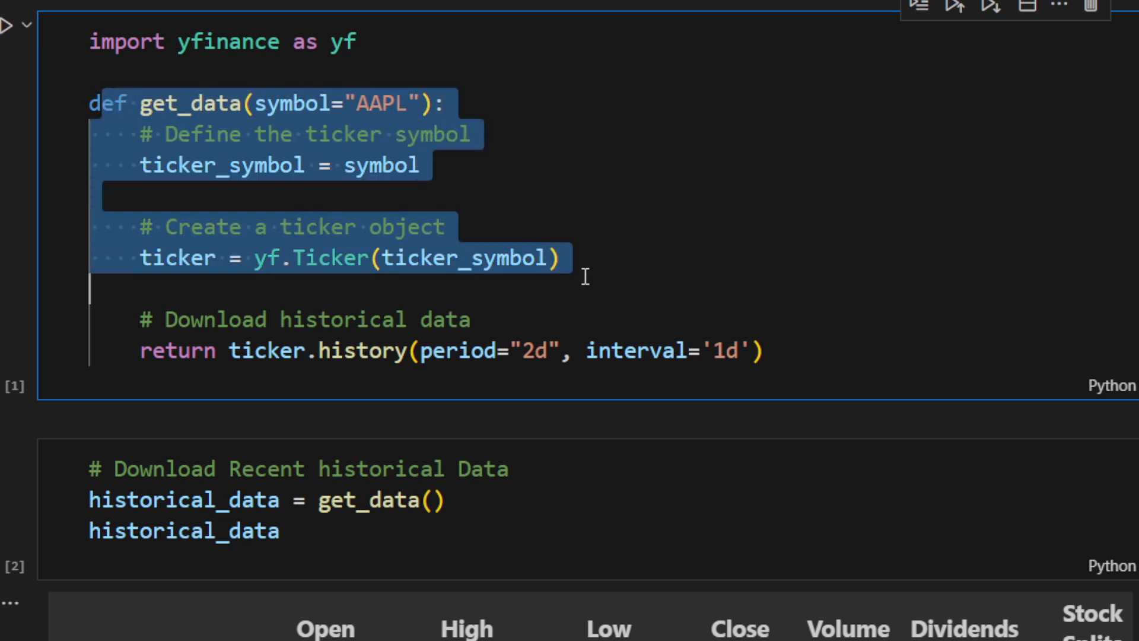
pyautogui.moveTo(319, 257)
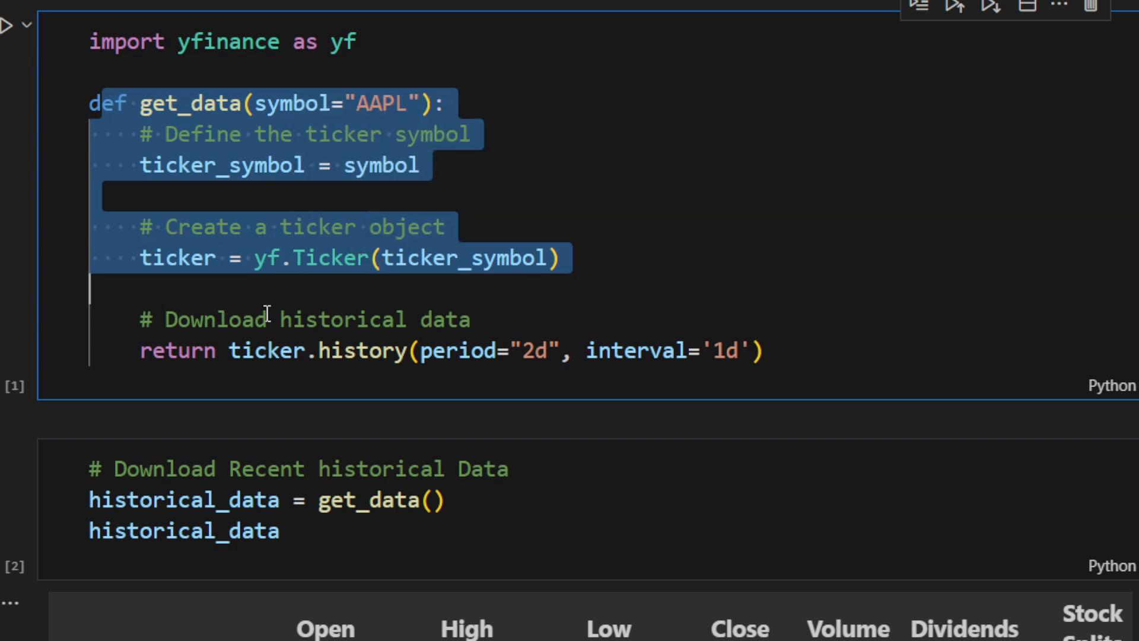
pyautogui.click(191, 351)
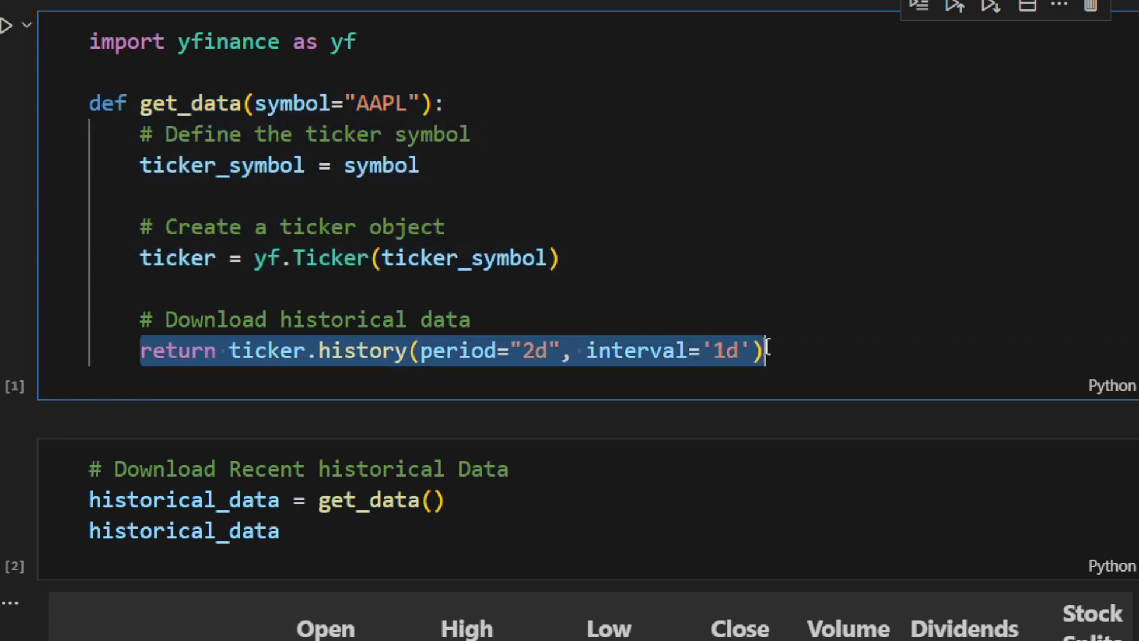
pyautogui.click(421, 351)
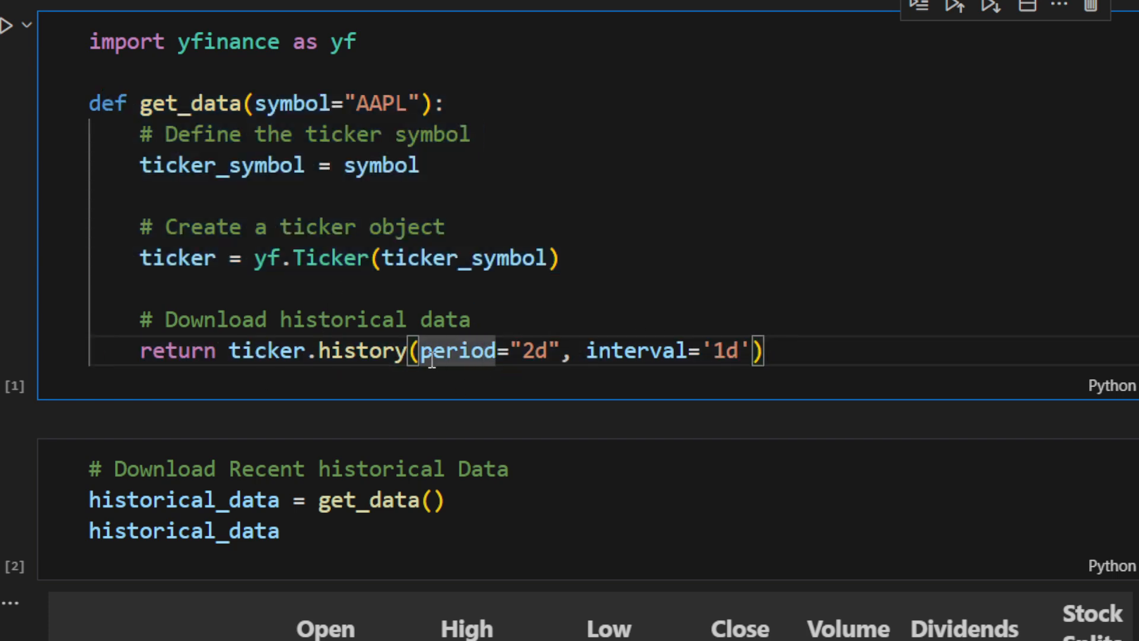
pyautogui.doubleClick(456, 351)
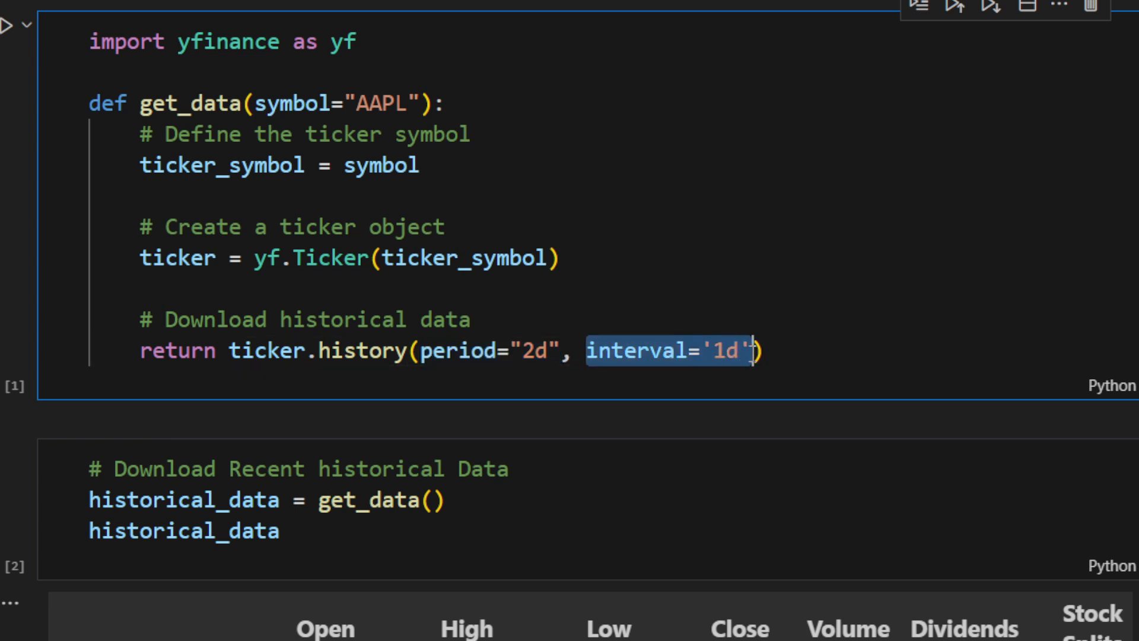
pyautogui.moveTo(509, 312)
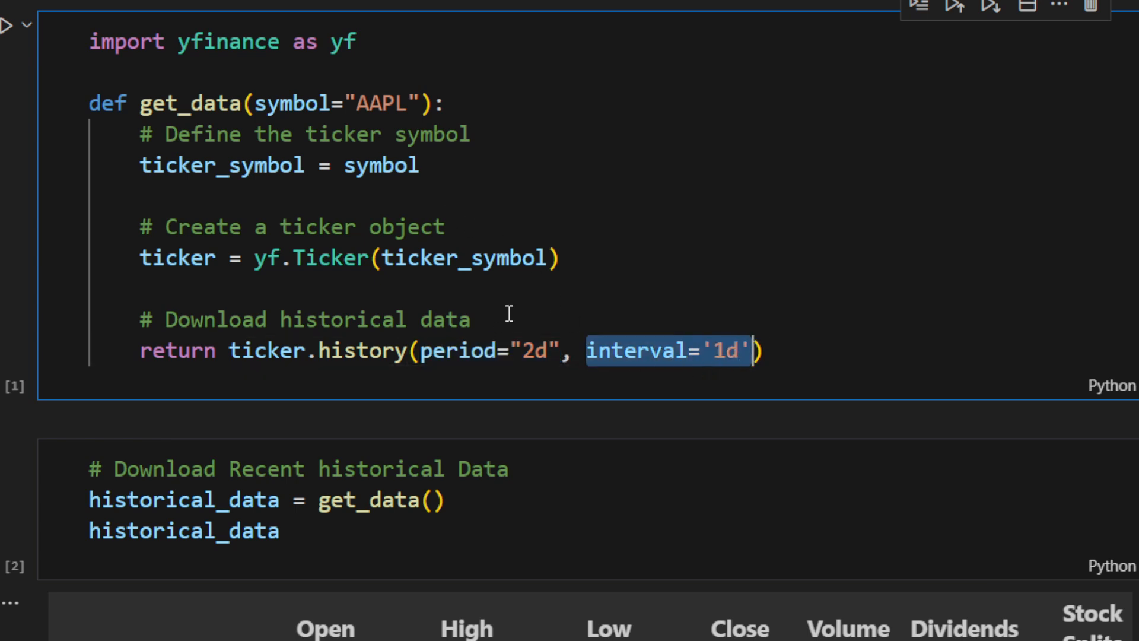
pyautogui.moveTo(338, 385)
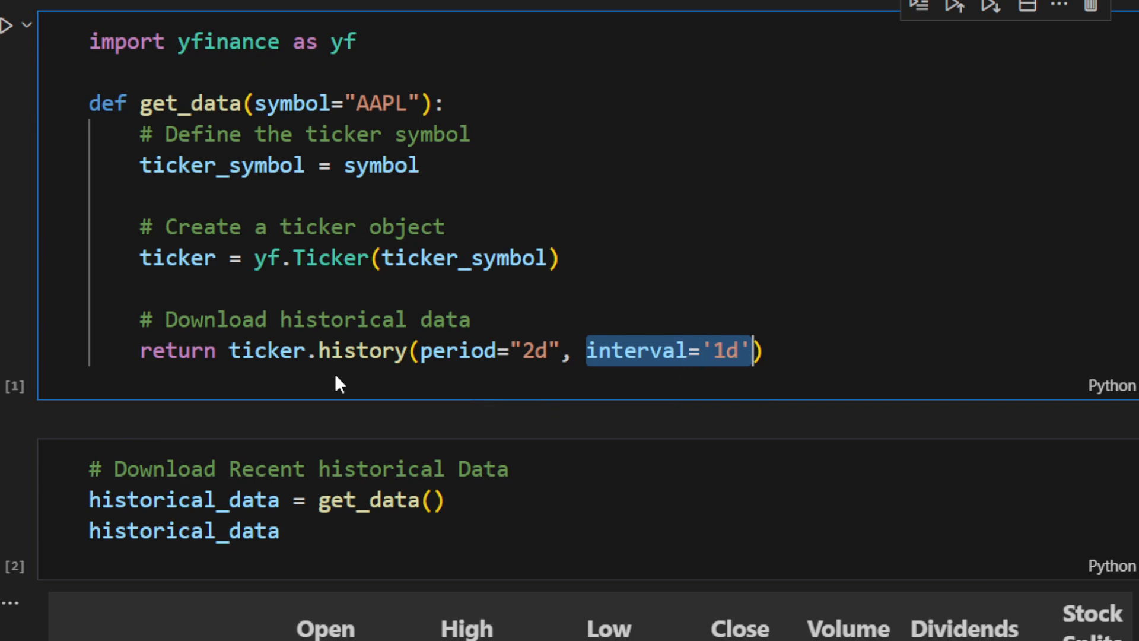
# Rerun the download cell so AAPL's historical_data table shows 2023-08-17 and 2023-08-18.
pyautogui.scroll(-3)
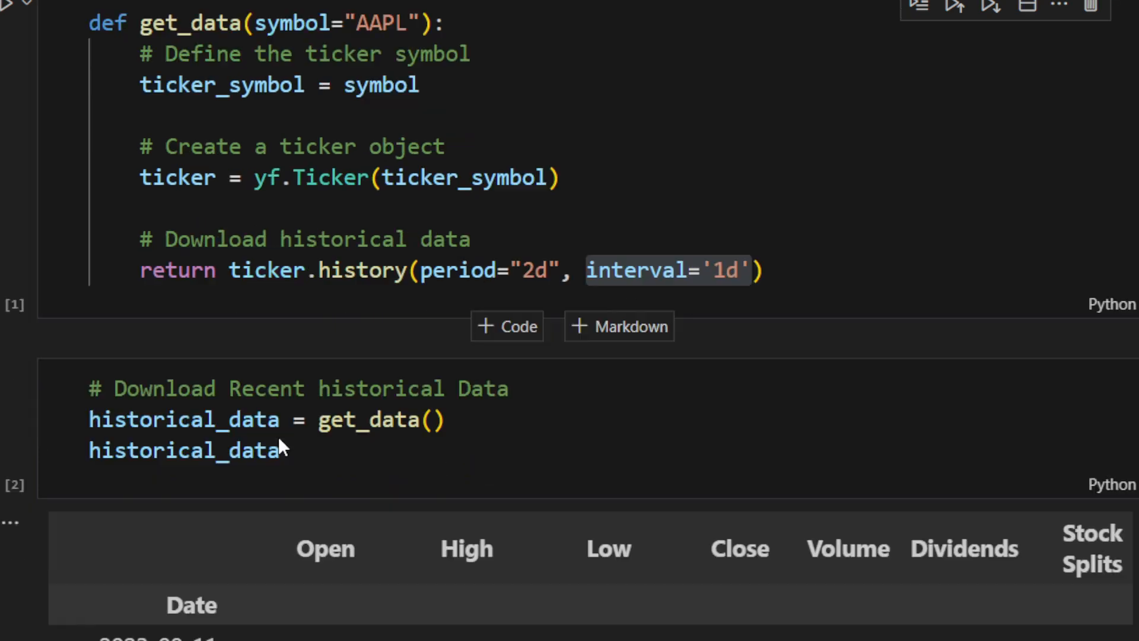
pyautogui.scroll(-3)
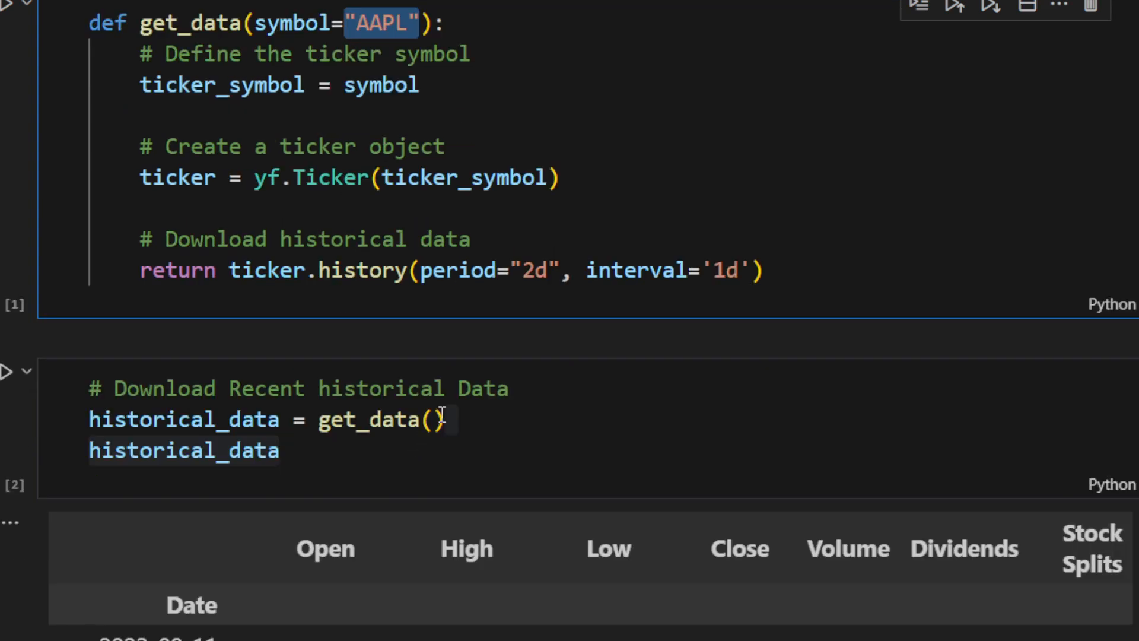
pyautogui.click(436, 419)
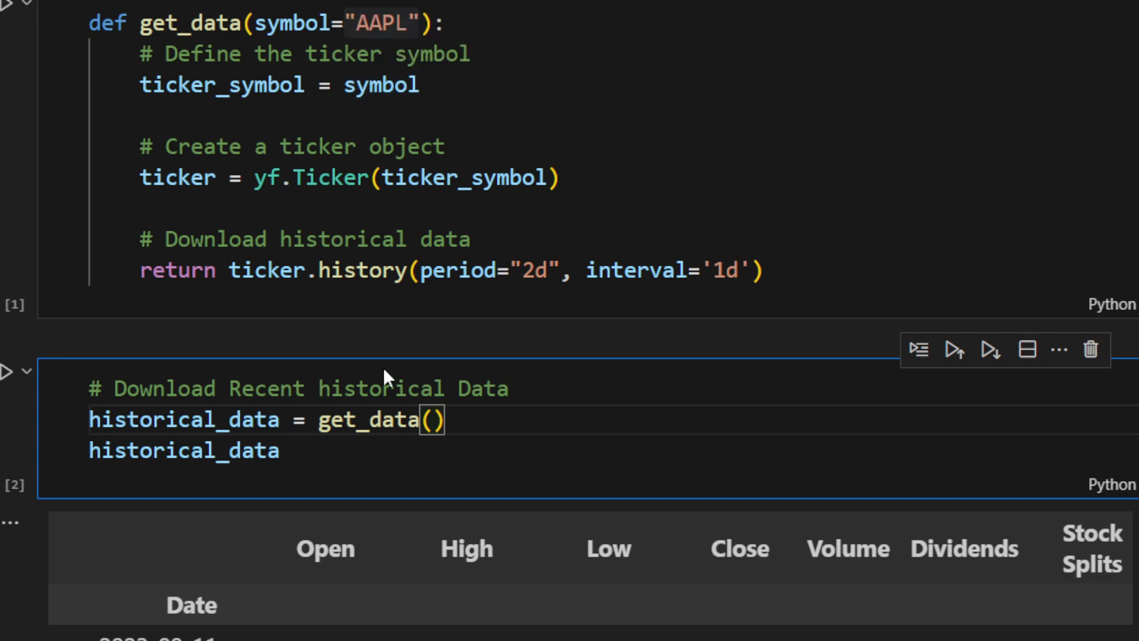
pyautogui.scroll(-3)
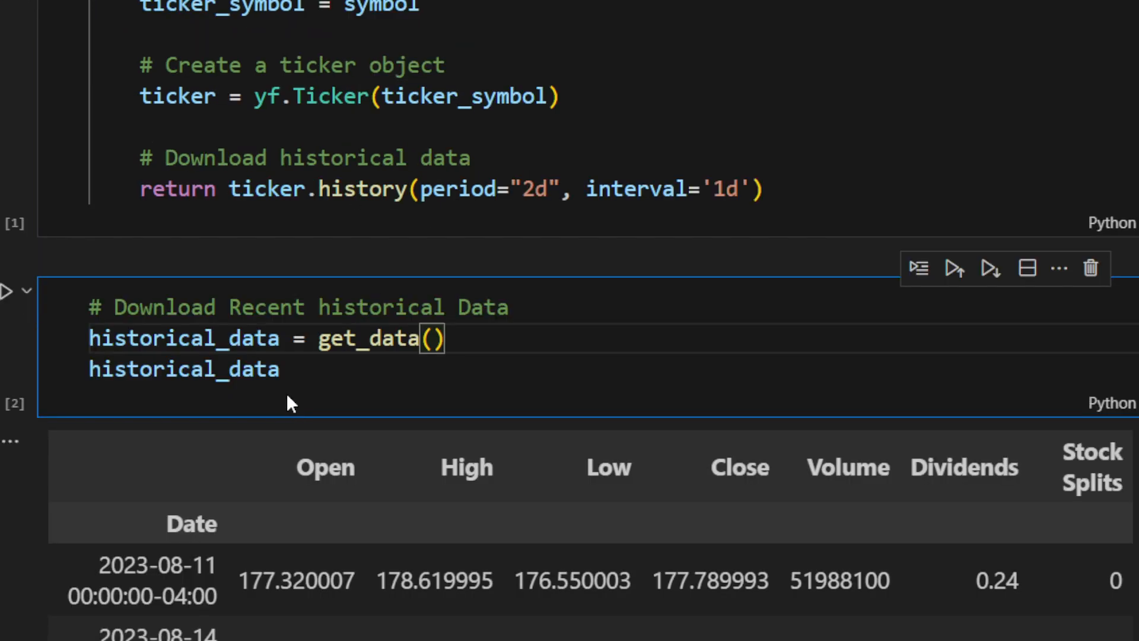
pyautogui.scroll(-3)
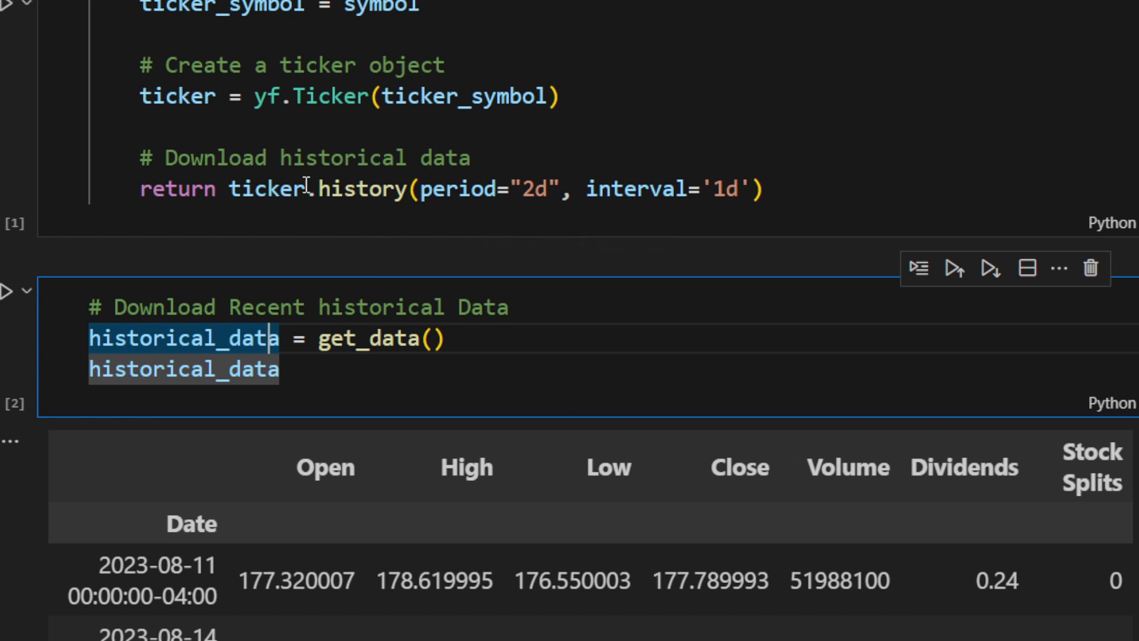
pyautogui.scroll(-3)
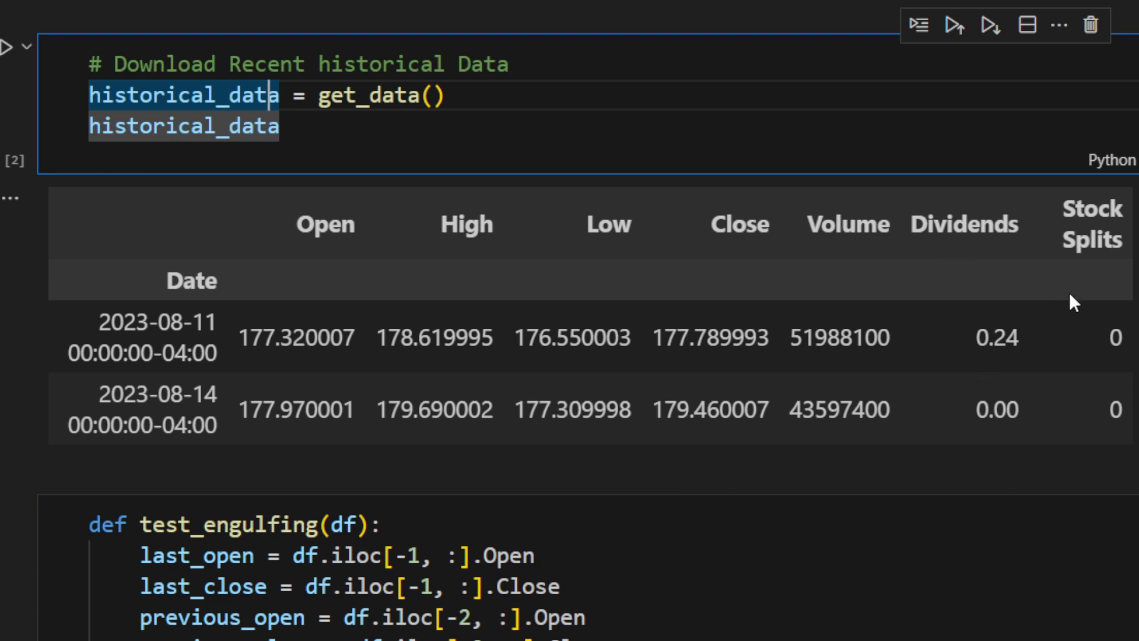
pyautogui.moveTo(976, 304)
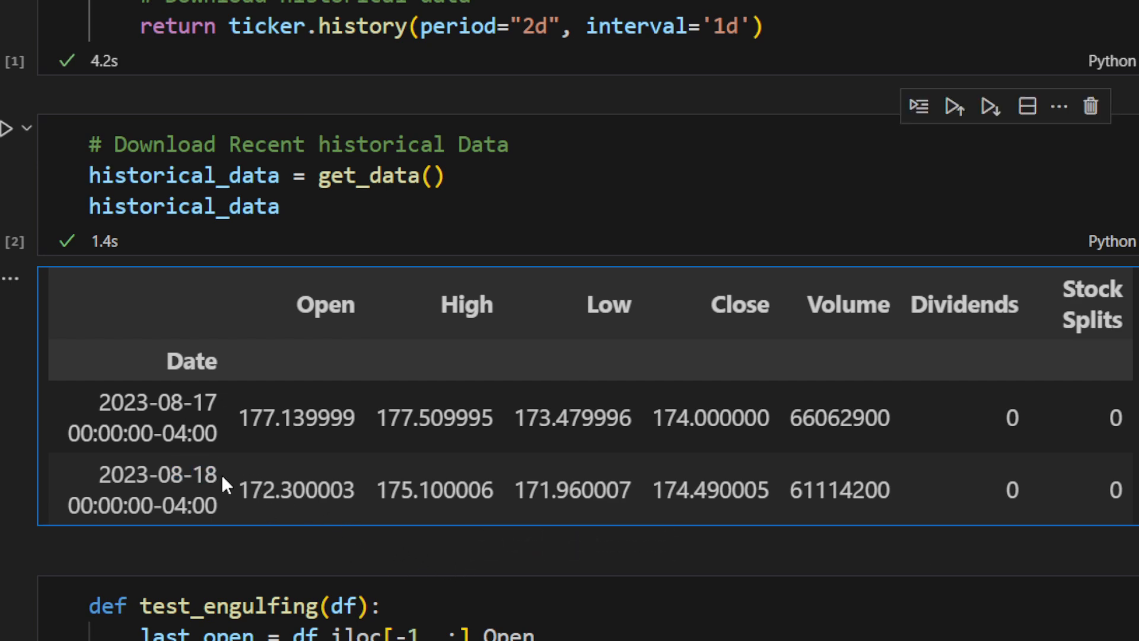
pyautogui.doubleClick(157, 474)
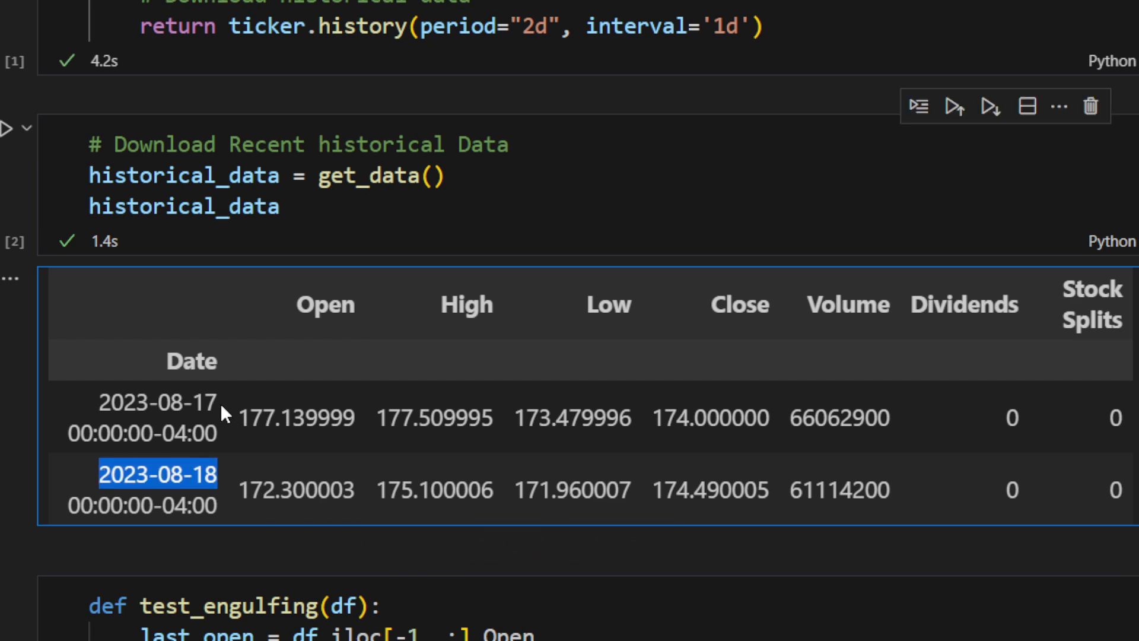
pyautogui.click(158, 403)
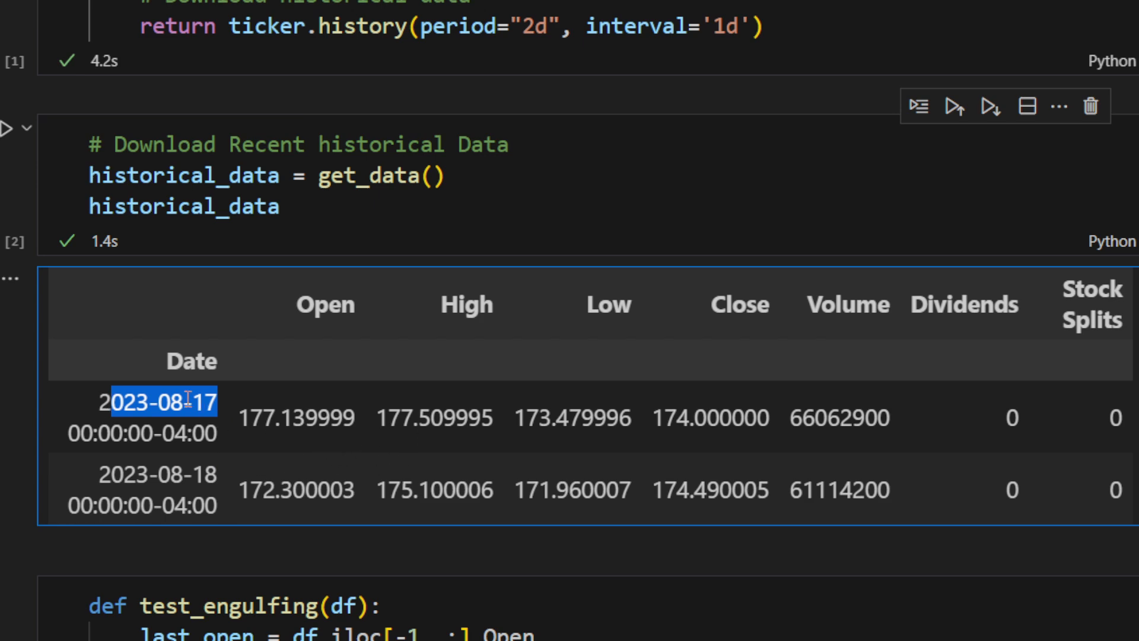
pyautogui.moveTo(448, 468)
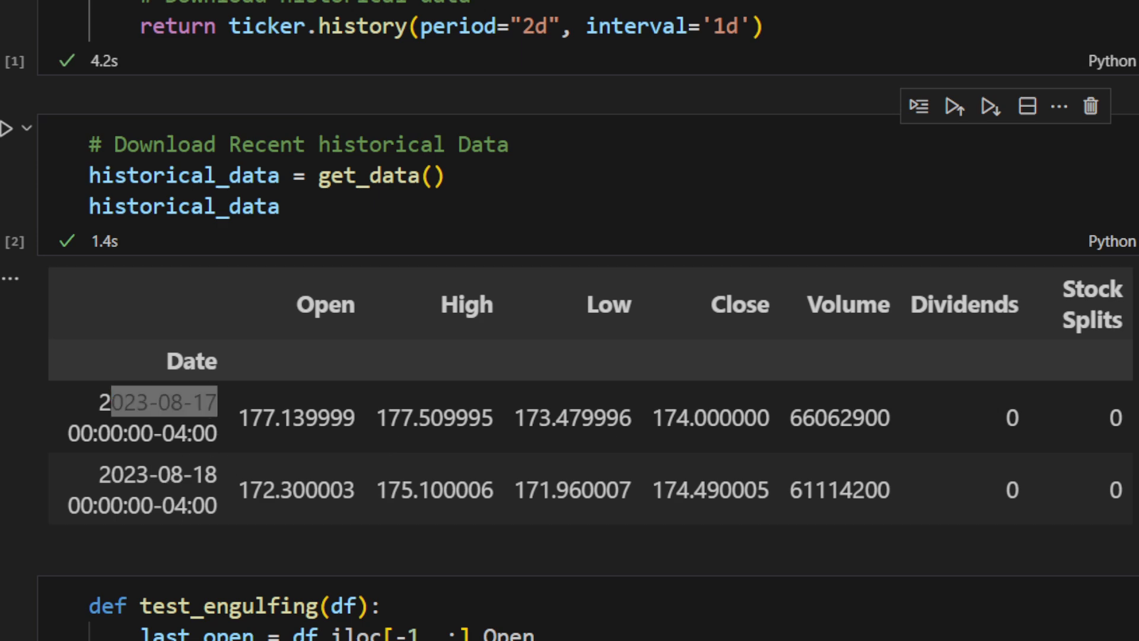
pyautogui.scroll(-3)
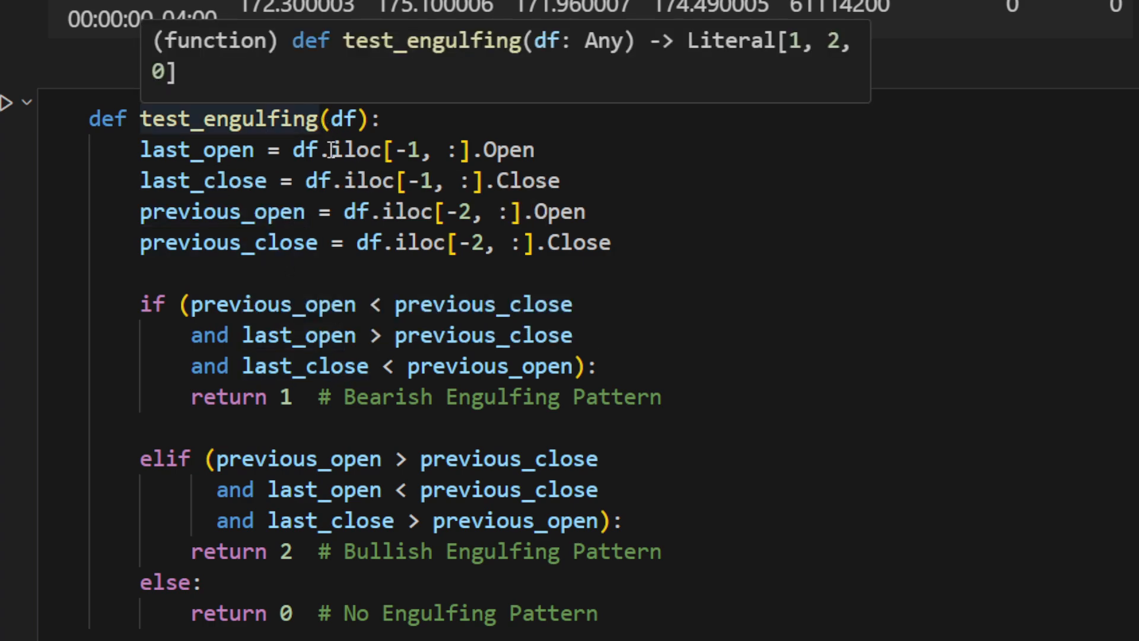
pyautogui.moveTo(438, 199)
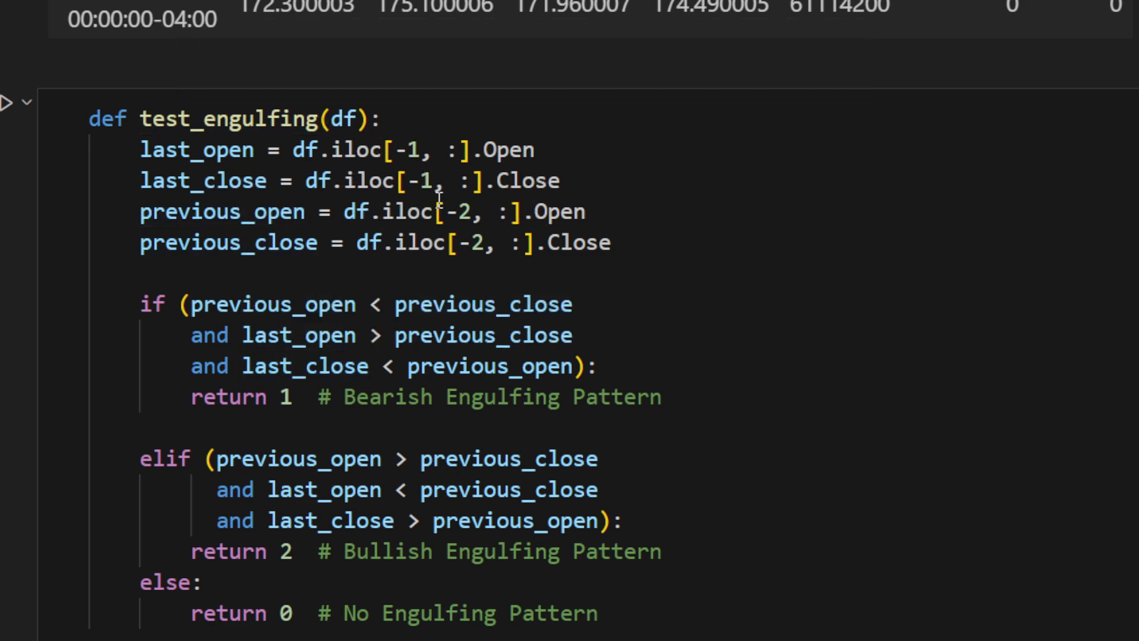
pyautogui.scroll(-3)
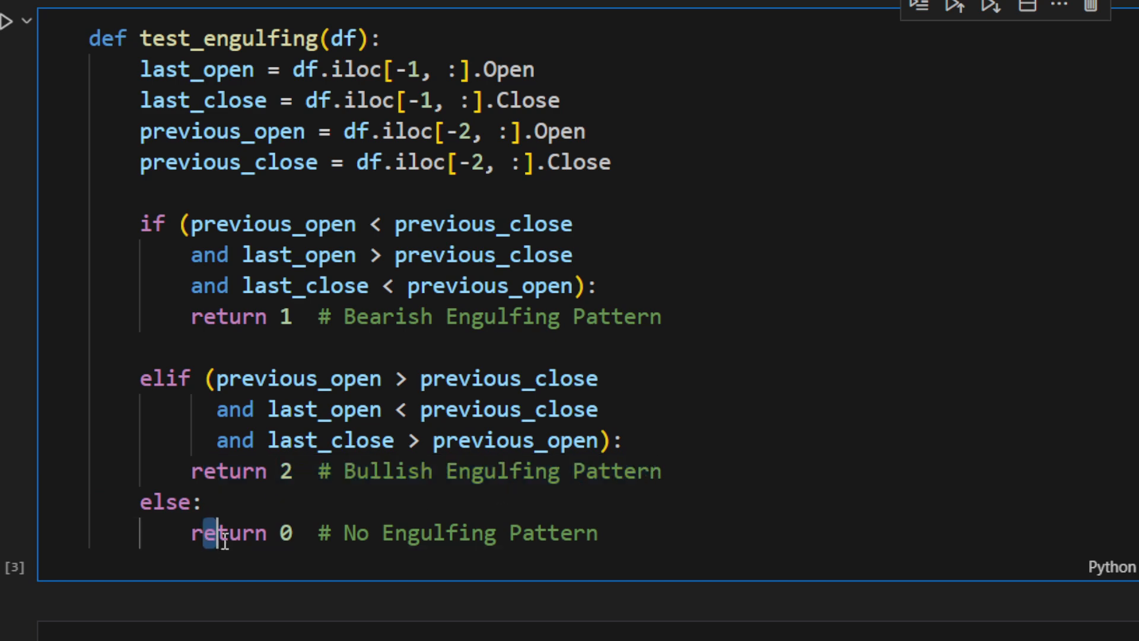
pyautogui.scroll(-3)
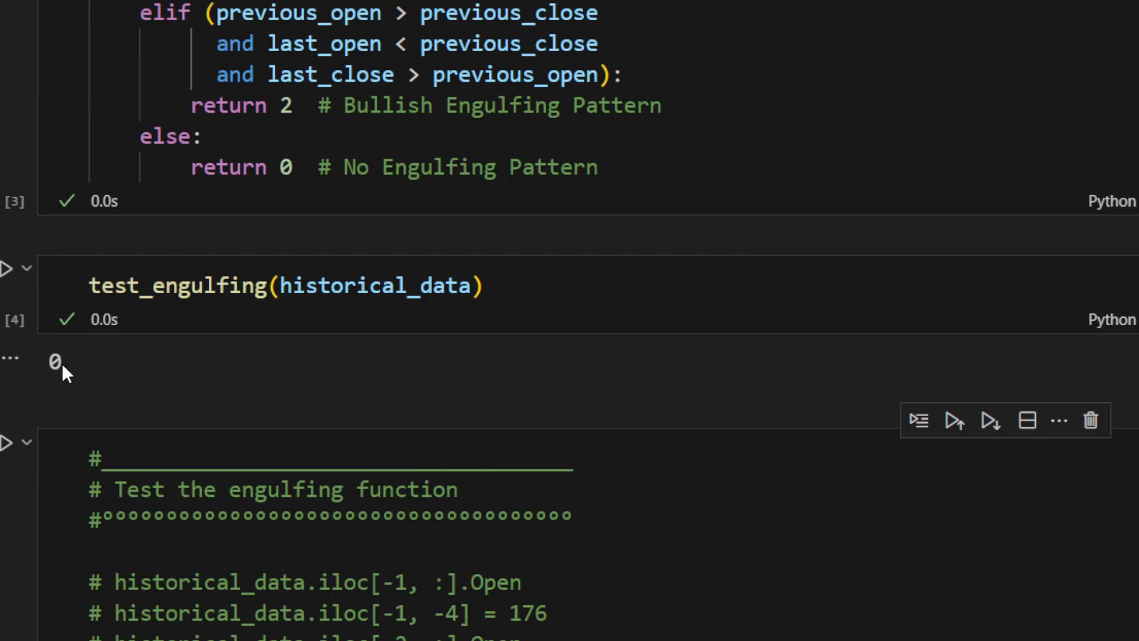
pyautogui.scroll(-3)
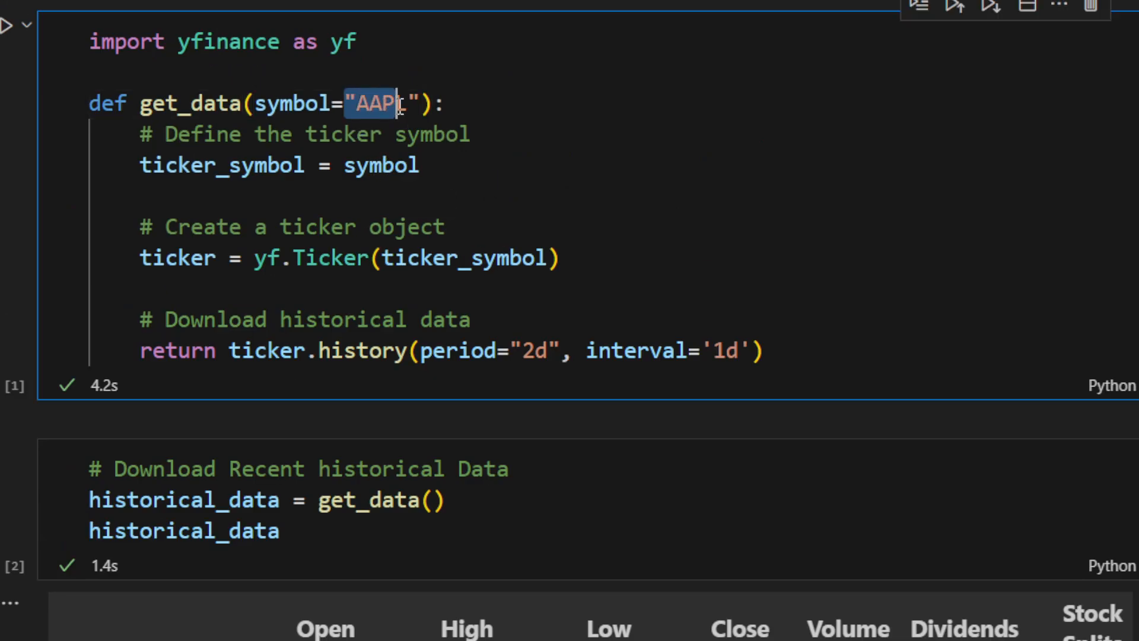
pyautogui.scroll(-3)
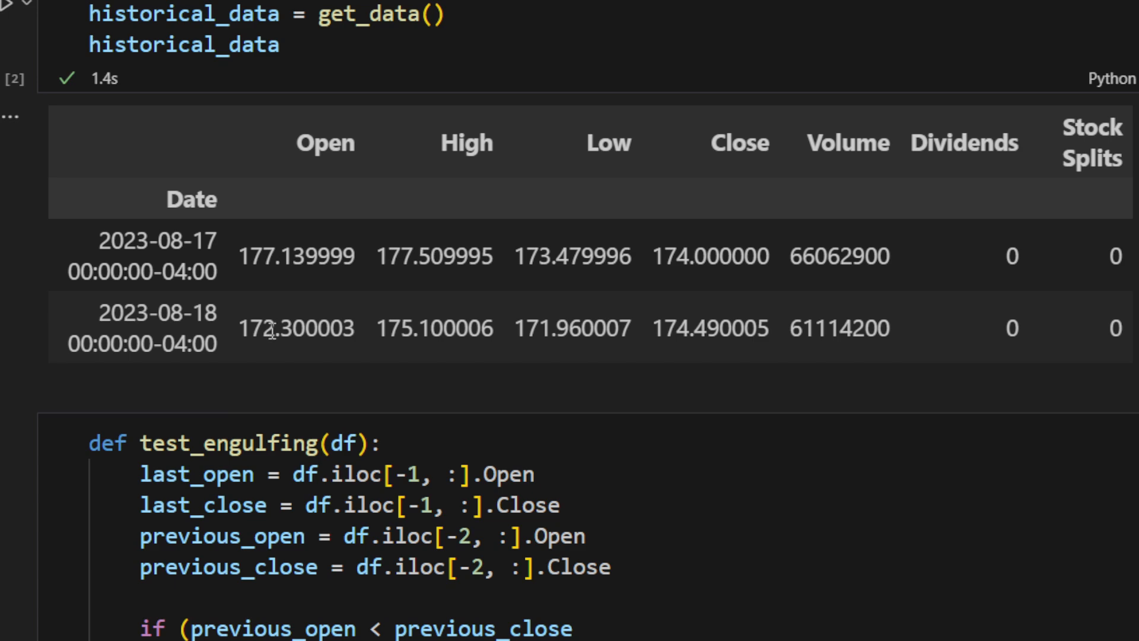
pyautogui.moveTo(329, 322)
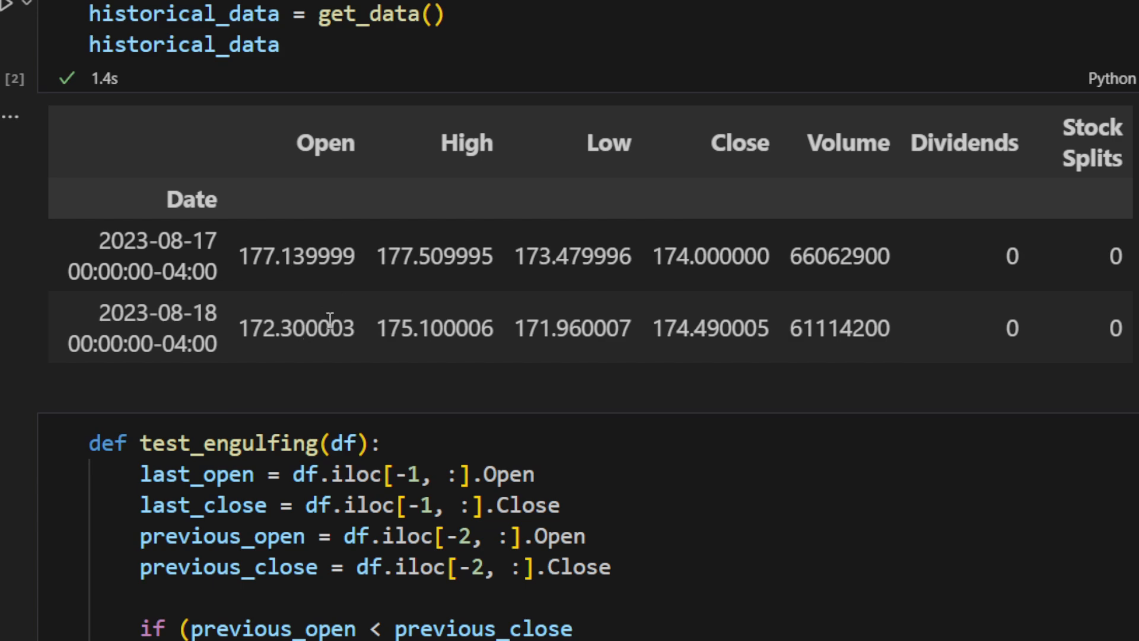
pyautogui.moveTo(377, 315)
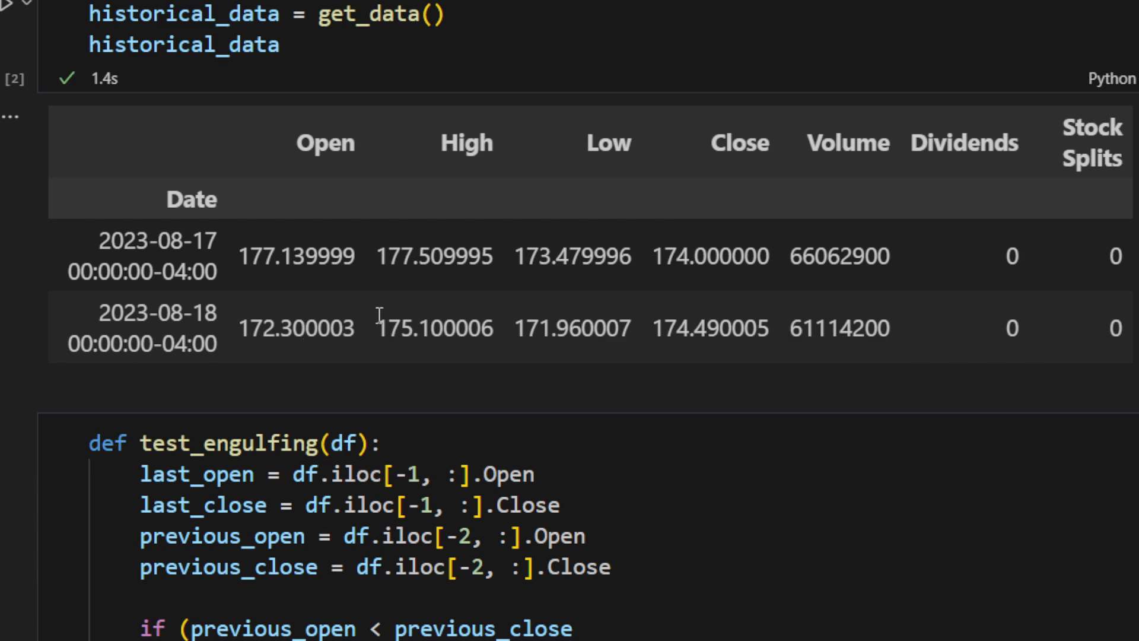
pyautogui.moveTo(380, 318)
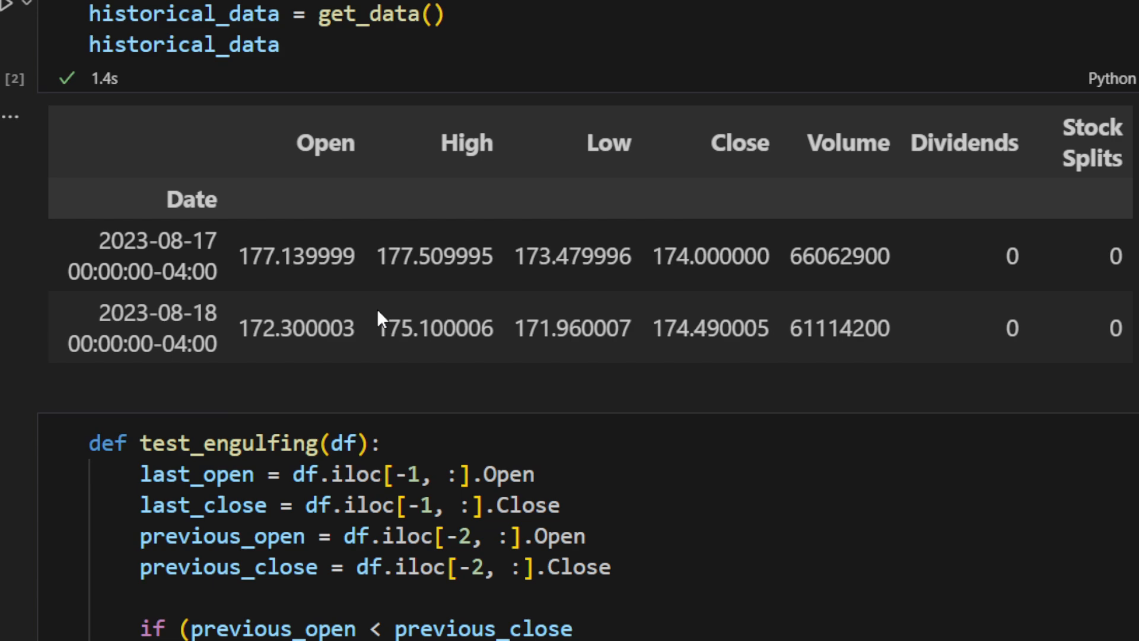
pyautogui.scroll(-3)
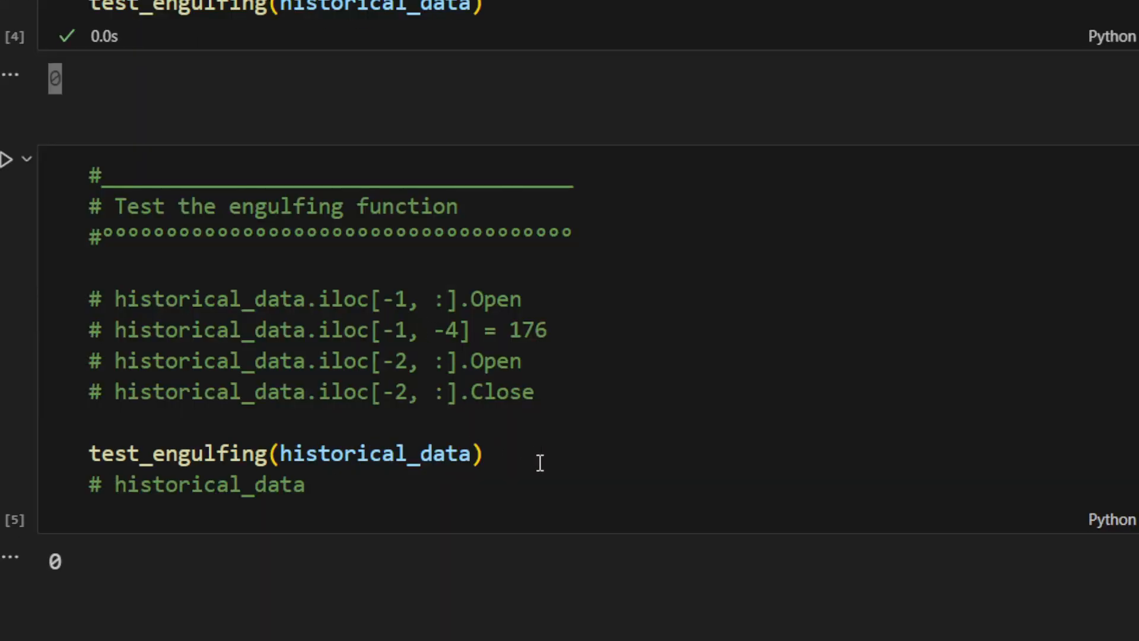
pyautogui.moveTo(89, 299); pyautogui.dragTo(534, 390)
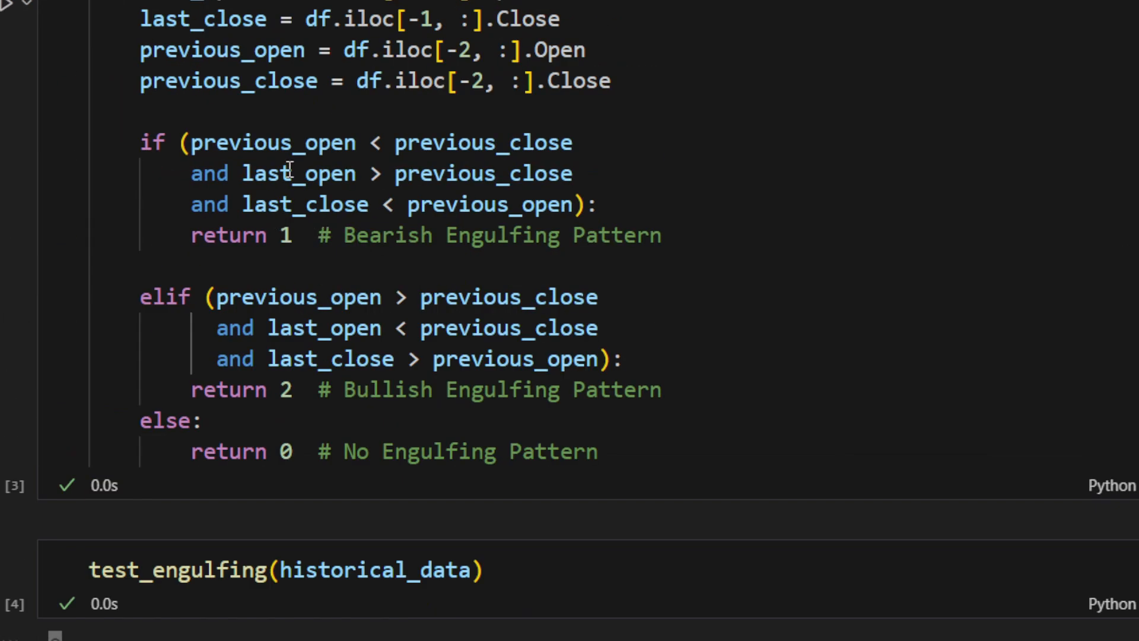
pyautogui.scroll(-3)
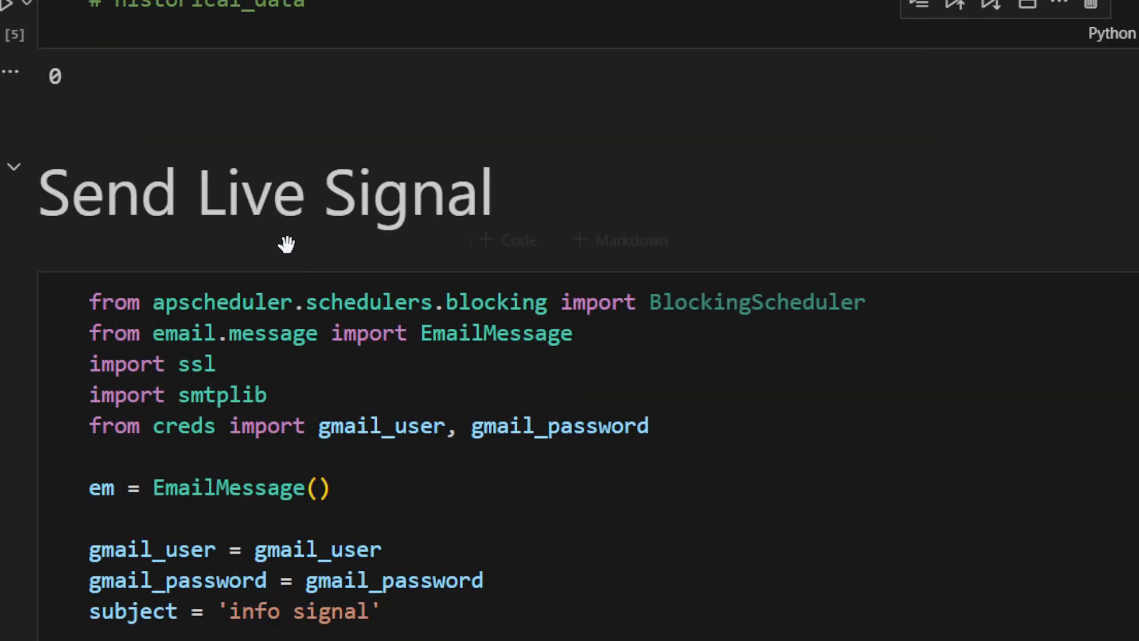
pyautogui.scroll(-3)
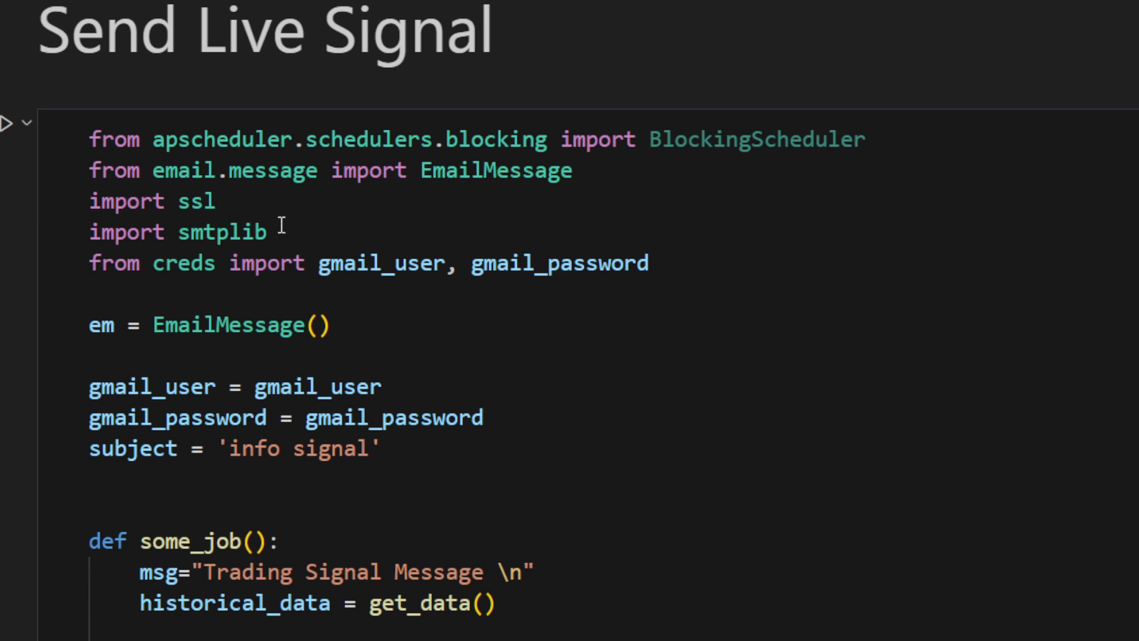
pyautogui.moveTo(325, 222)
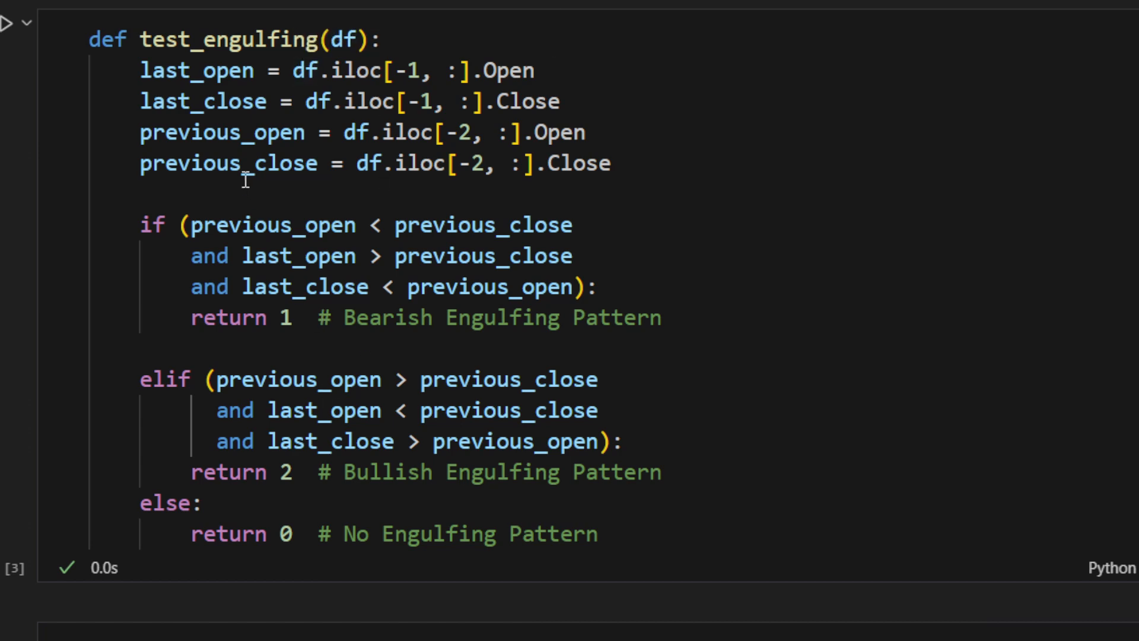
pyautogui.moveTo(272, 188)
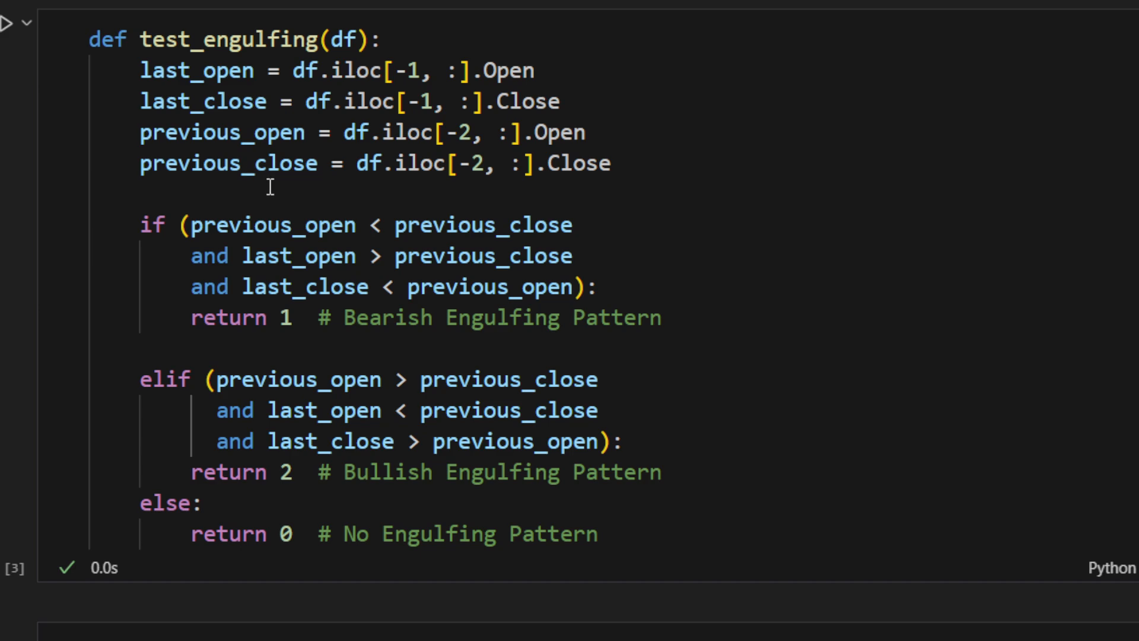
pyautogui.moveTo(287, 101)
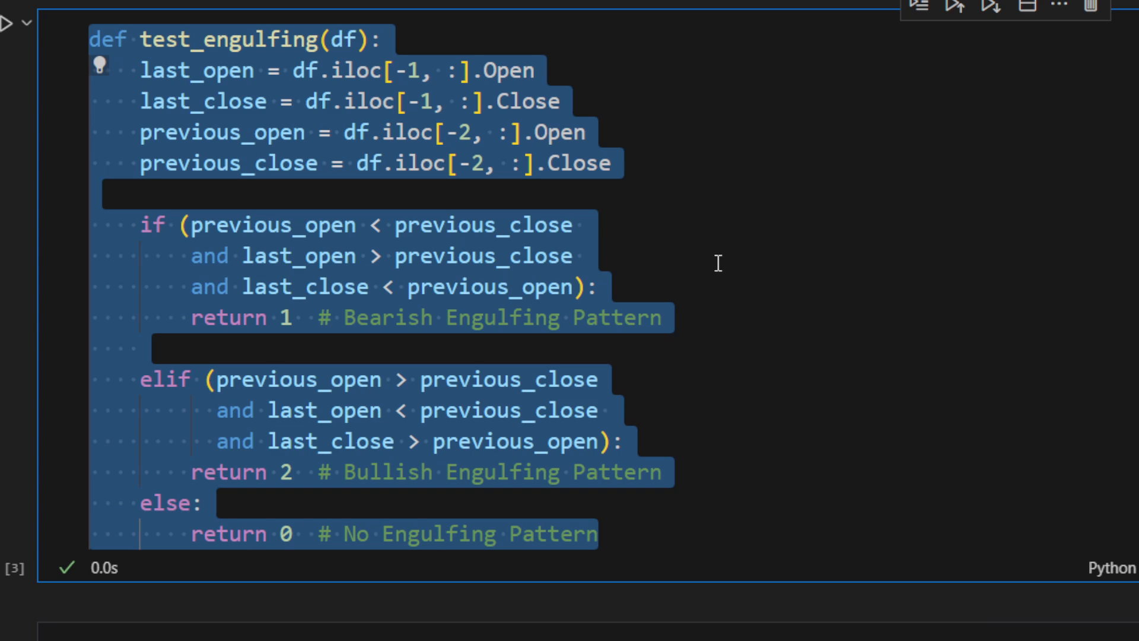
pyautogui.scroll(-3)
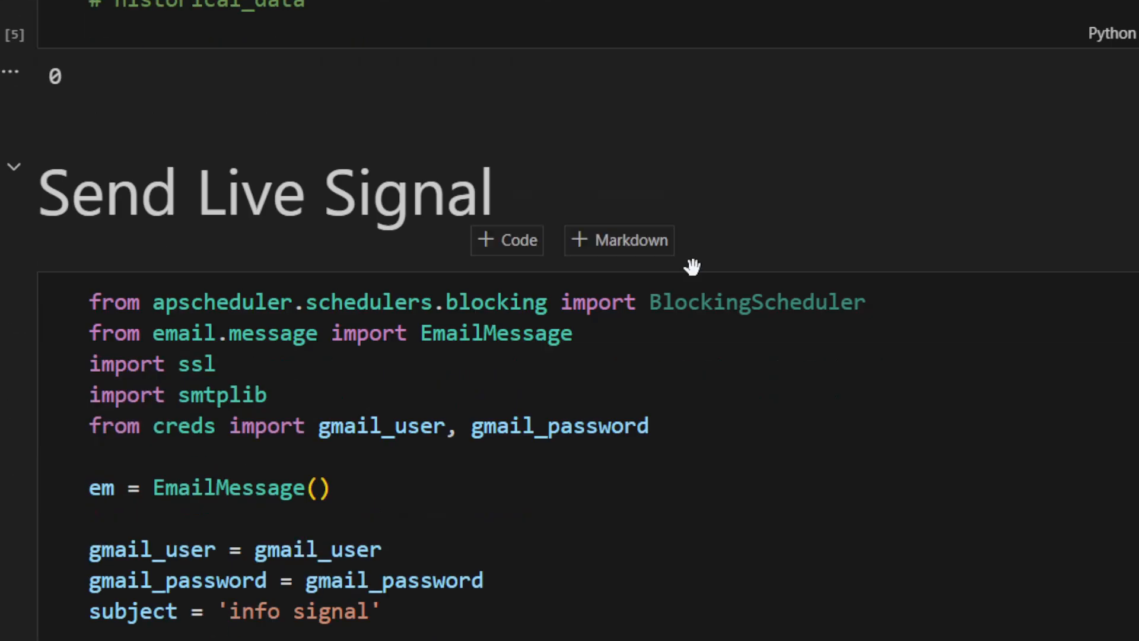
pyautogui.scroll(-3)
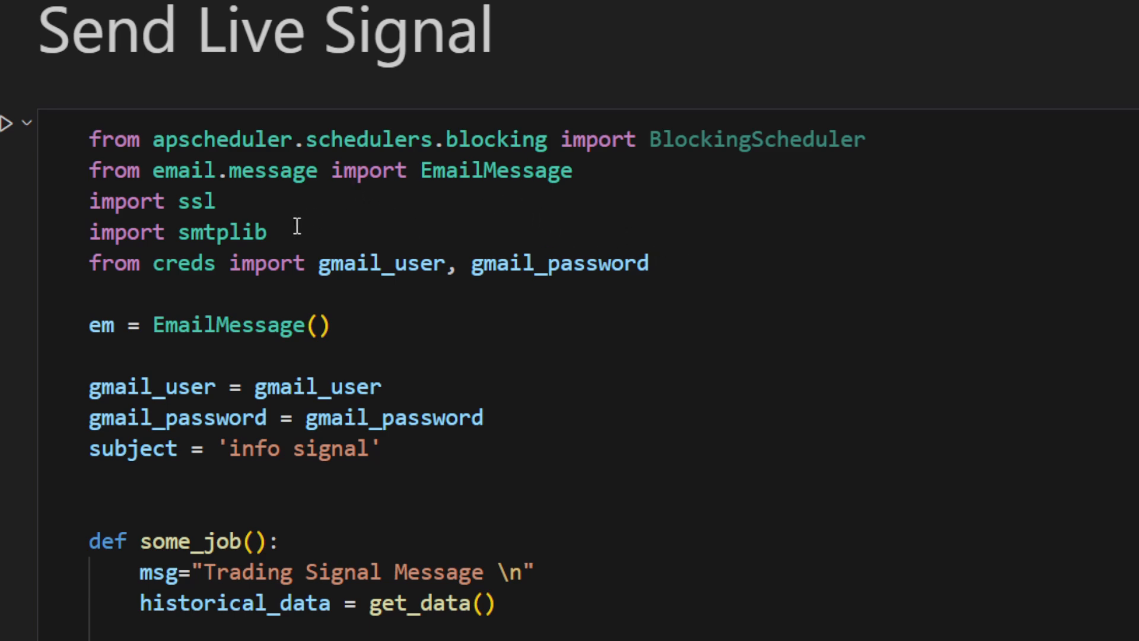
pyautogui.doubleClick(222, 231)
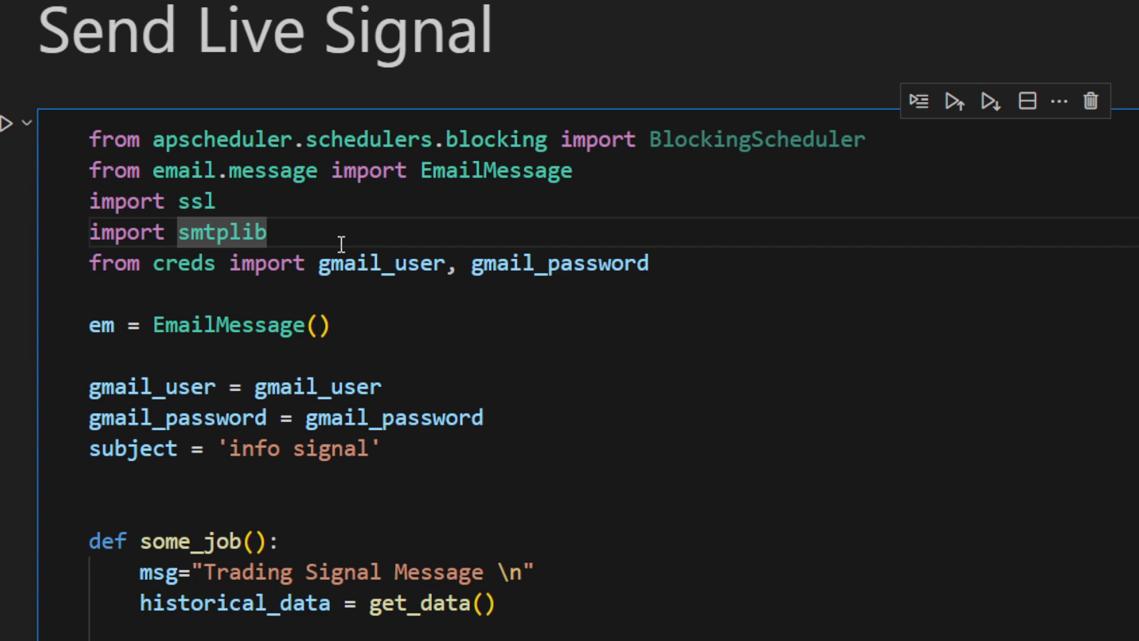
pyautogui.moveTo(240, 291)
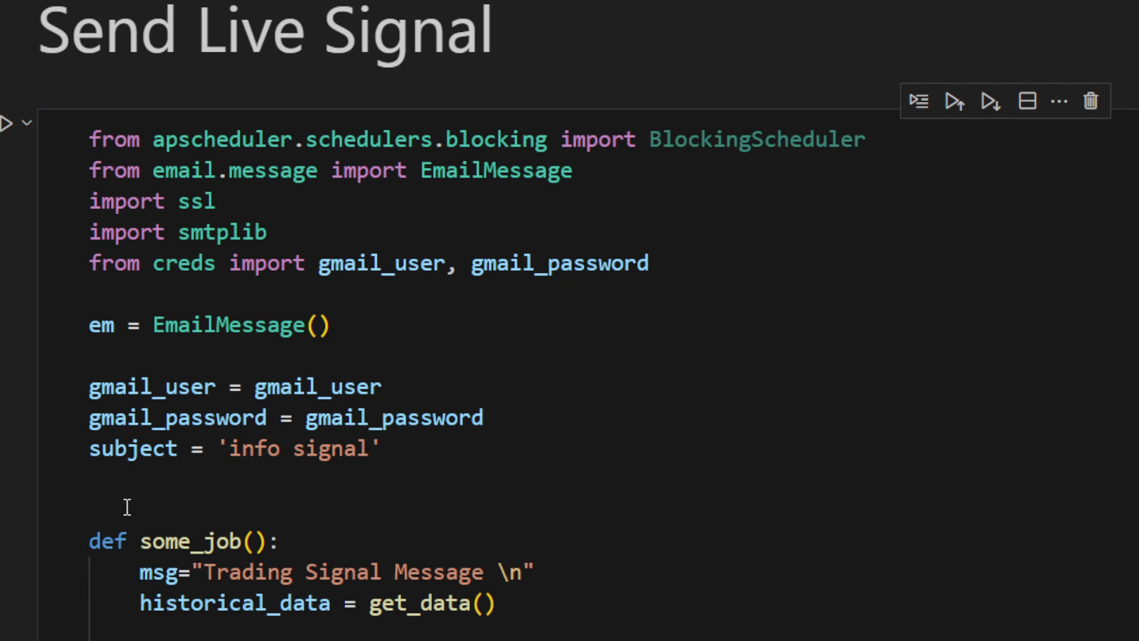
pyautogui.moveTo(171, 264)
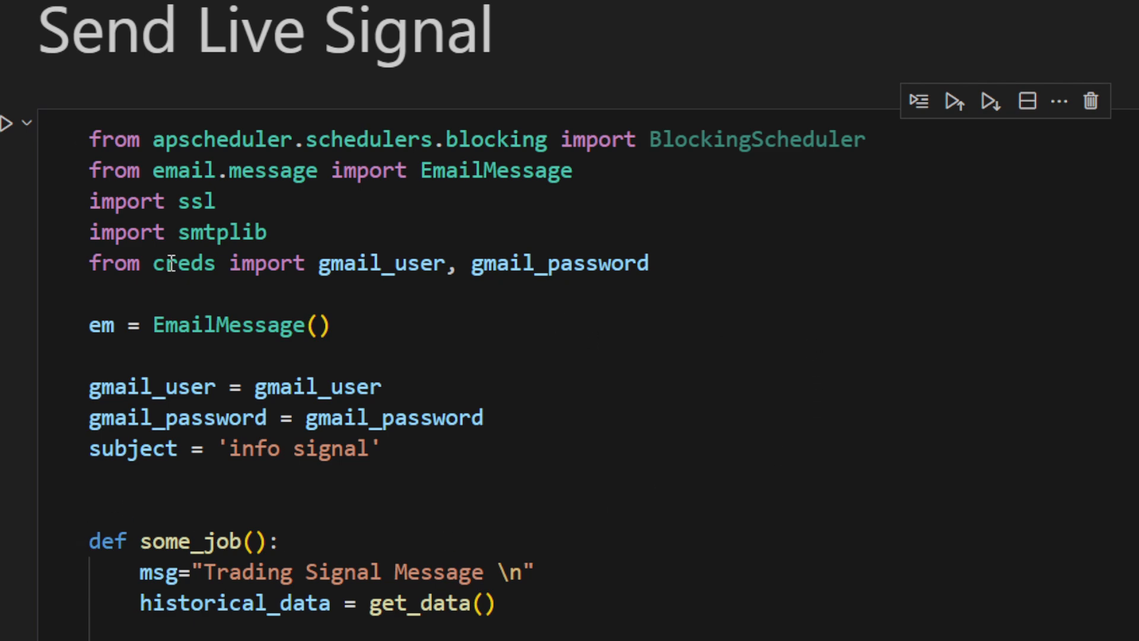
pyautogui.moveTo(183, 264)
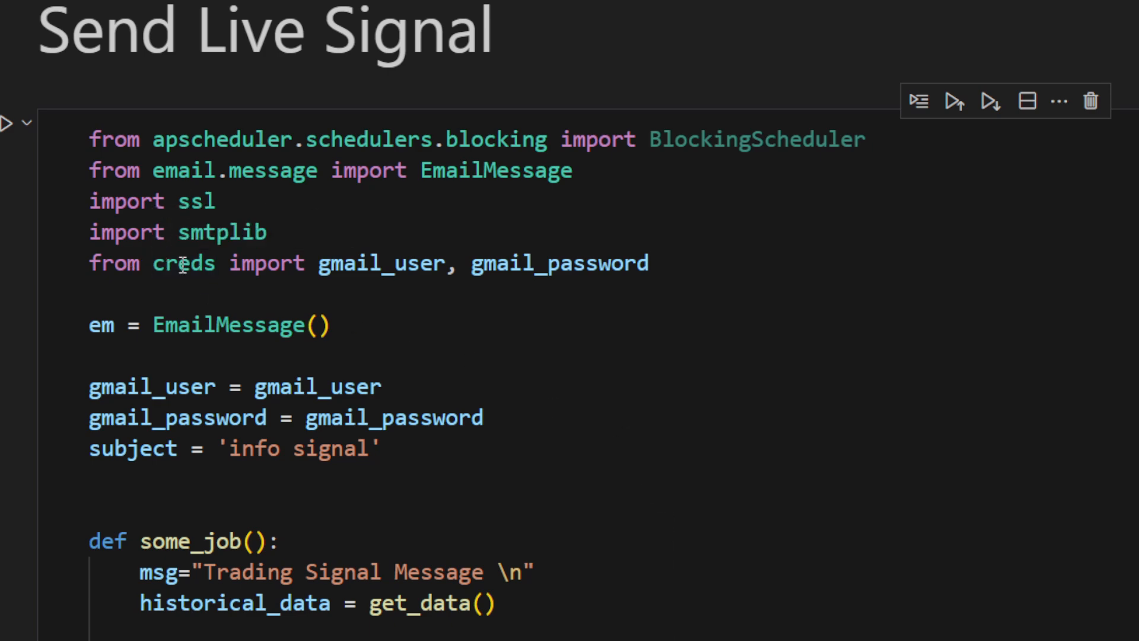
pyautogui.moveTo(691, 464)
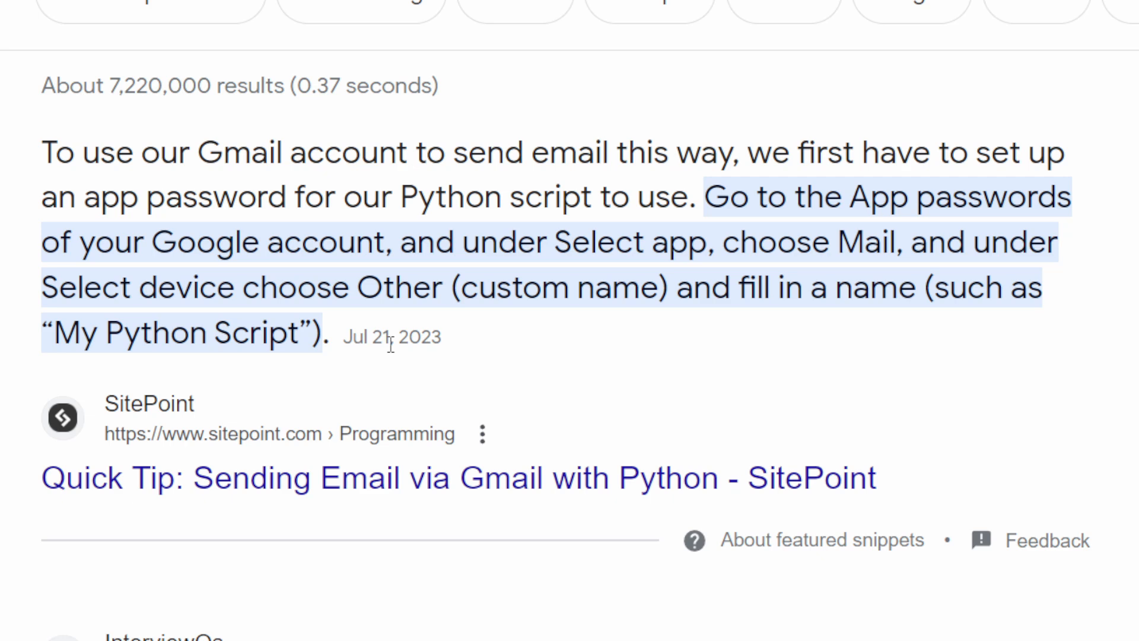
pyautogui.moveTo(567, 322)
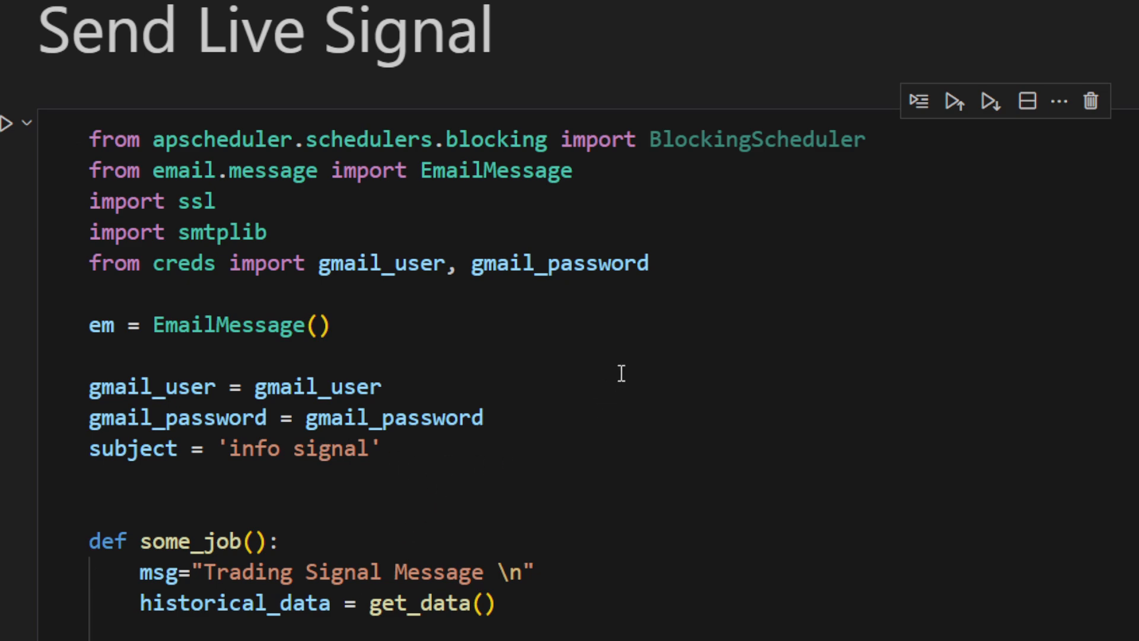
pyautogui.moveTo(434, 372)
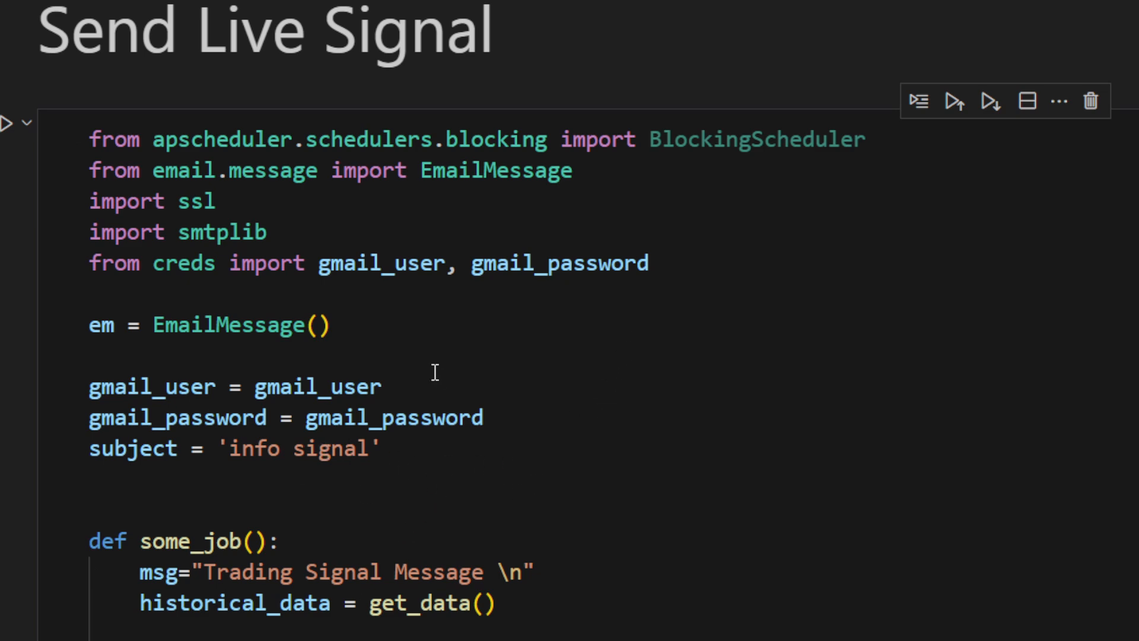
pyautogui.moveTo(349, 332)
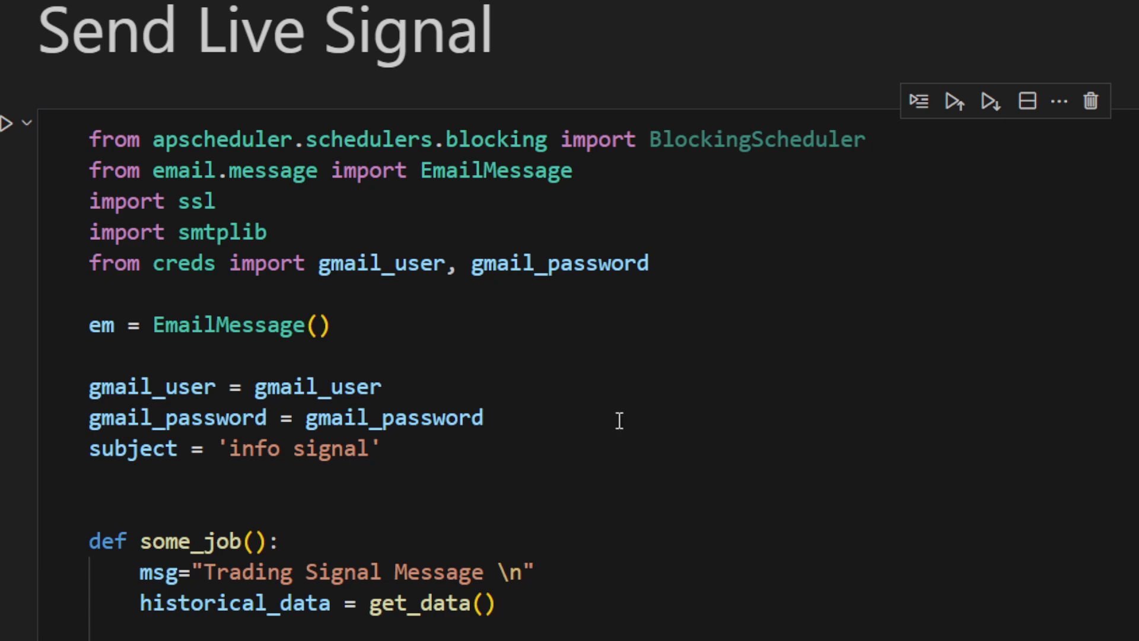
pyautogui.scroll(-3)
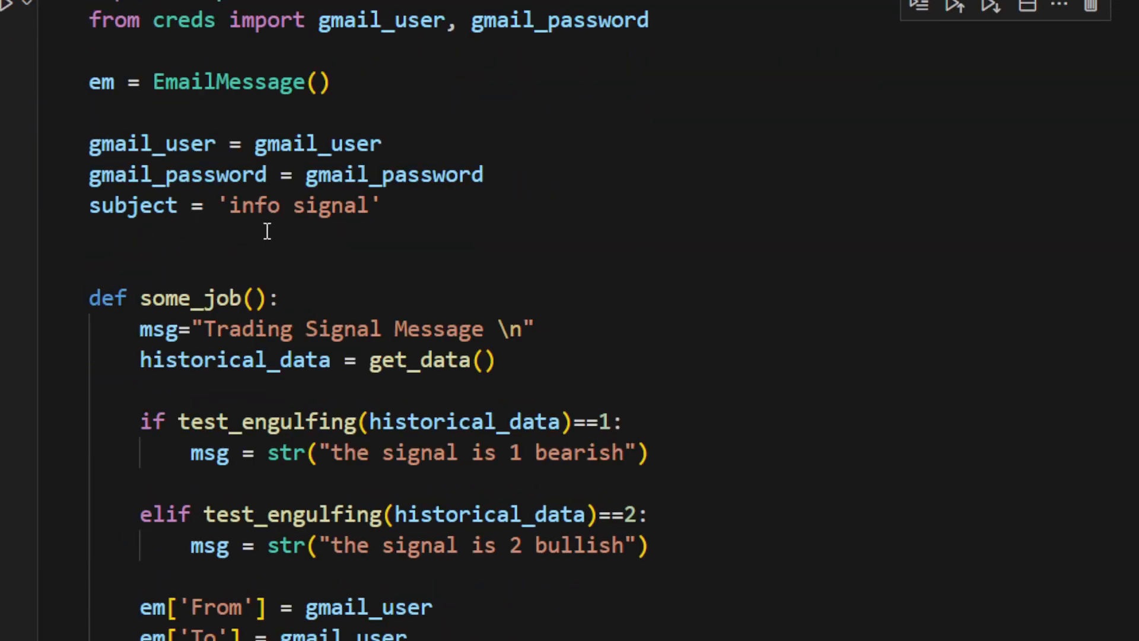
pyautogui.moveTo(312, 215)
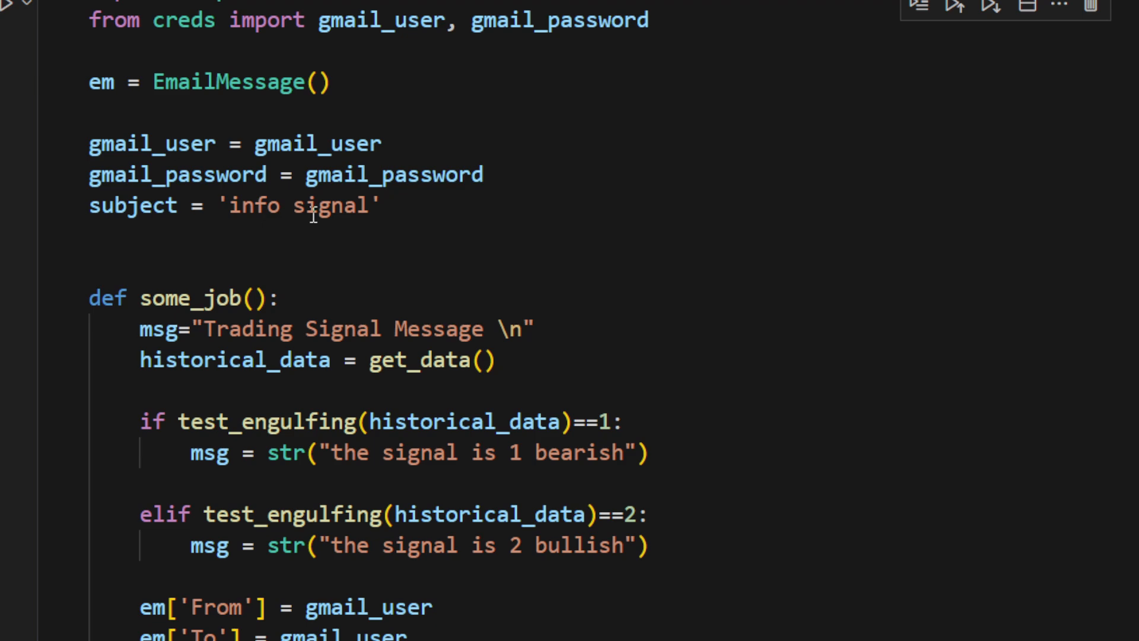
pyautogui.moveTo(305, 255)
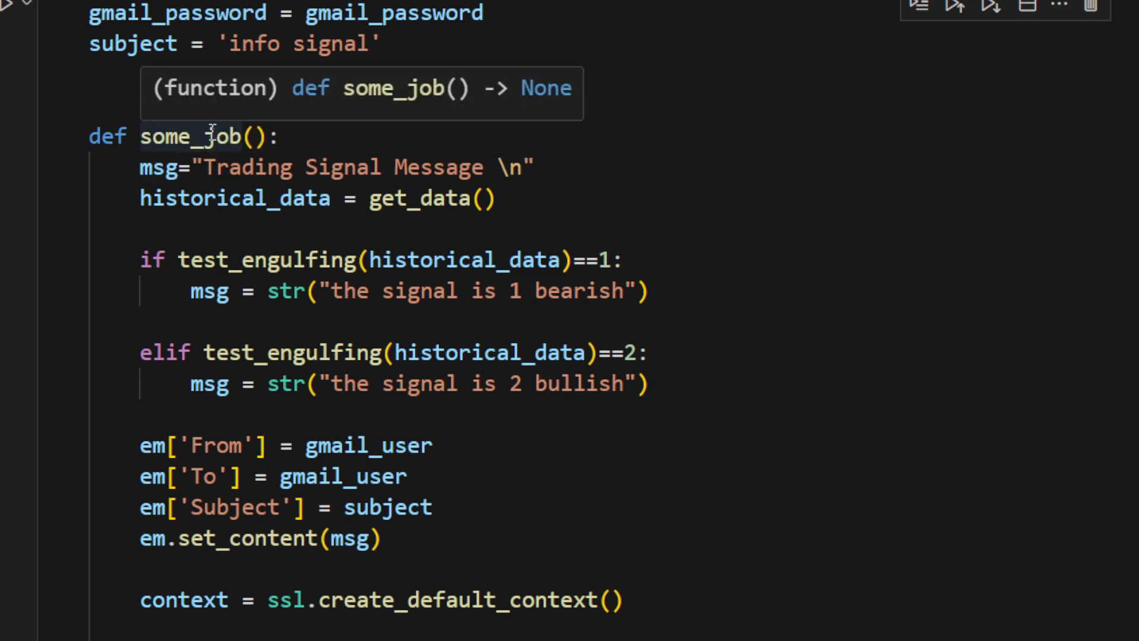
pyautogui.moveTo(229, 171)
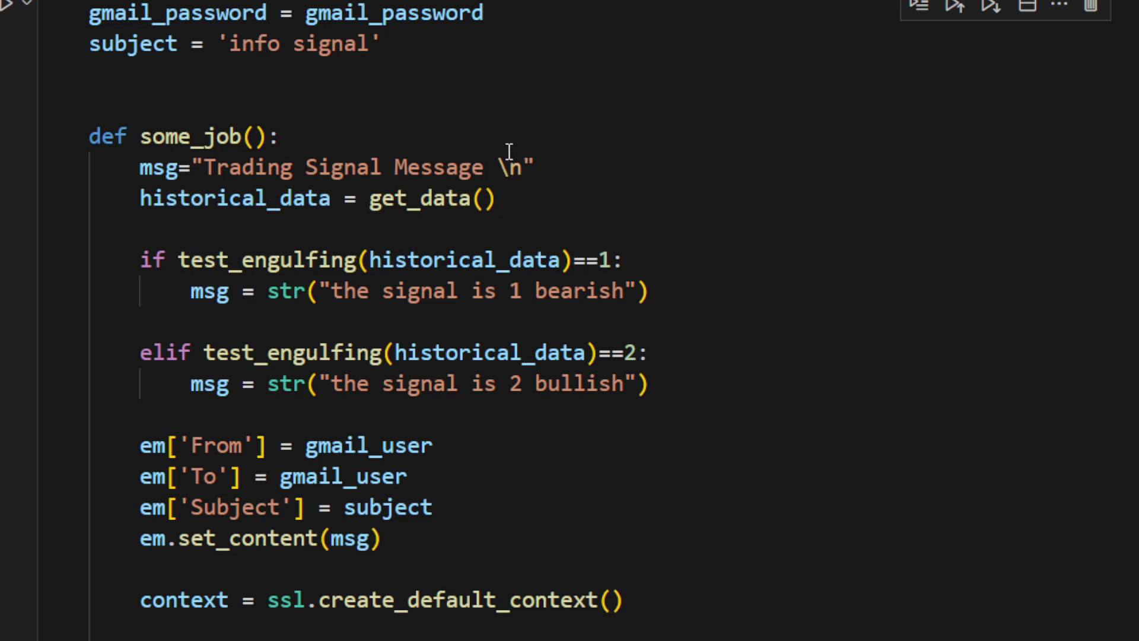
pyautogui.moveTo(503, 383)
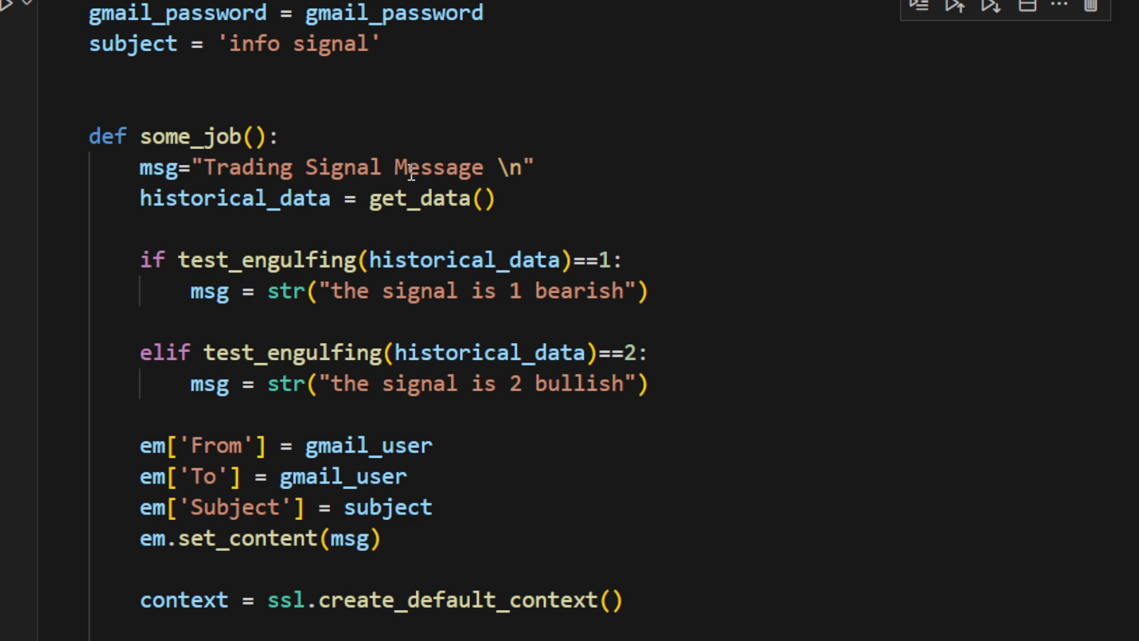
pyautogui.moveTo(302, 225)
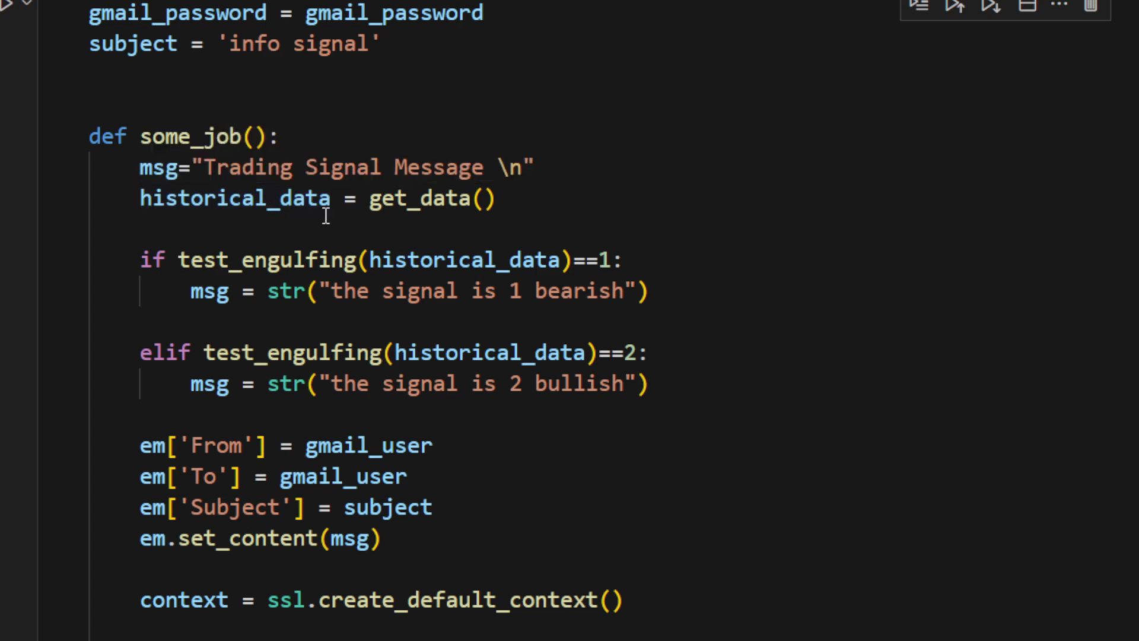
pyautogui.scroll(-3)
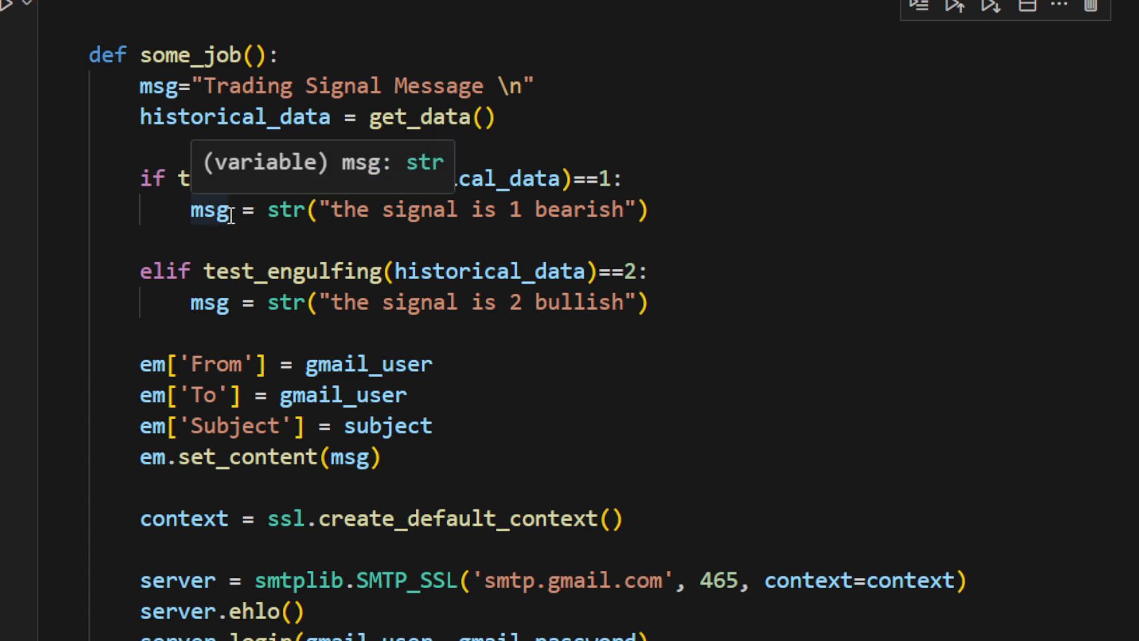
pyautogui.moveTo(487, 215)
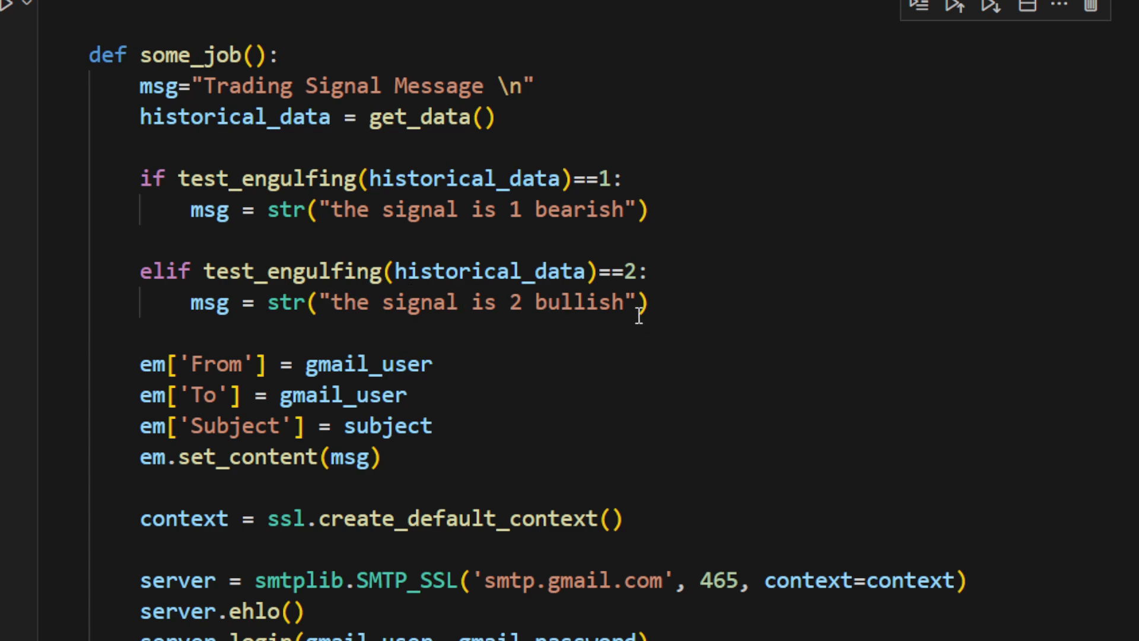
pyautogui.scroll(-3)
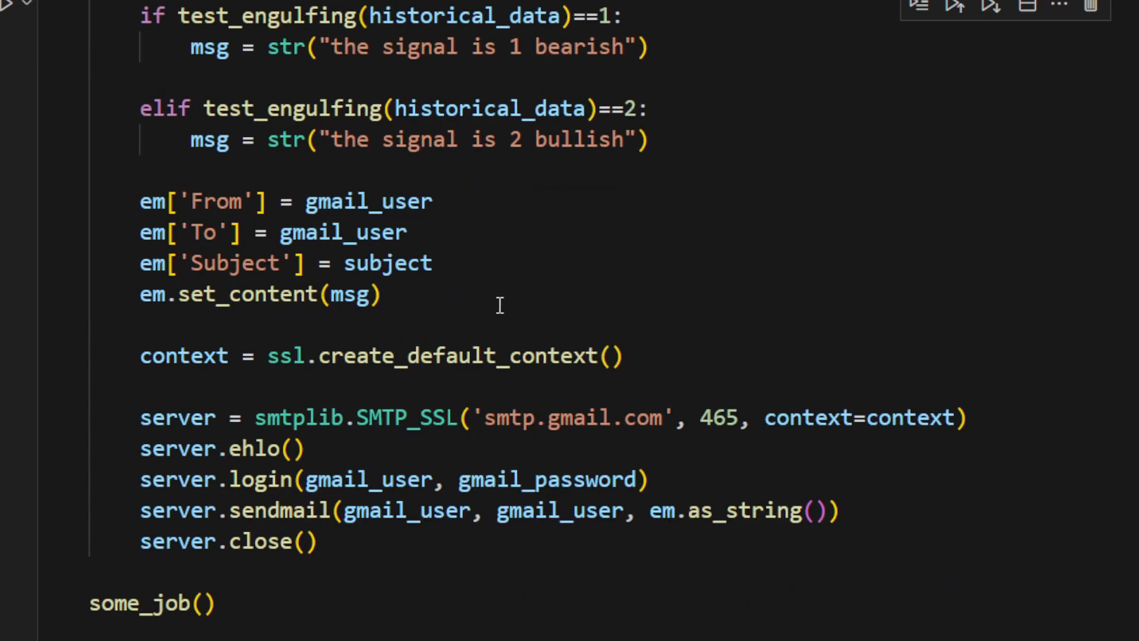
pyautogui.moveTo(479, 241)
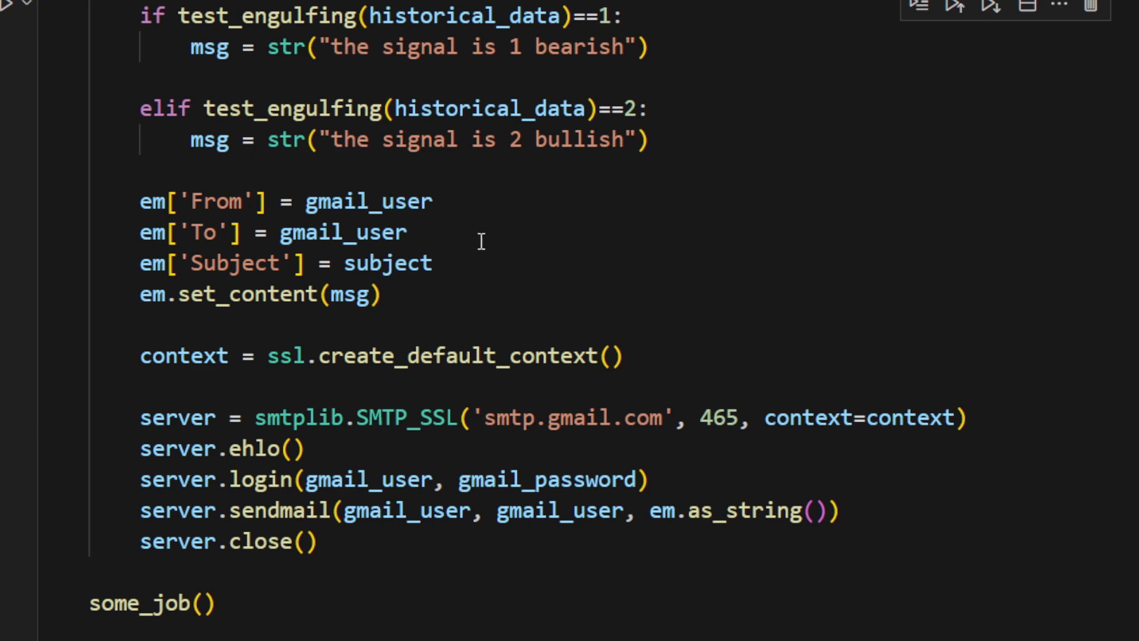
pyautogui.moveTo(151, 202)
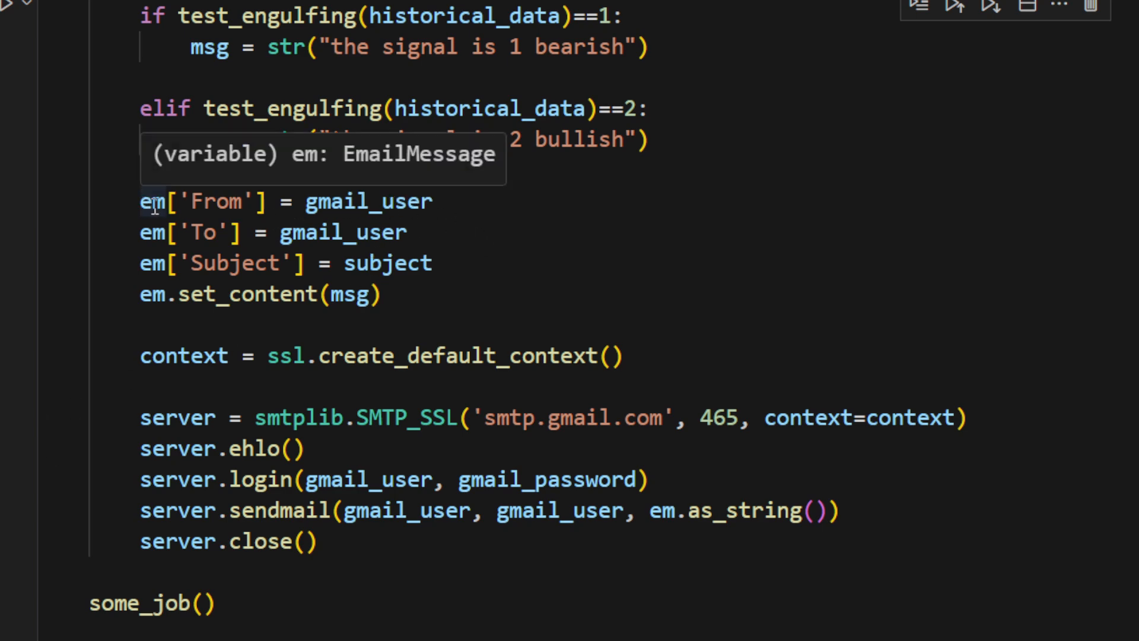
pyautogui.moveTo(451, 201)
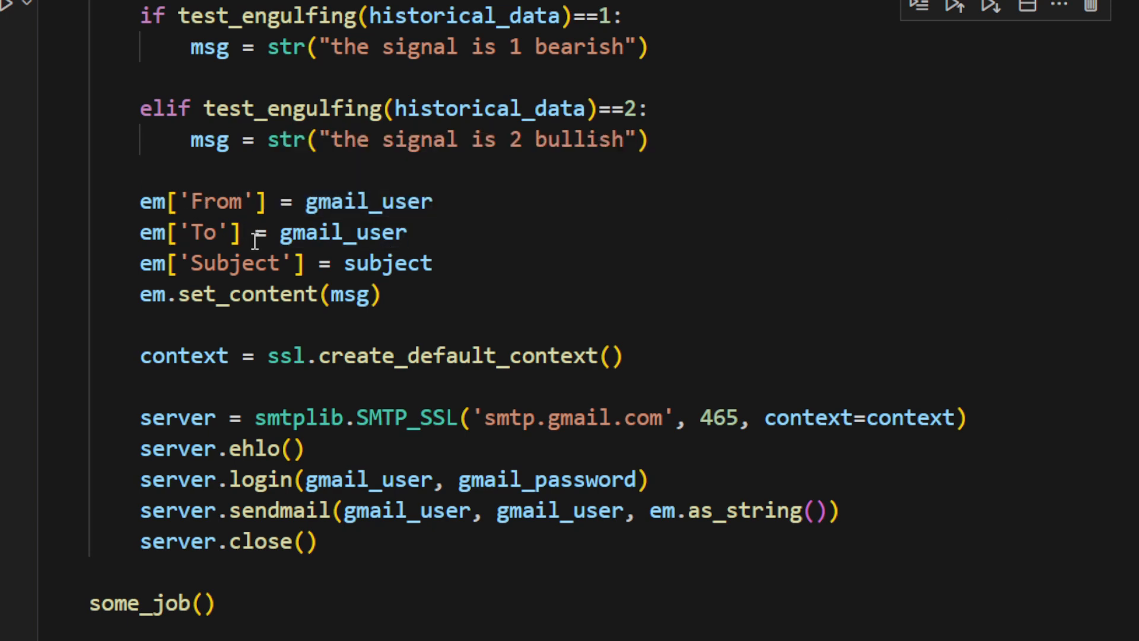
pyautogui.moveTo(247, 294)
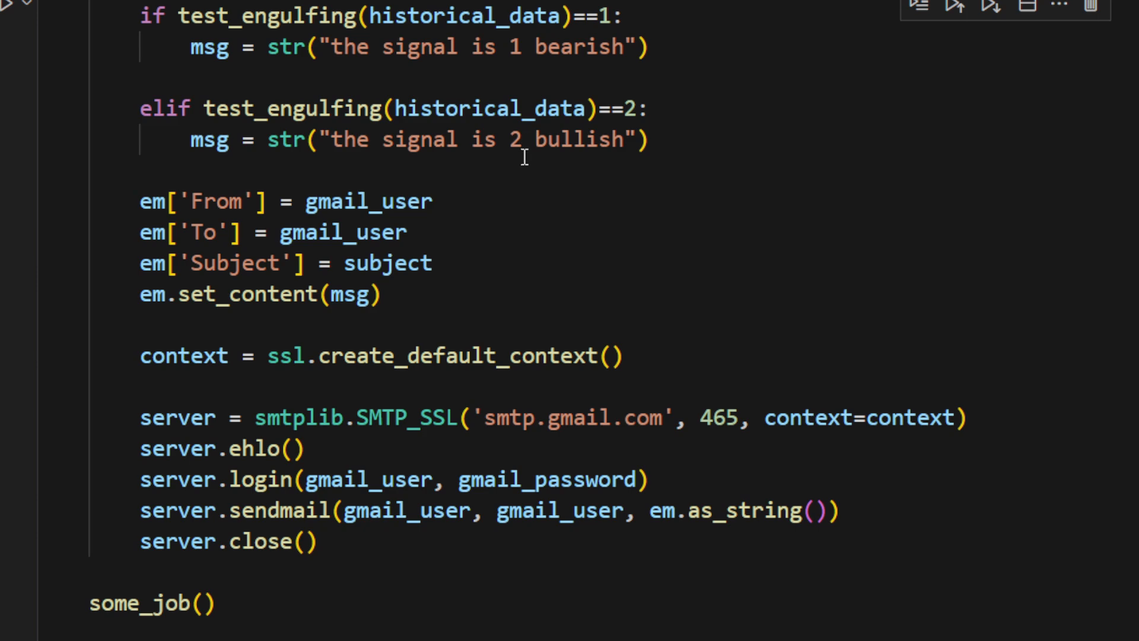
pyautogui.scroll(-3)
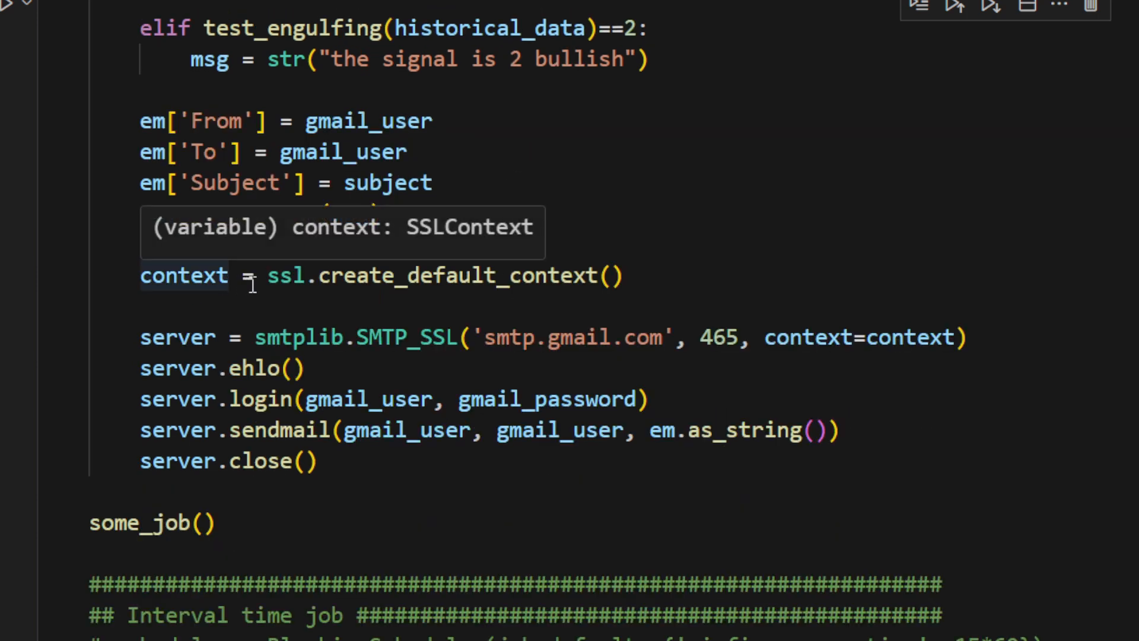
pyautogui.moveTo(286, 274)
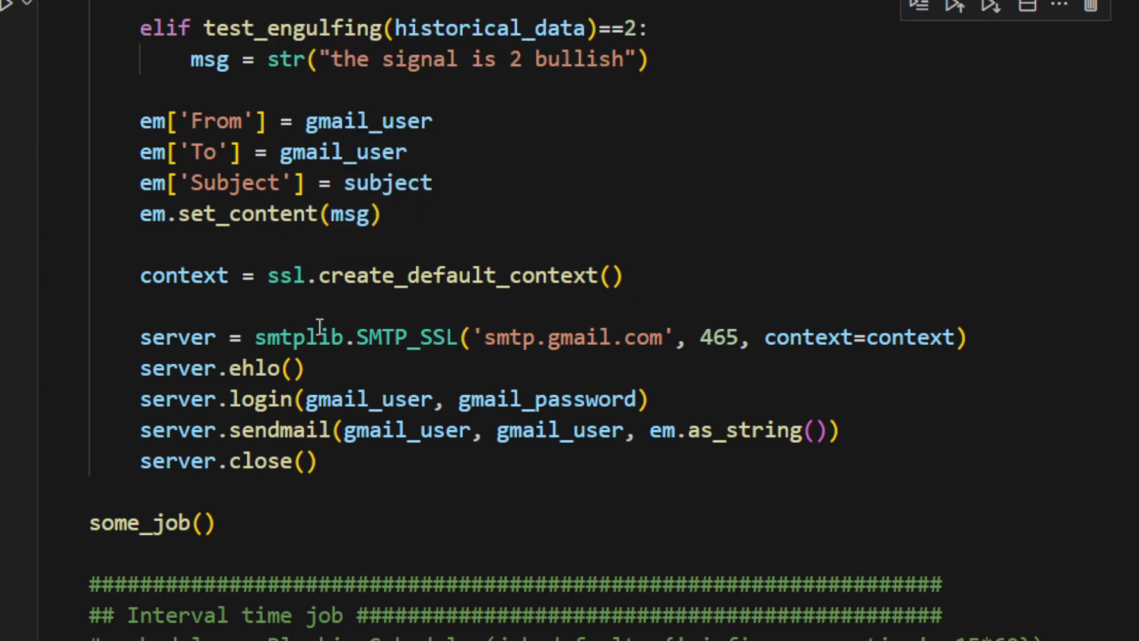
pyautogui.moveTo(589, 351)
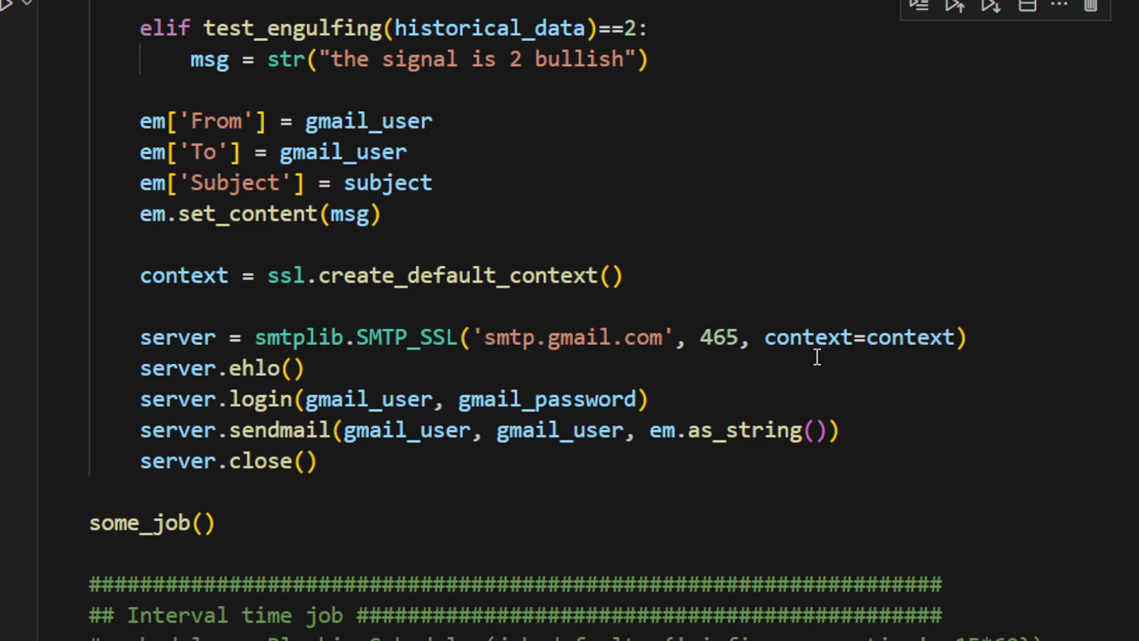
pyautogui.moveTo(910, 337)
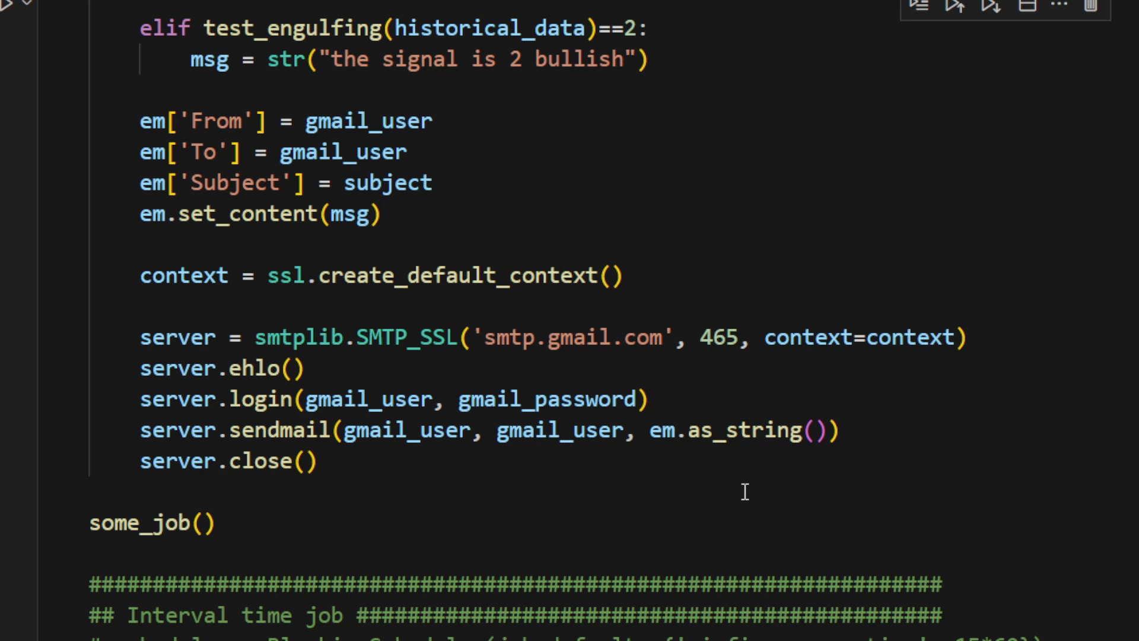
pyautogui.moveTo(319, 500)
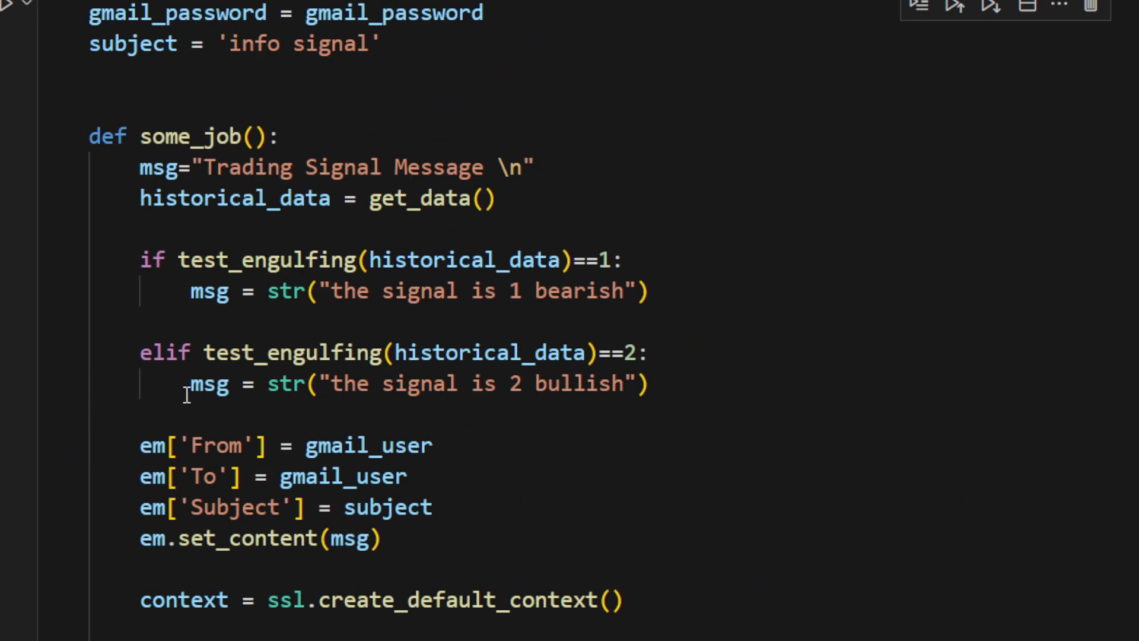
pyautogui.moveTo(365, 211)
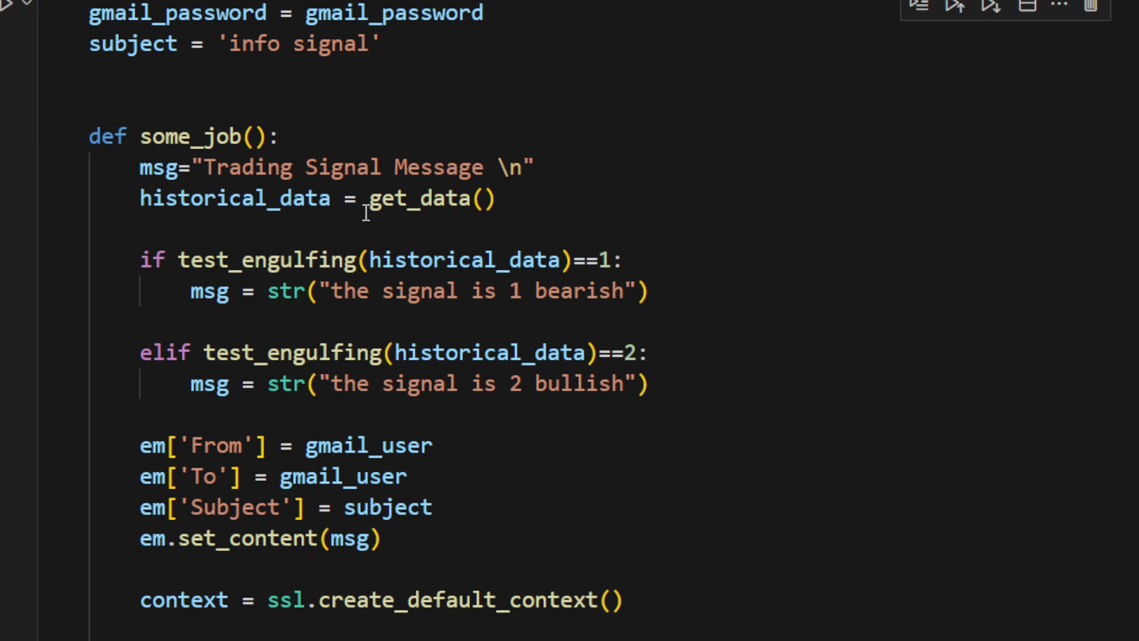
pyautogui.scroll(-3)
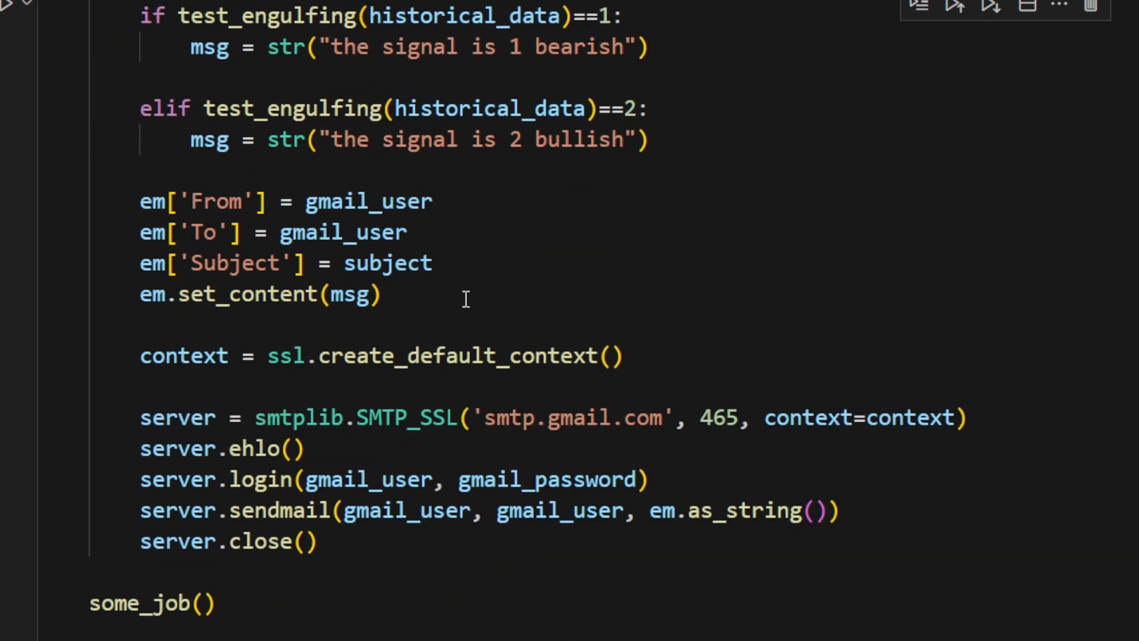
pyautogui.scroll(-3)
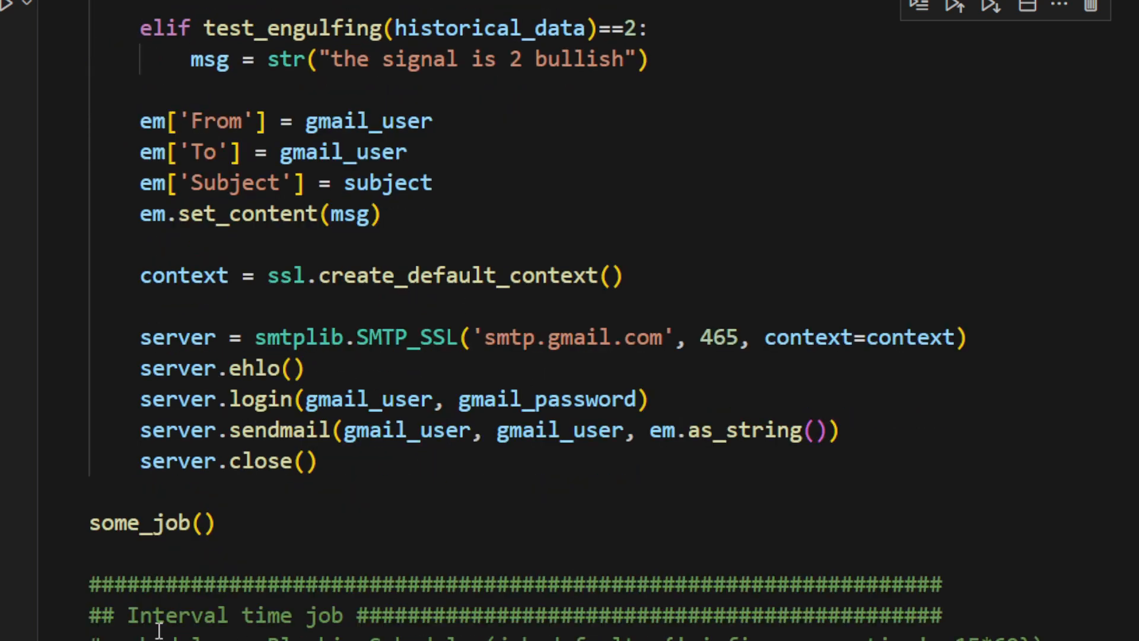
pyautogui.scroll(-3)
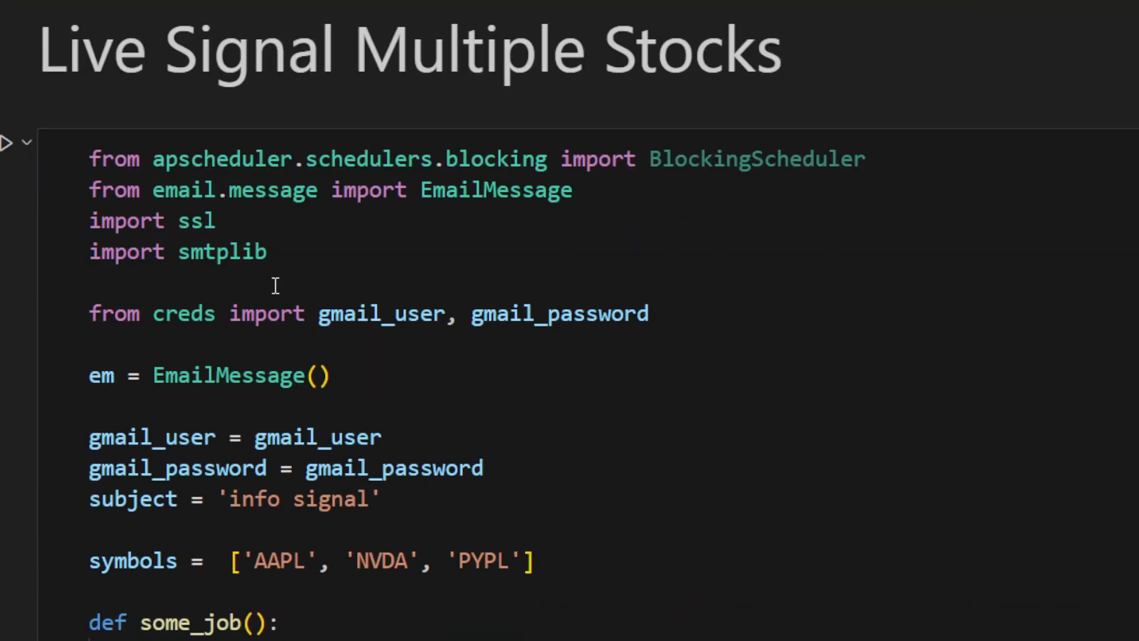
pyautogui.scroll(-3)
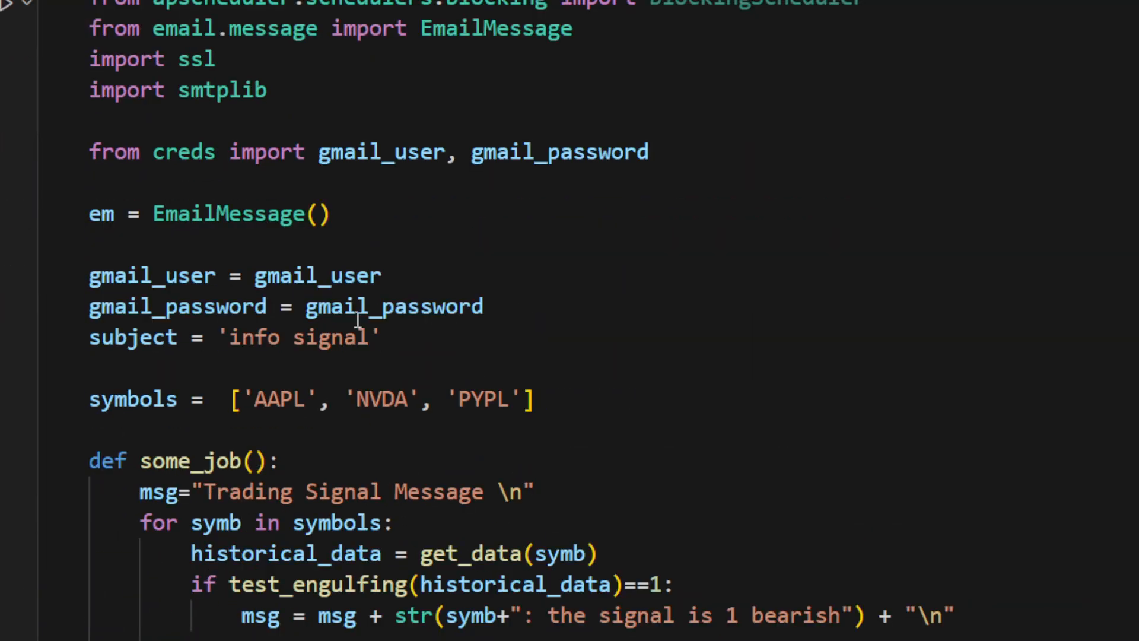
pyautogui.scroll(-3)
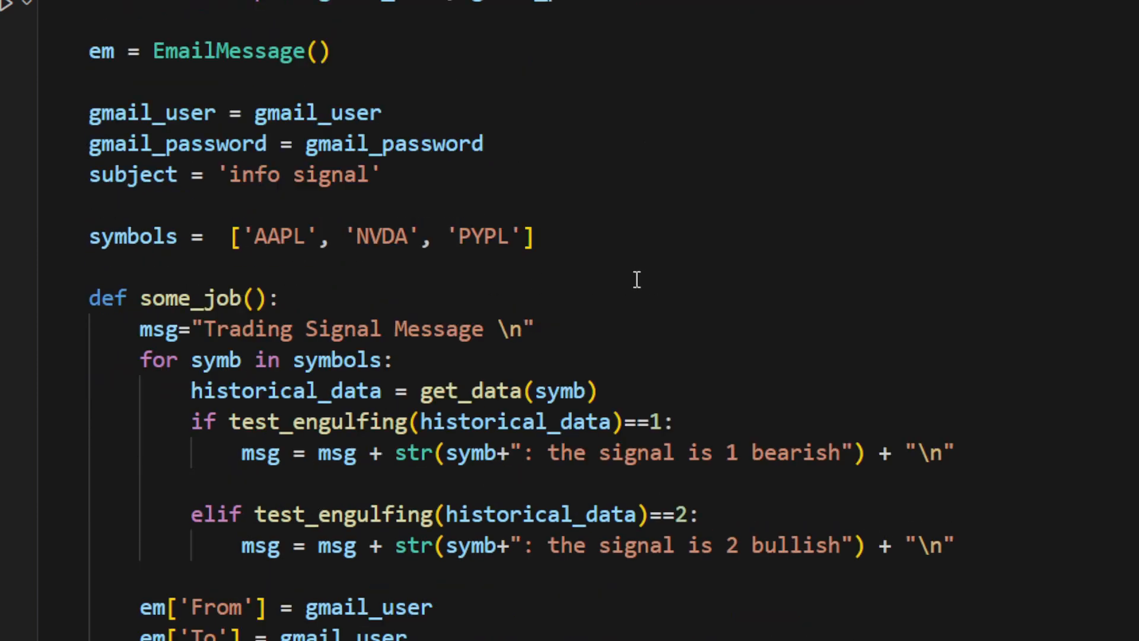
pyautogui.moveTo(390, 249)
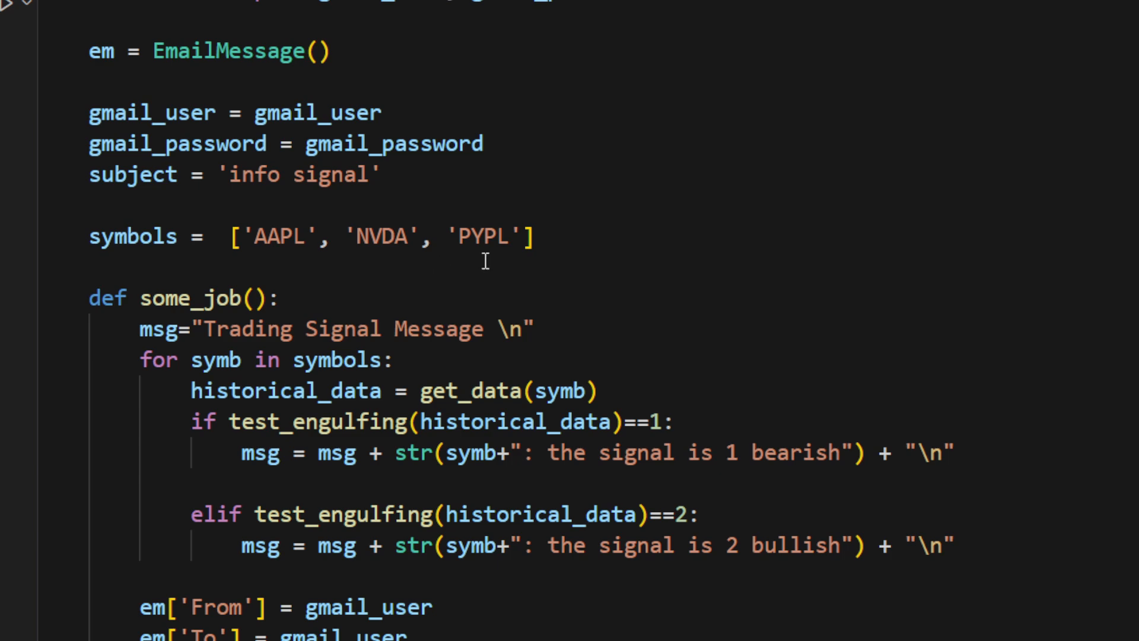
pyautogui.moveTo(556, 254)
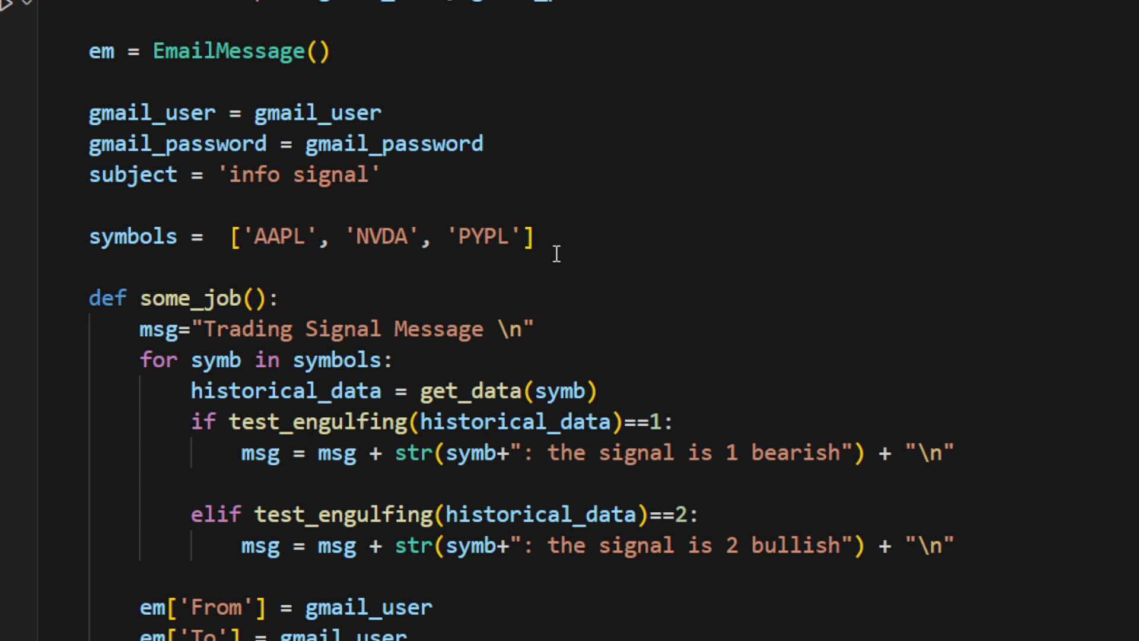
pyautogui.scroll(-3)
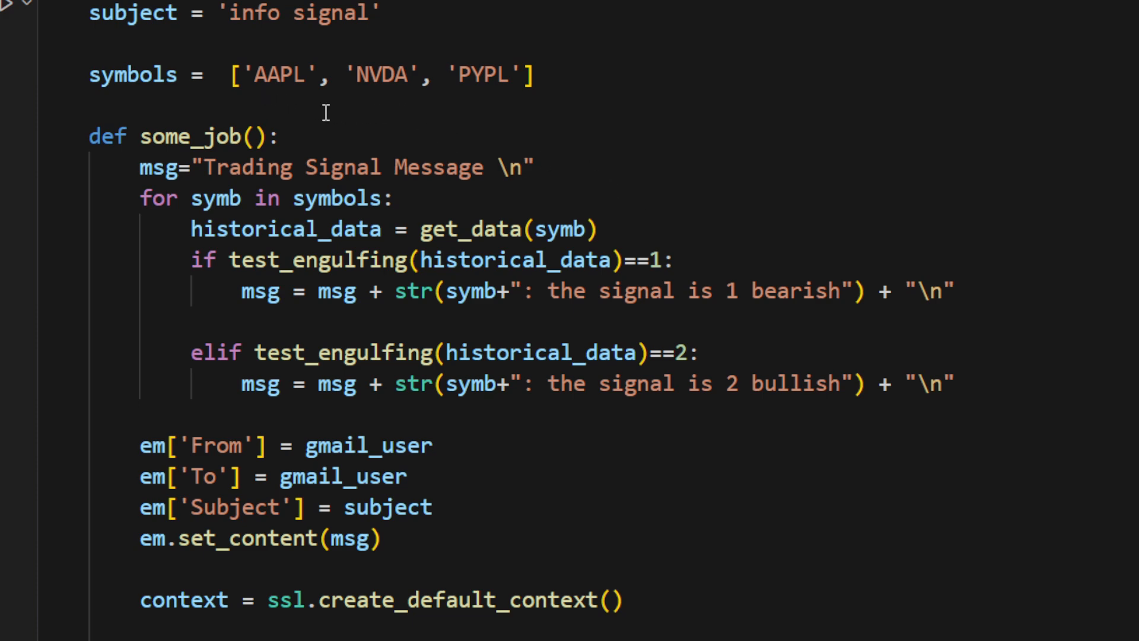
pyautogui.moveTo(534, 117)
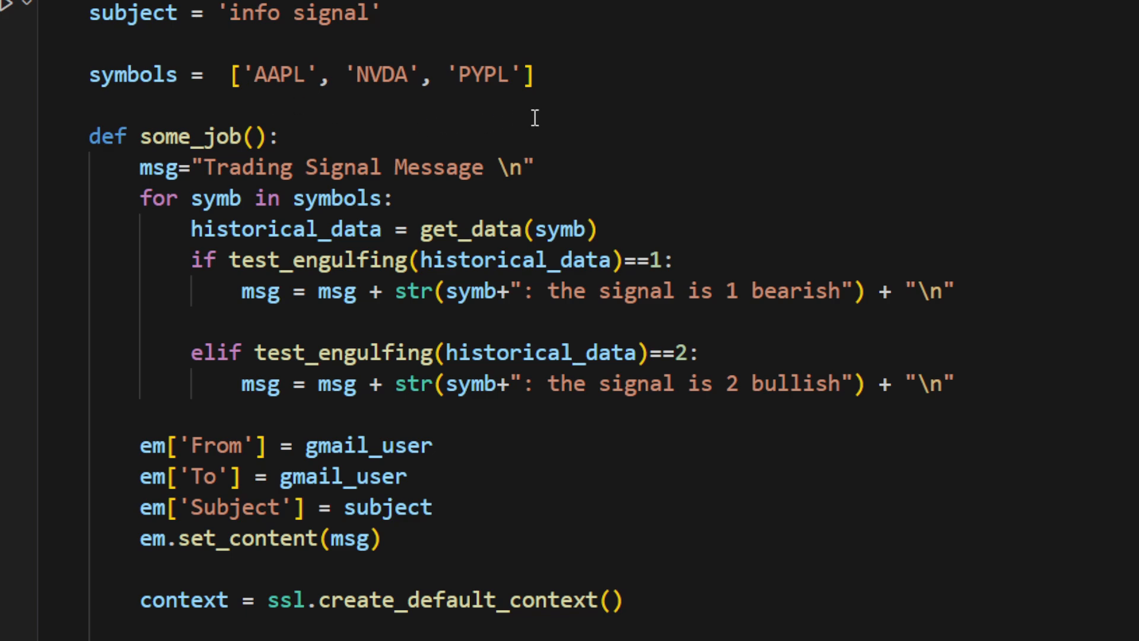
pyautogui.moveTo(584, 122)
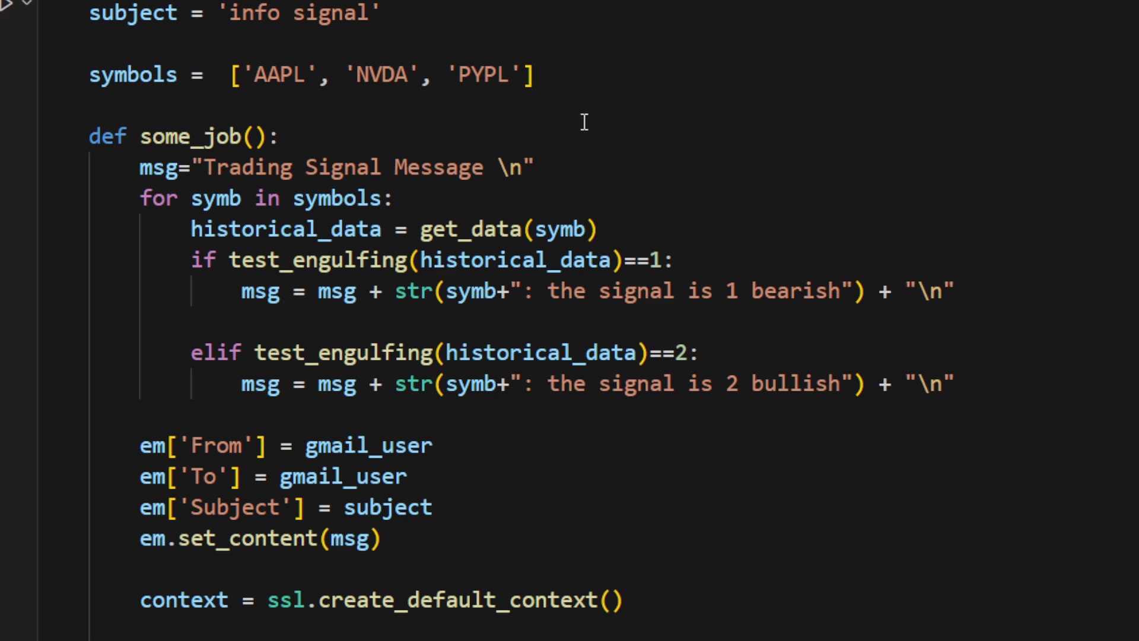
pyautogui.moveTo(649, 201)
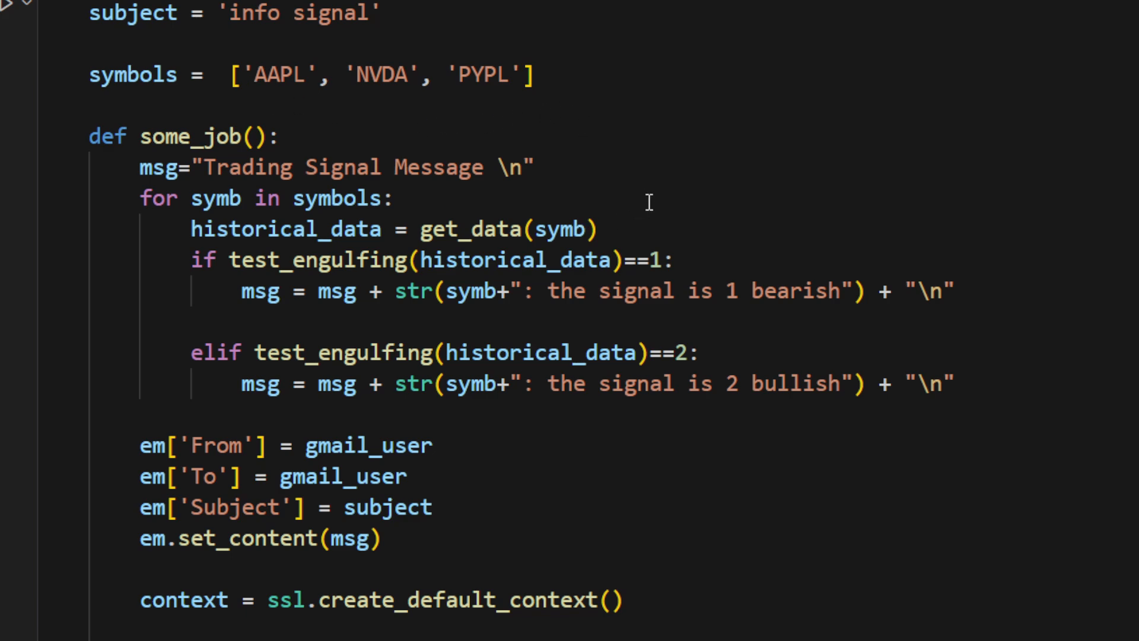
pyautogui.moveTo(325, 313)
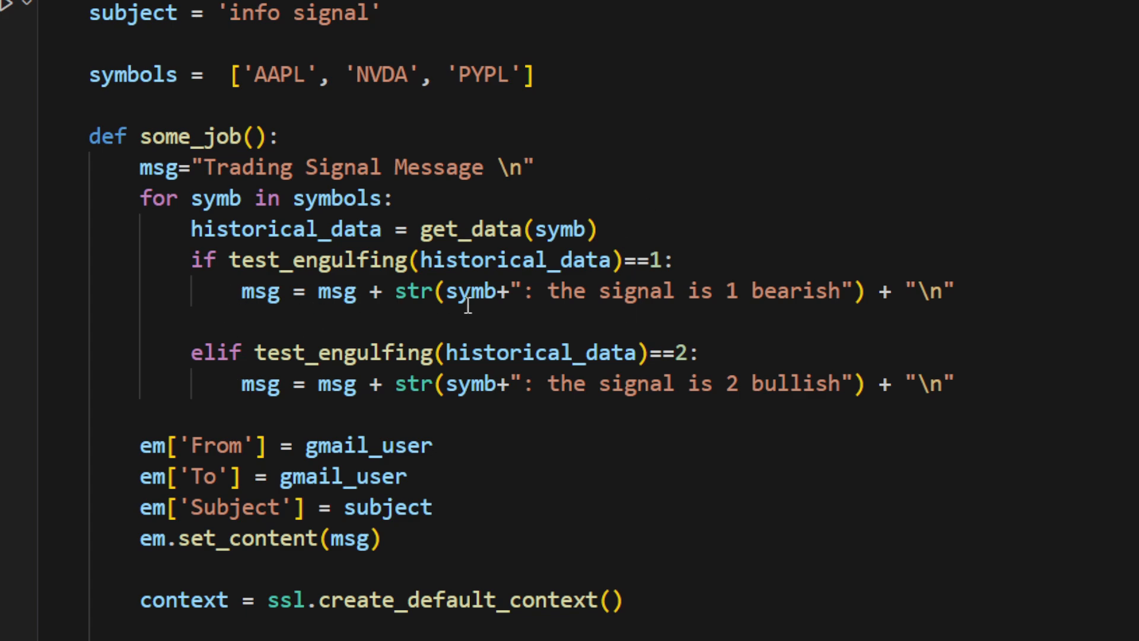
pyautogui.moveTo(264, 261)
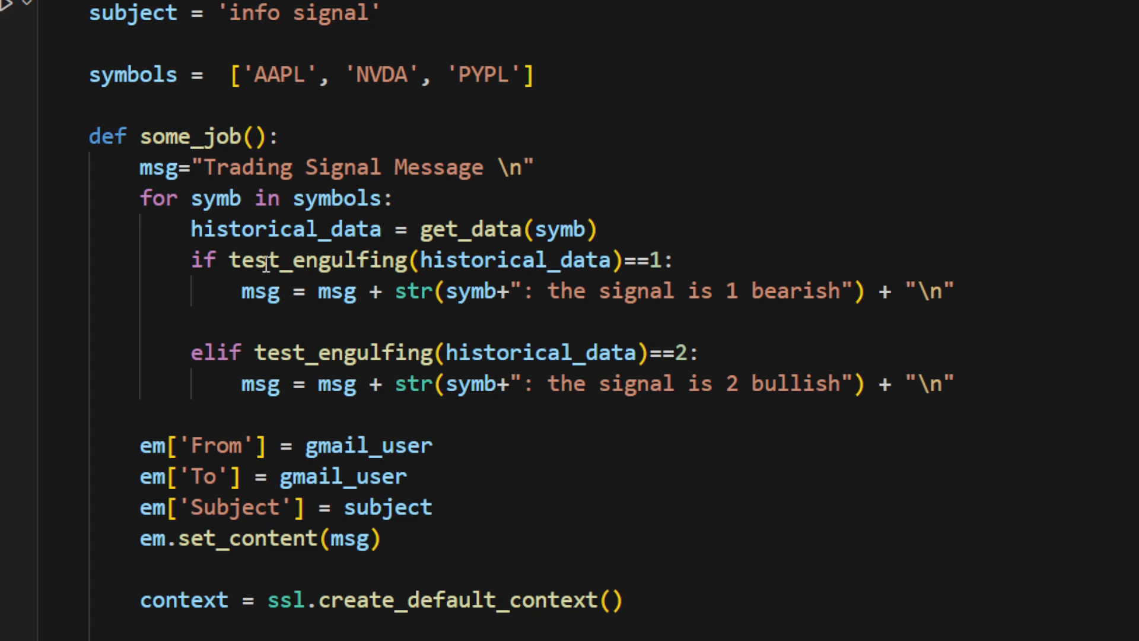
pyautogui.moveTo(729, 309)
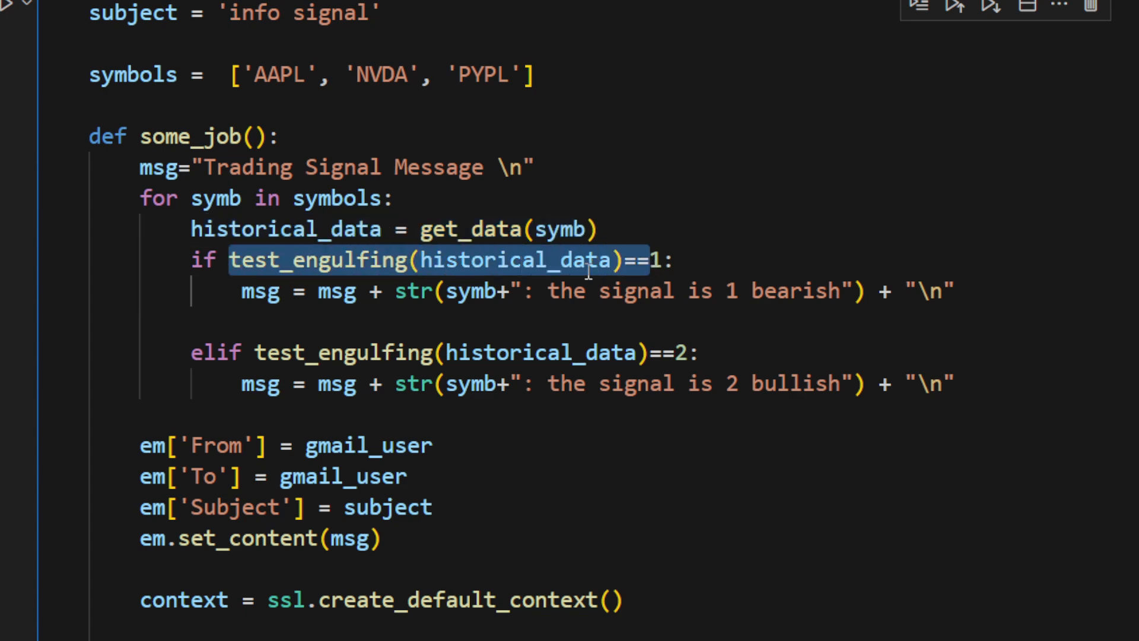
pyautogui.click(435, 291)
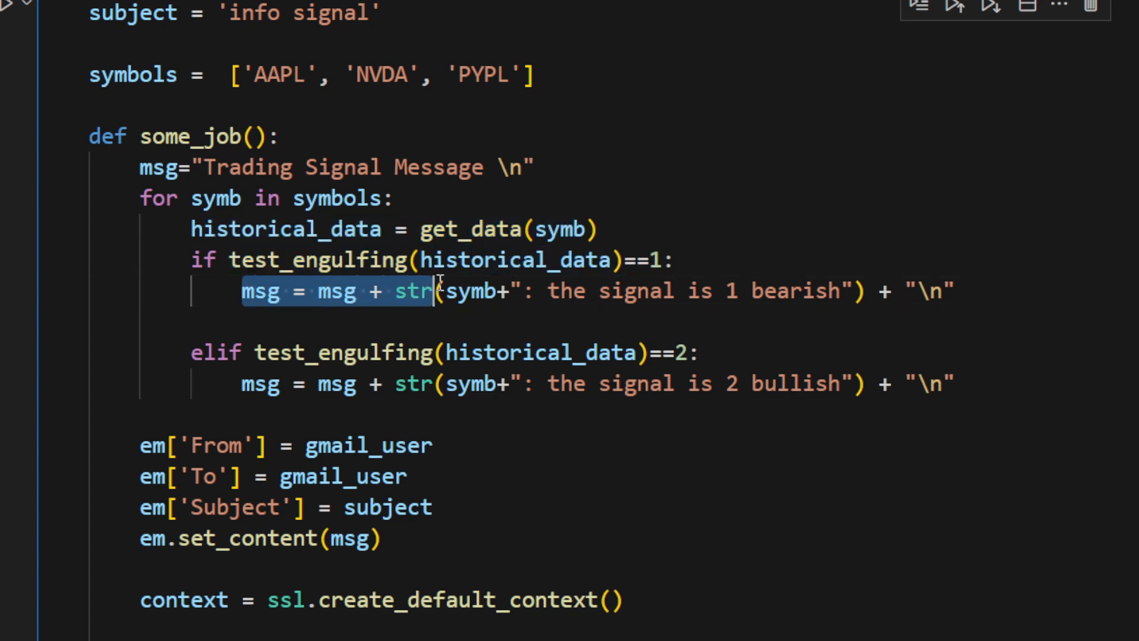
pyautogui.moveTo(436, 292); pyautogui.dragTo(862, 292)
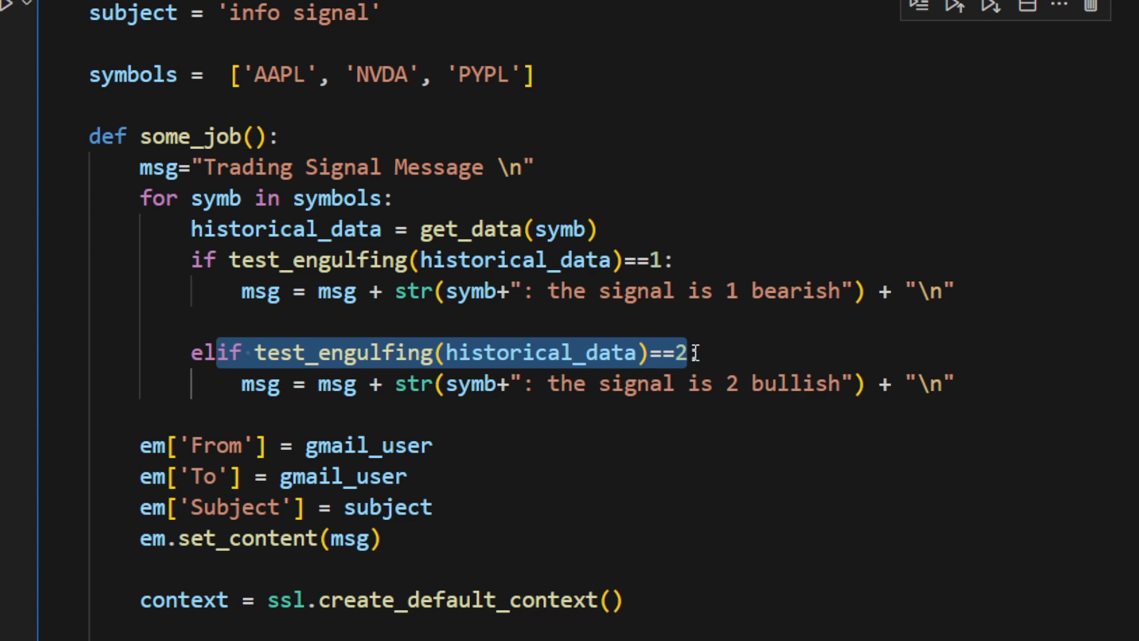
pyautogui.scroll(-3)
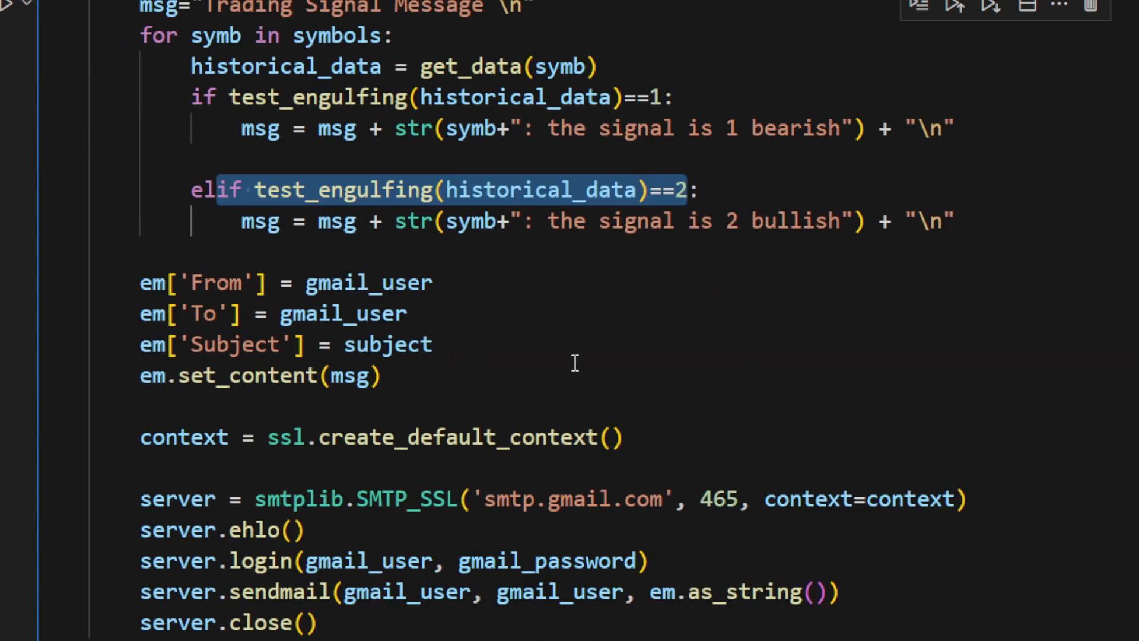
pyautogui.moveTo(671, 297)
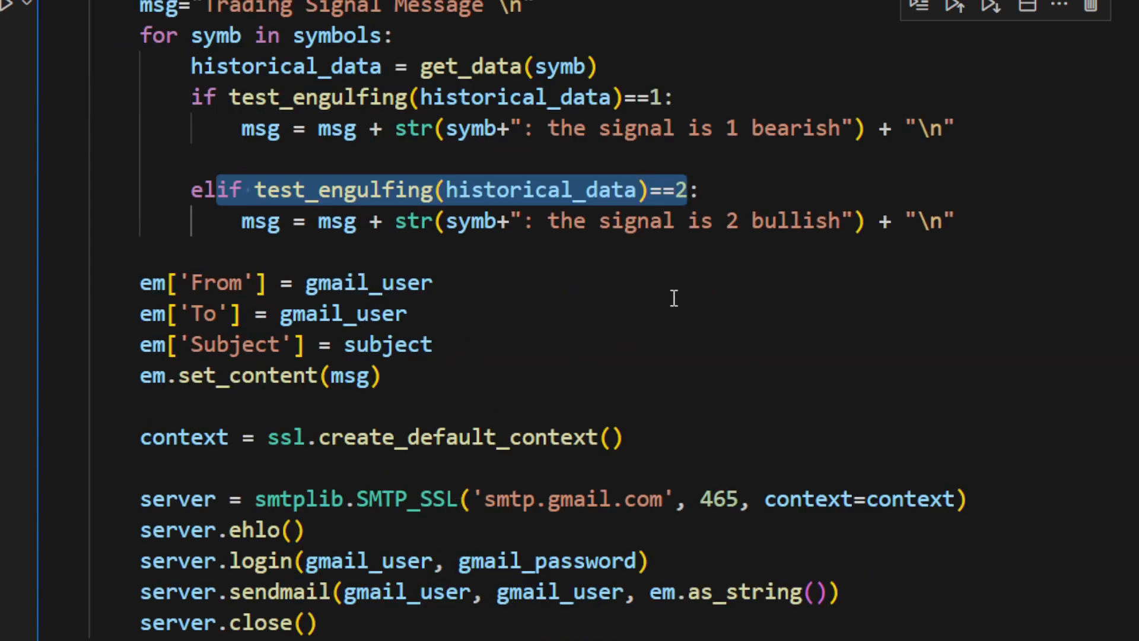
pyautogui.scroll(-3)
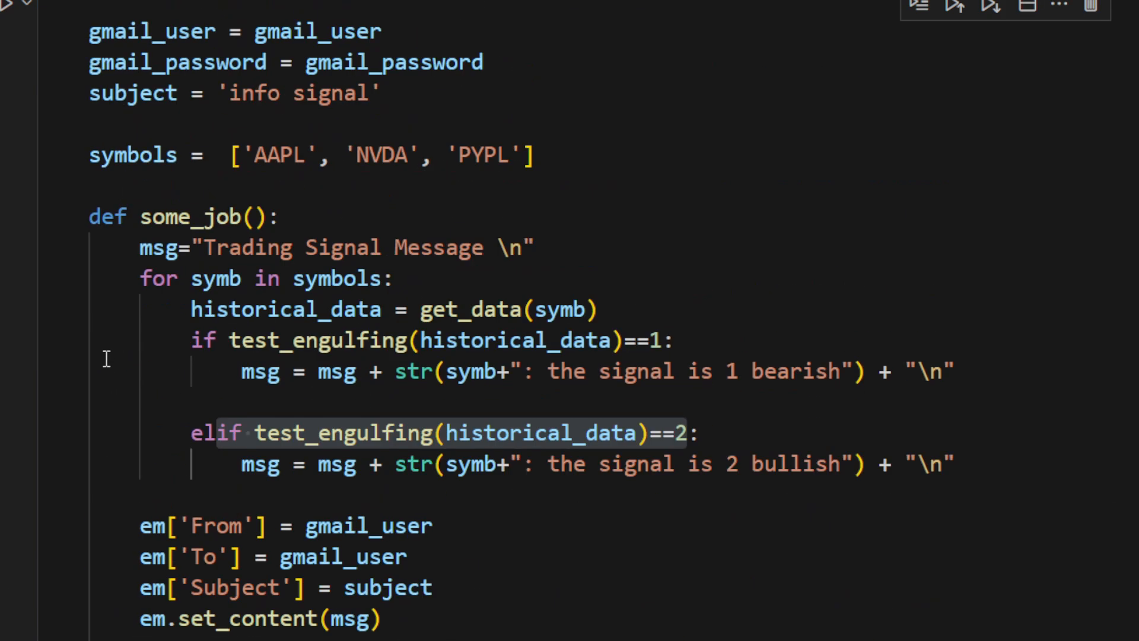
pyautogui.moveTo(429, 184)
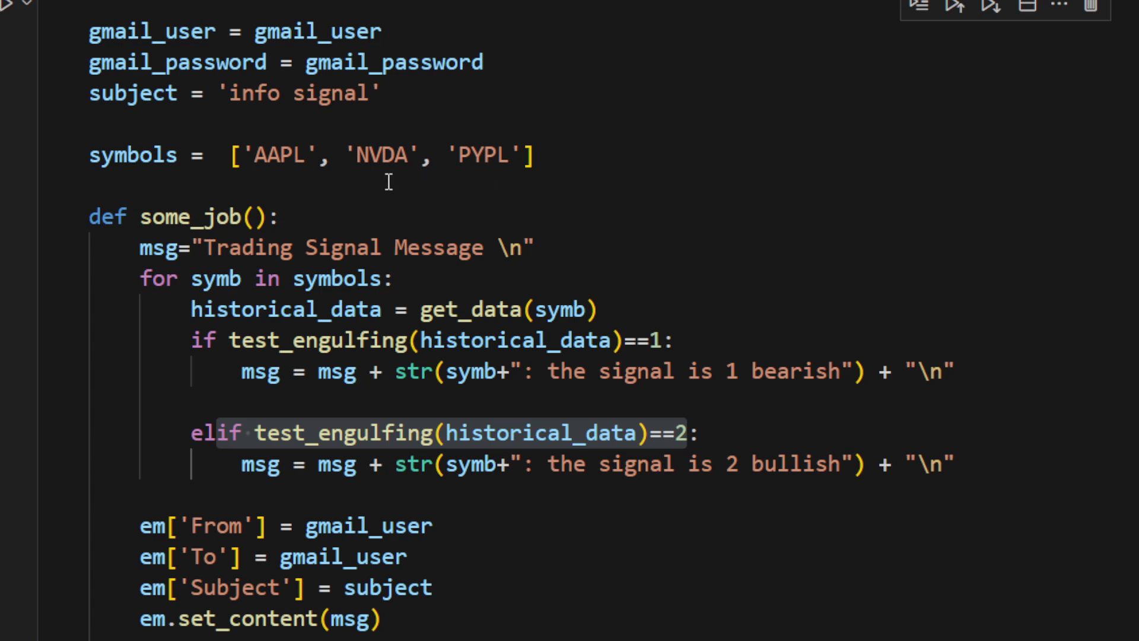
pyautogui.scroll(-3)
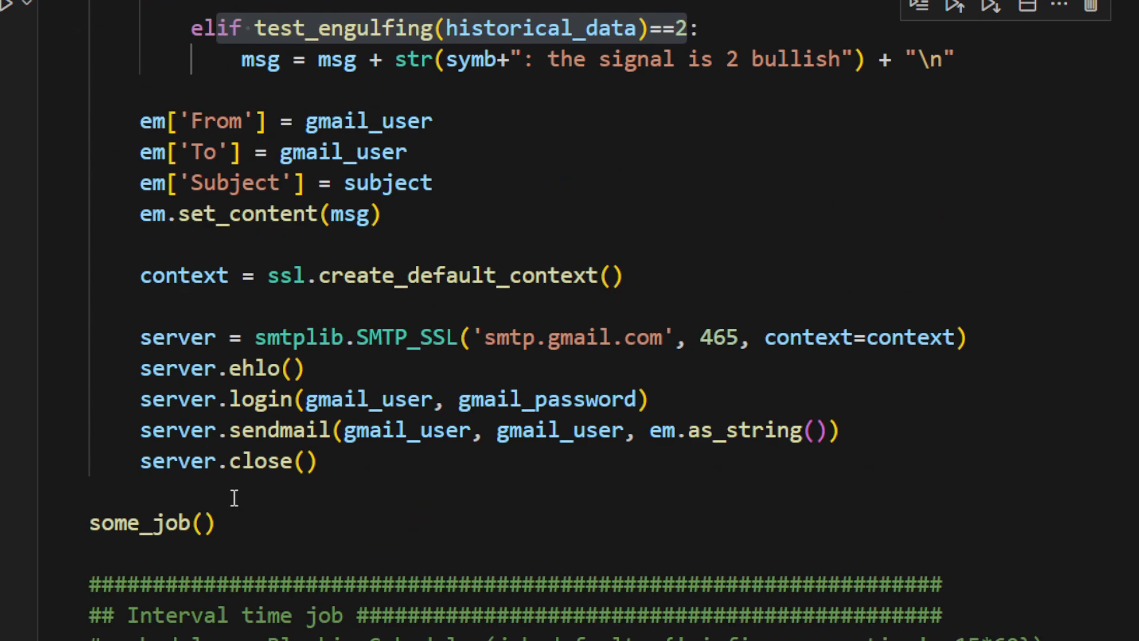
pyautogui.moveTo(338, 538)
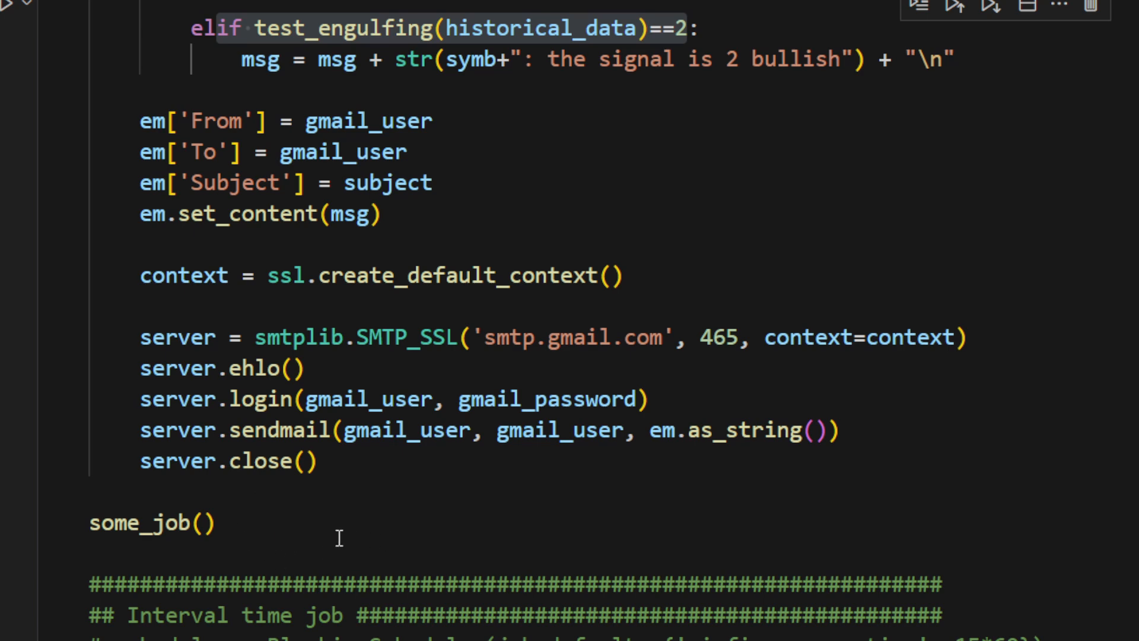
pyautogui.scroll(-3)
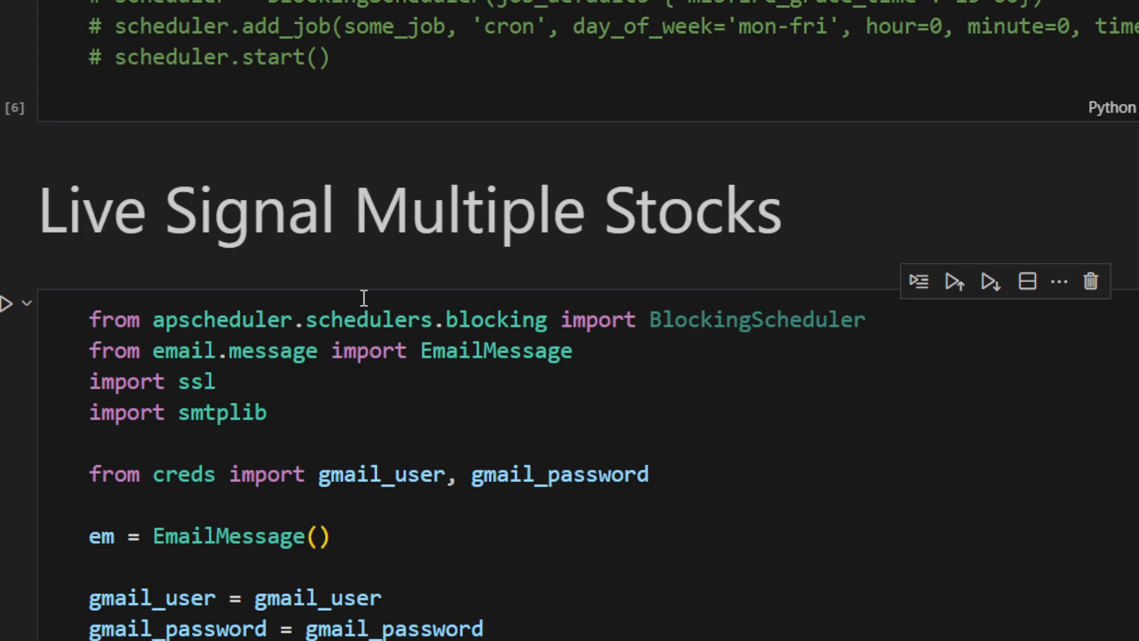
# Comment out the direct some_job() call and uncomment the weekday midnight-UTC cron scheduler lines.
pyautogui.scroll(-3)
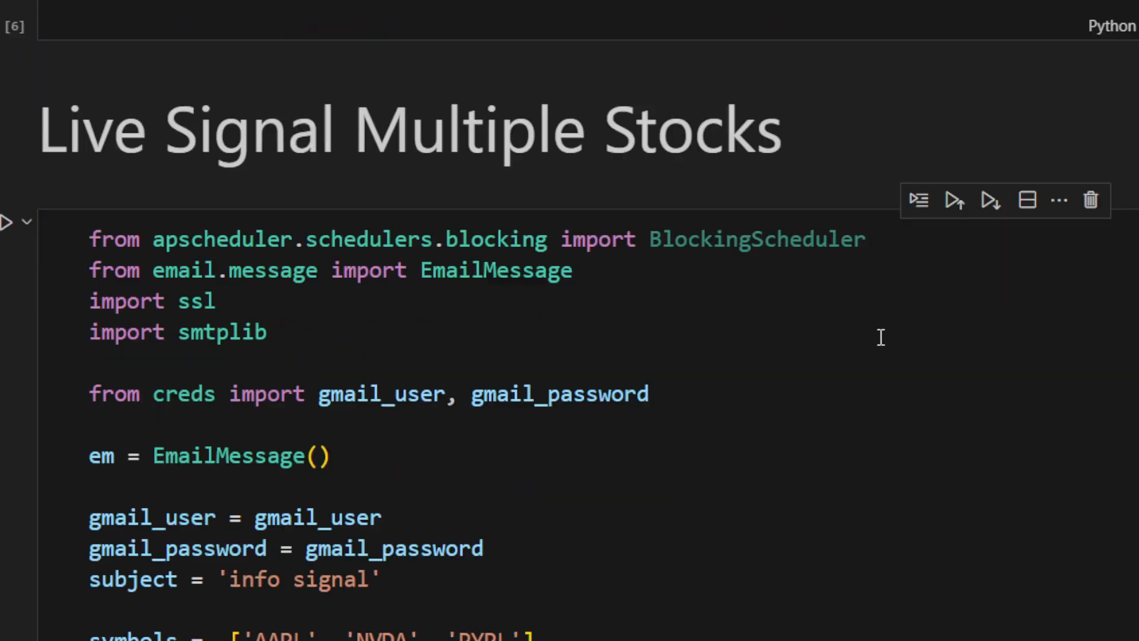
pyautogui.scroll(-3)
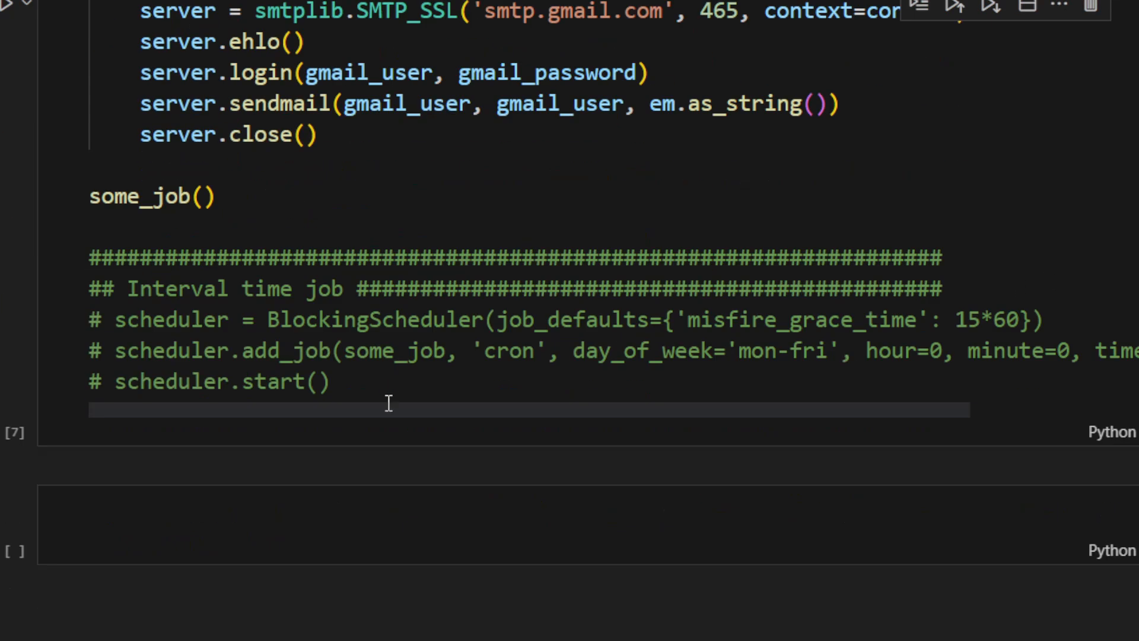
pyautogui.moveTo(86, 319); pyautogui.dragTo(331, 383)
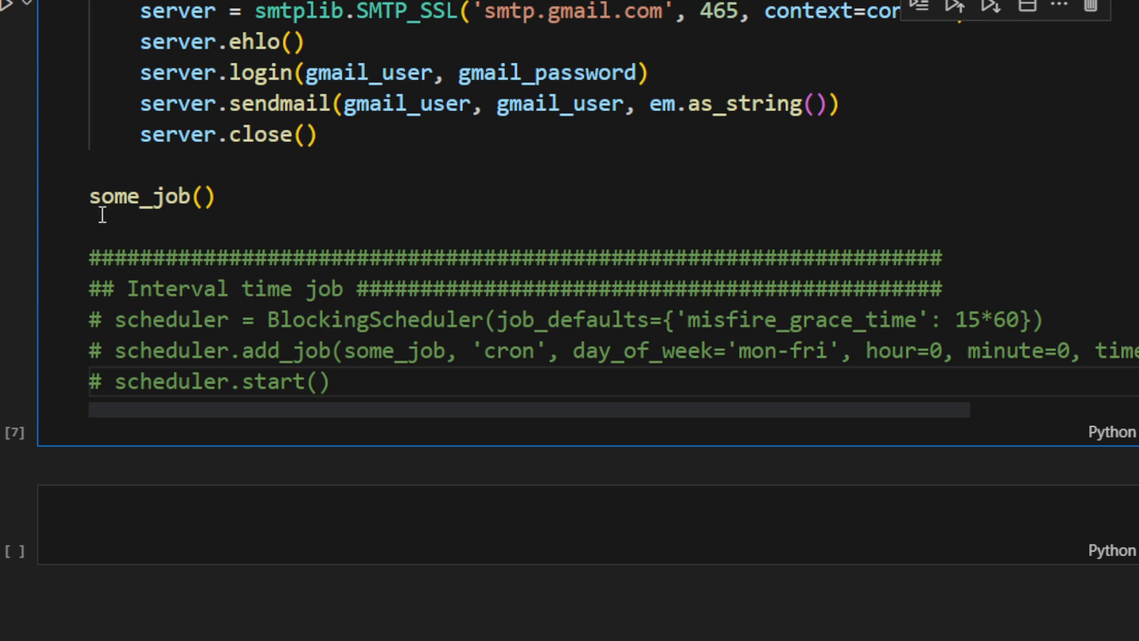
pyautogui.doubleClick(138, 196)
pyautogui.write('#')
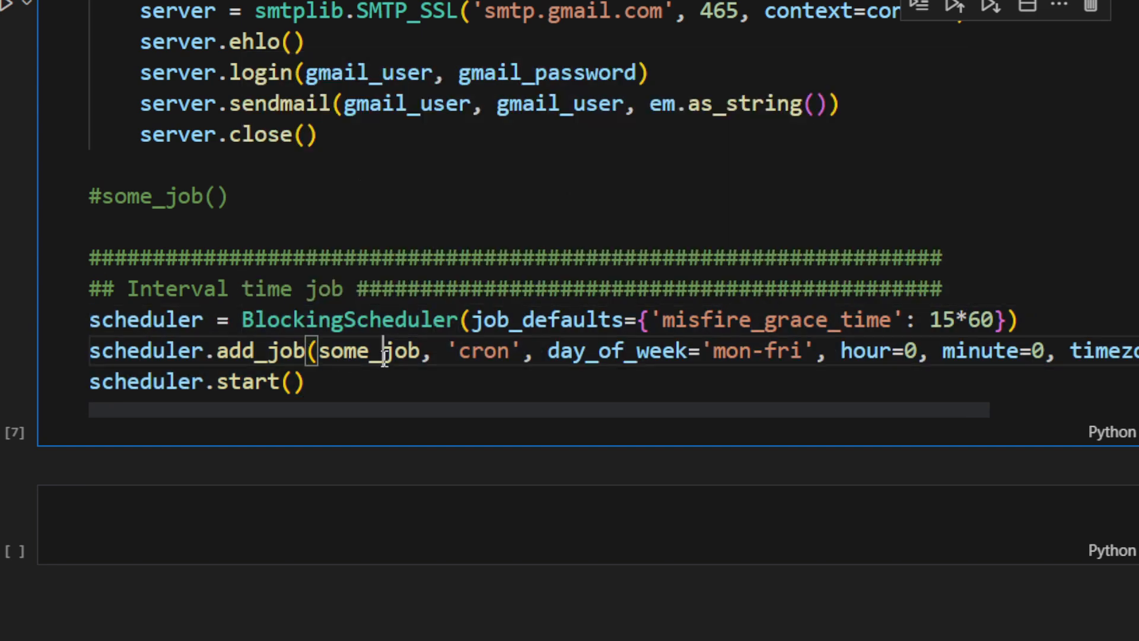
pyautogui.doubleClick(369, 351)
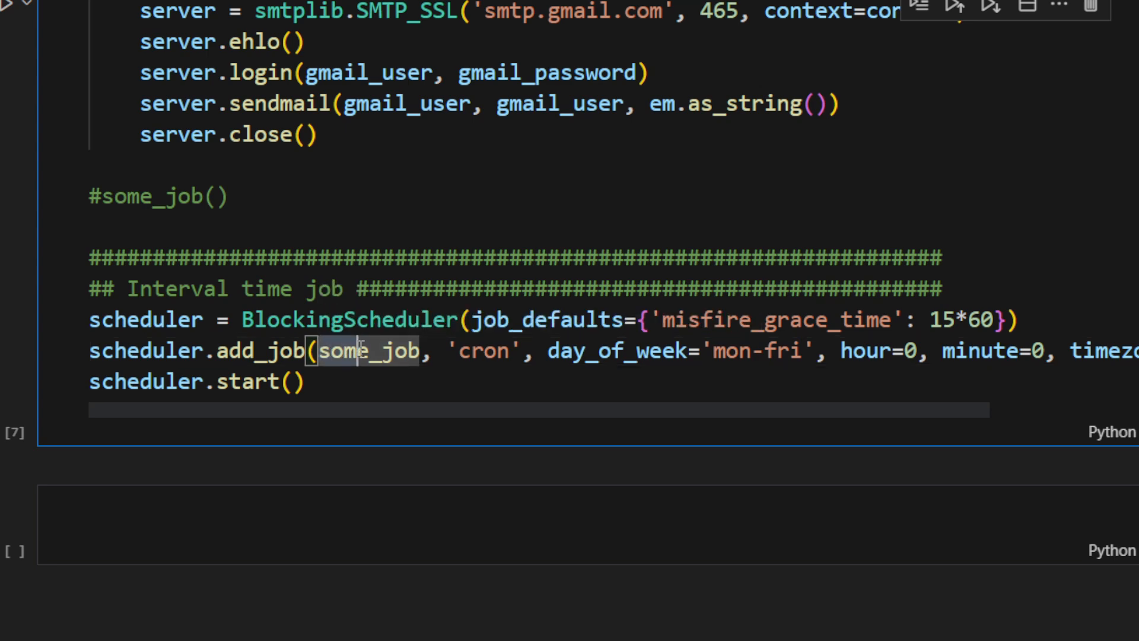
pyautogui.doubleClick(369, 352)
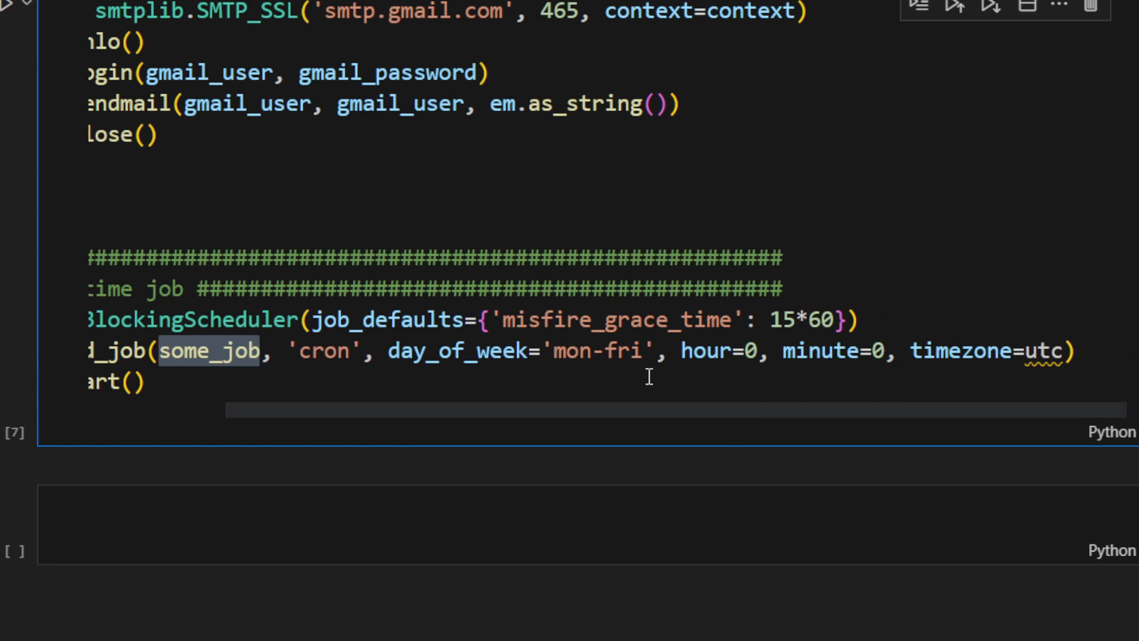
pyautogui.moveTo(826, 378)
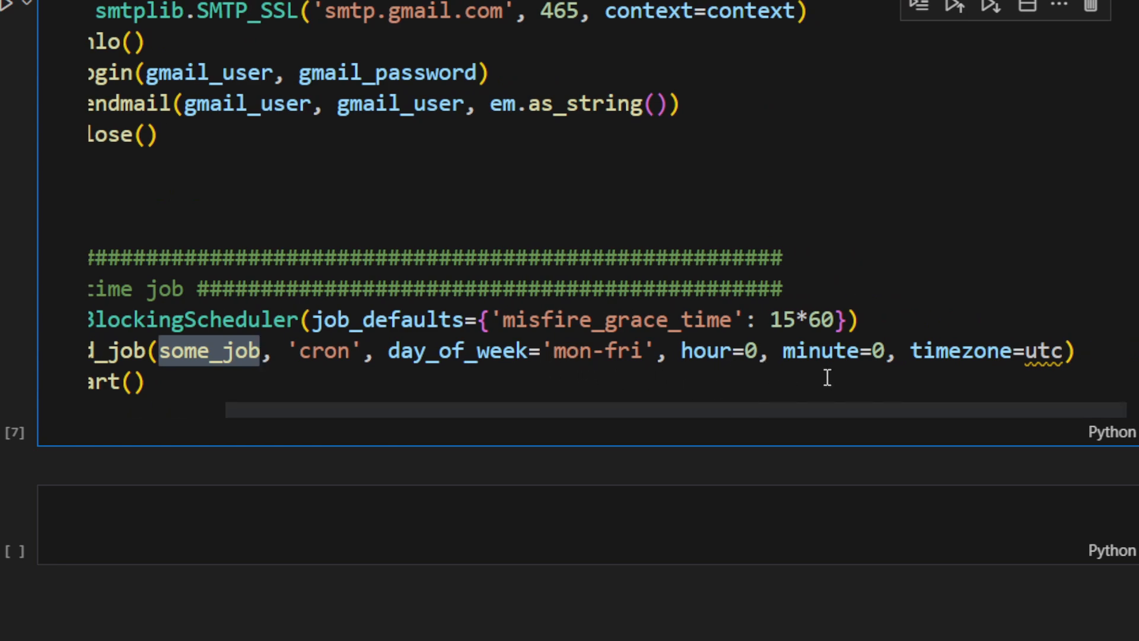
pyautogui.moveTo(999, 377)
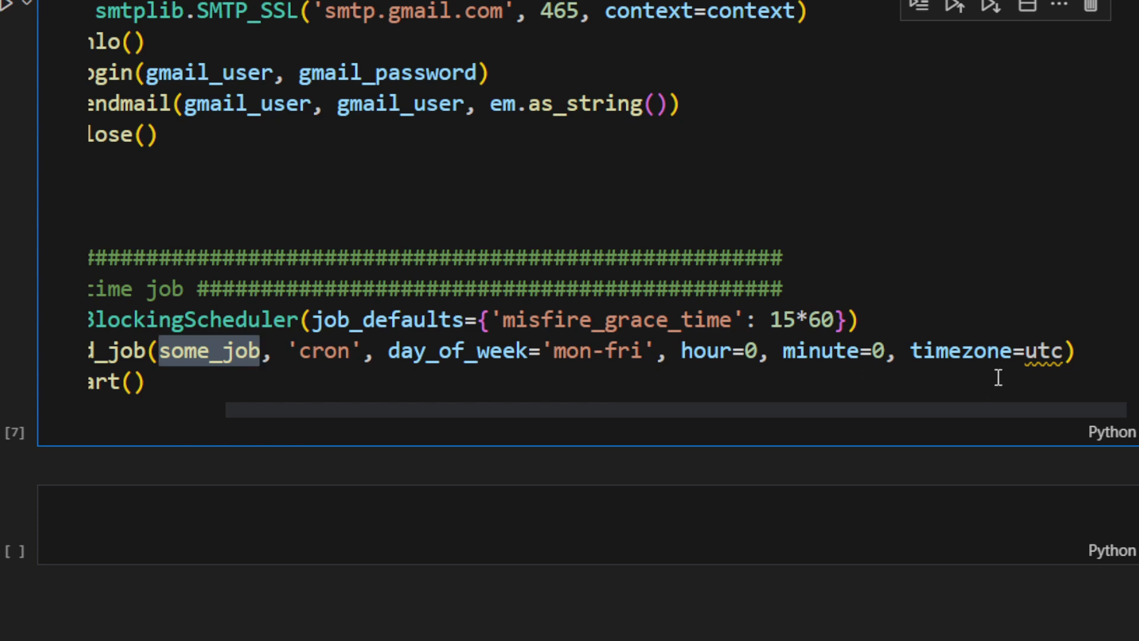
pyautogui.moveTo(857, 427)
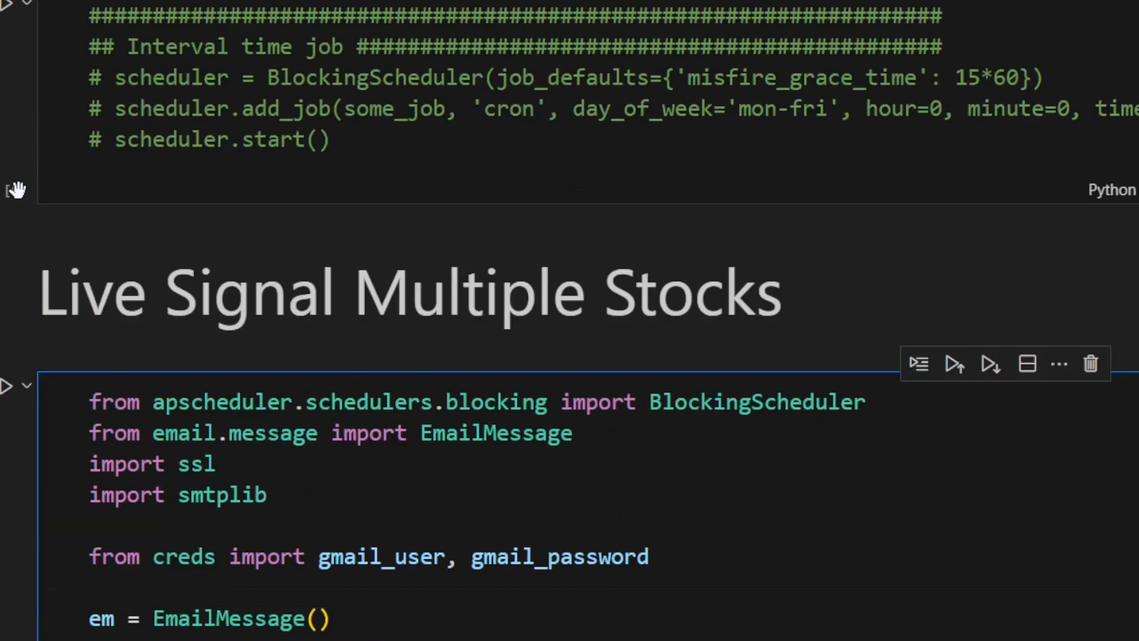
pyautogui.scroll(-3)
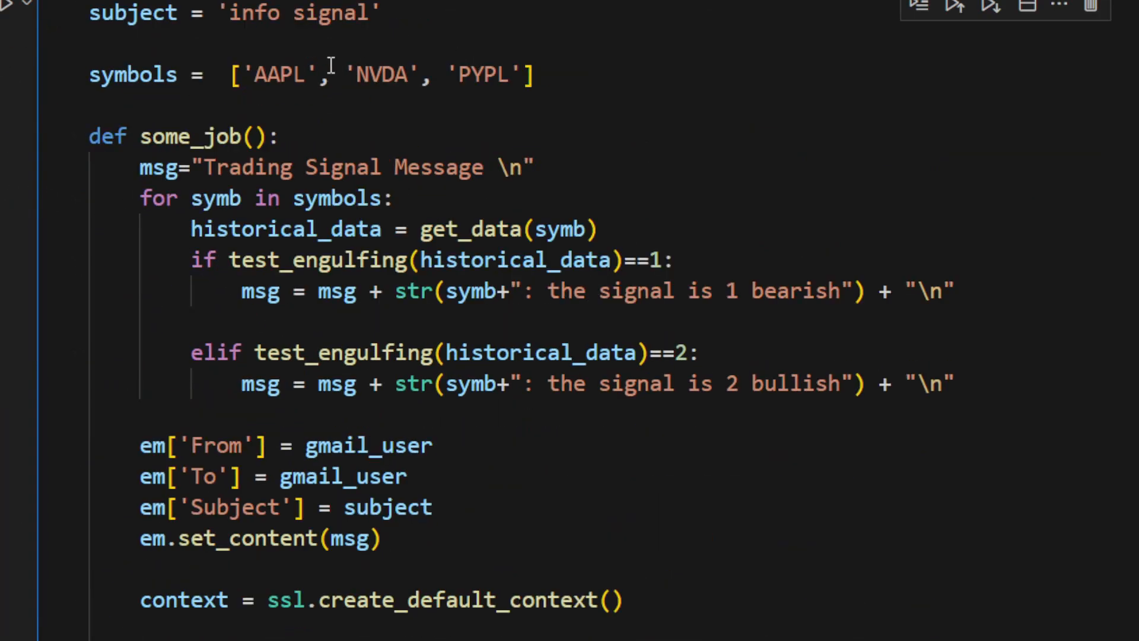
pyautogui.scroll(-3)
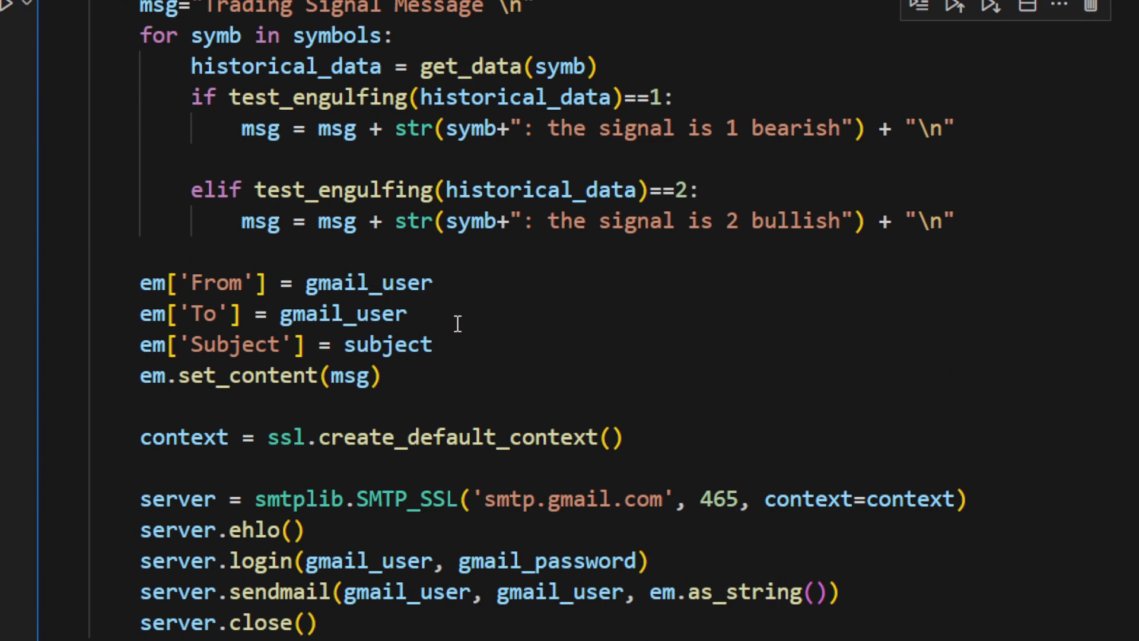
pyautogui.moveTo(473, 336)
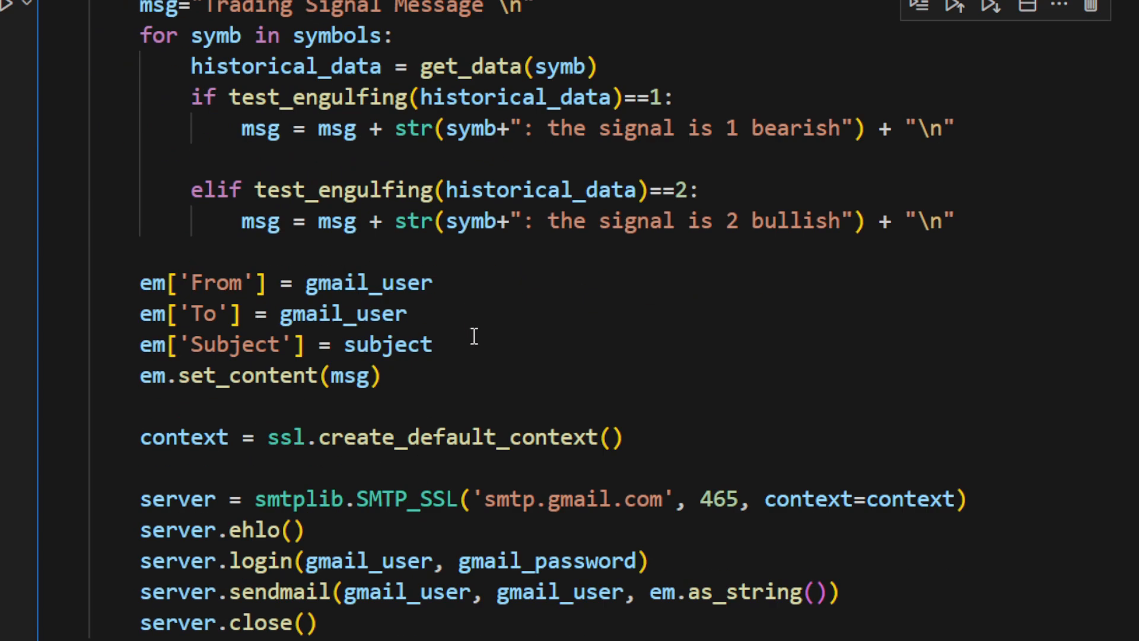
pyautogui.scroll(-3)
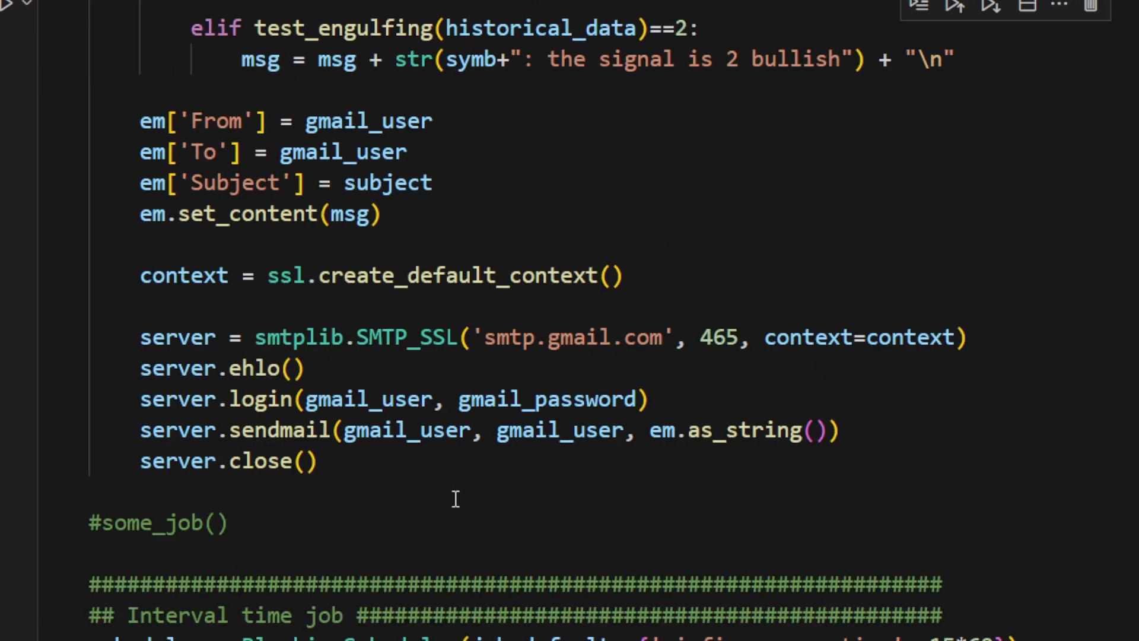
pyautogui.moveTo(465, 527)
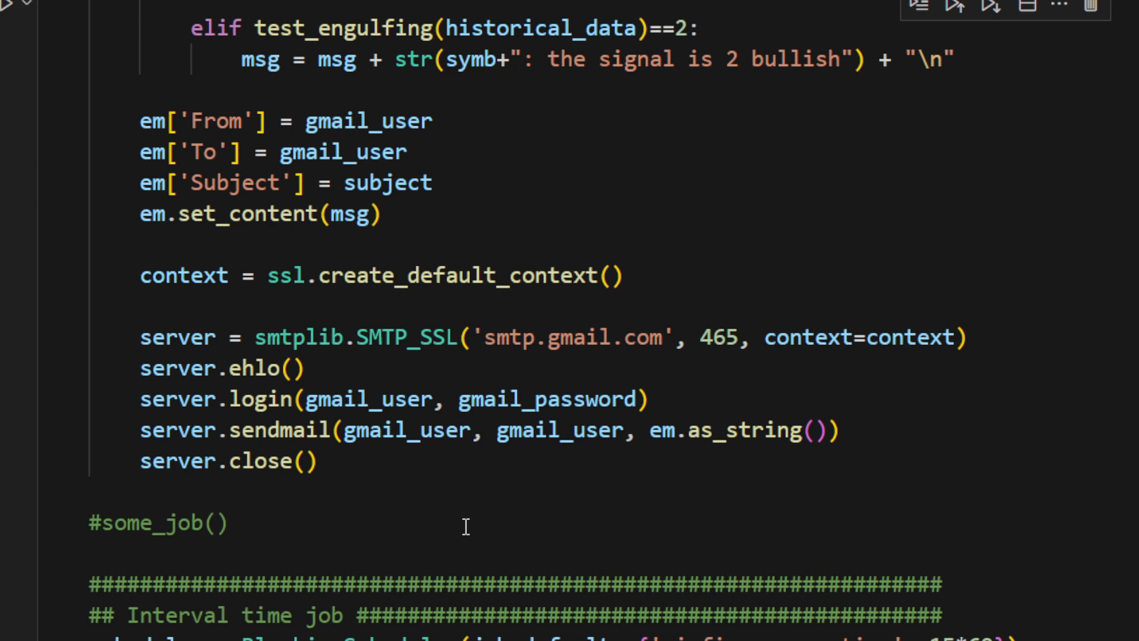
pyautogui.moveTo(722, 503)
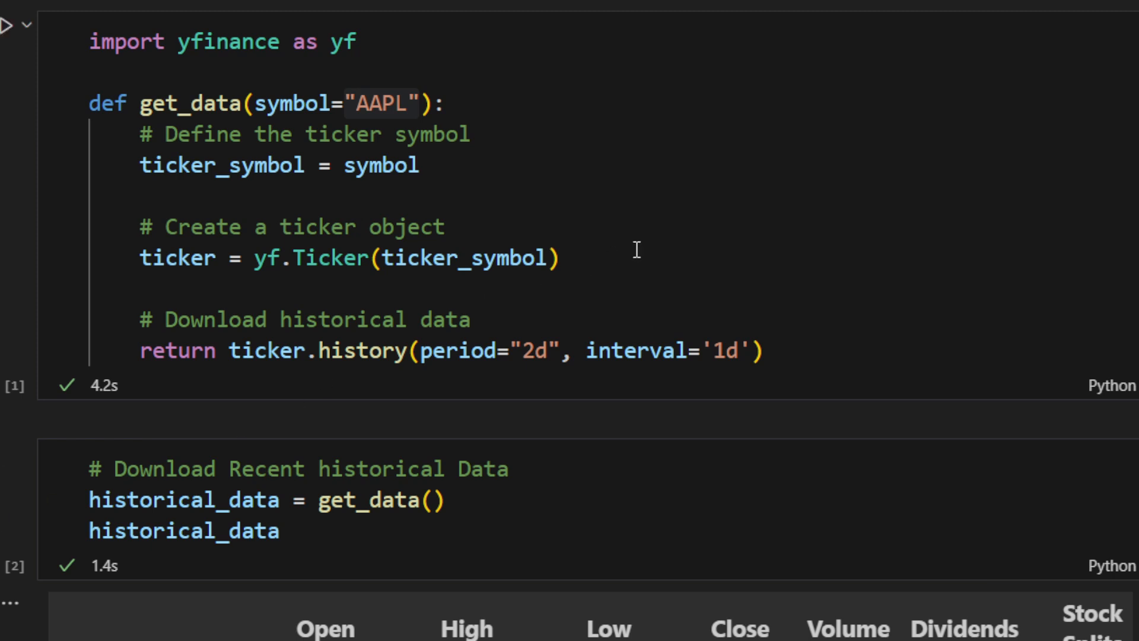
pyautogui.moveTo(659, 273)
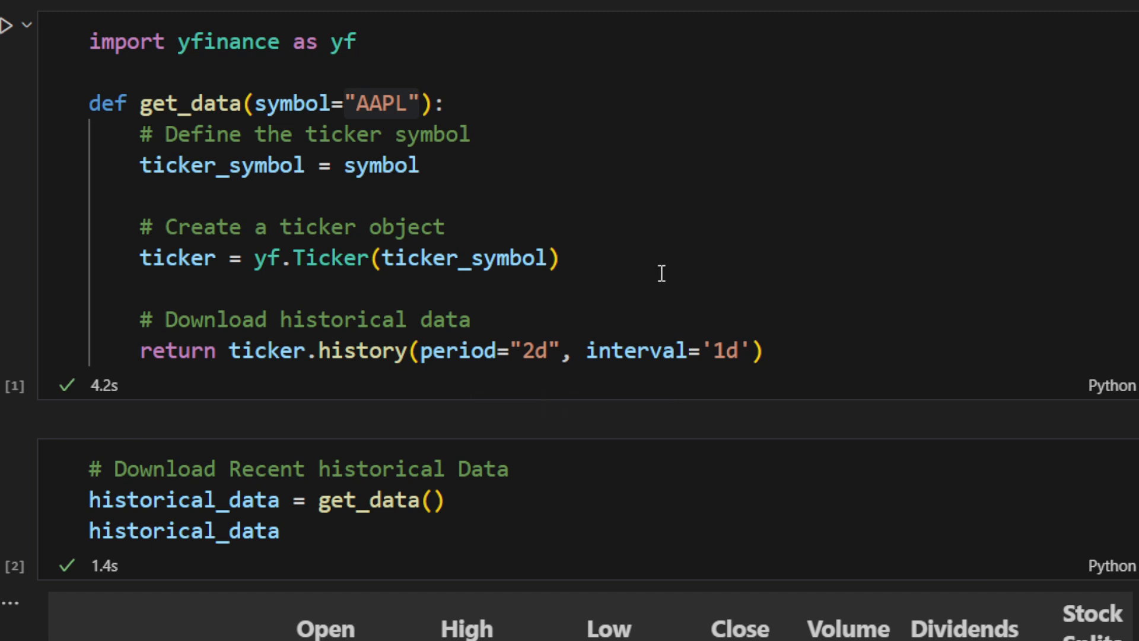
pyautogui.moveTo(817, 234)
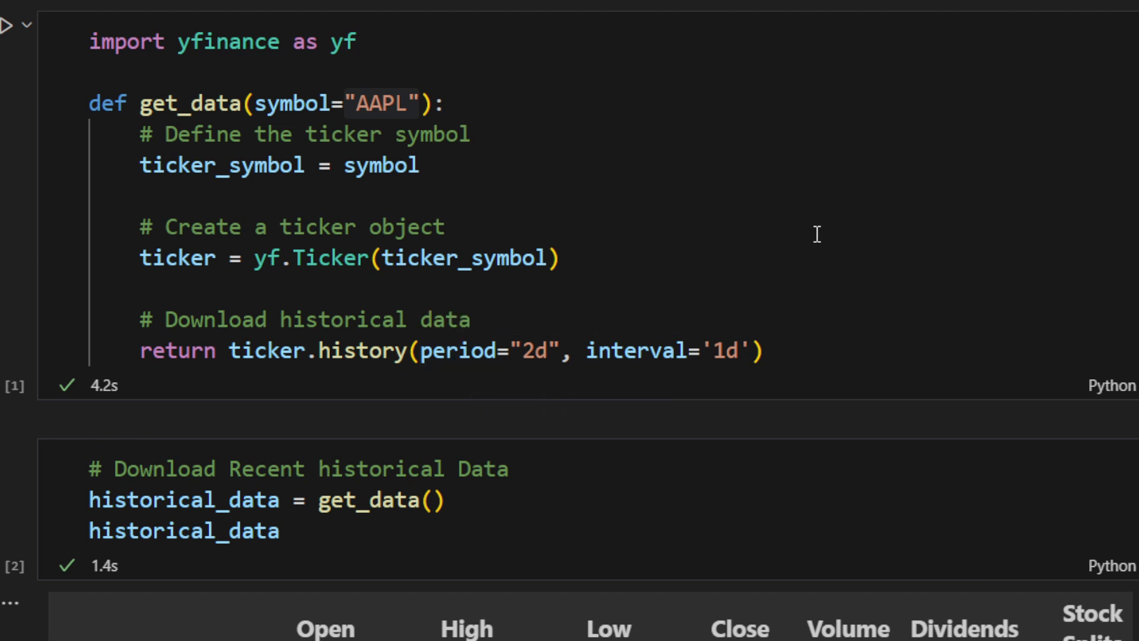
pyautogui.moveTo(797, 244)
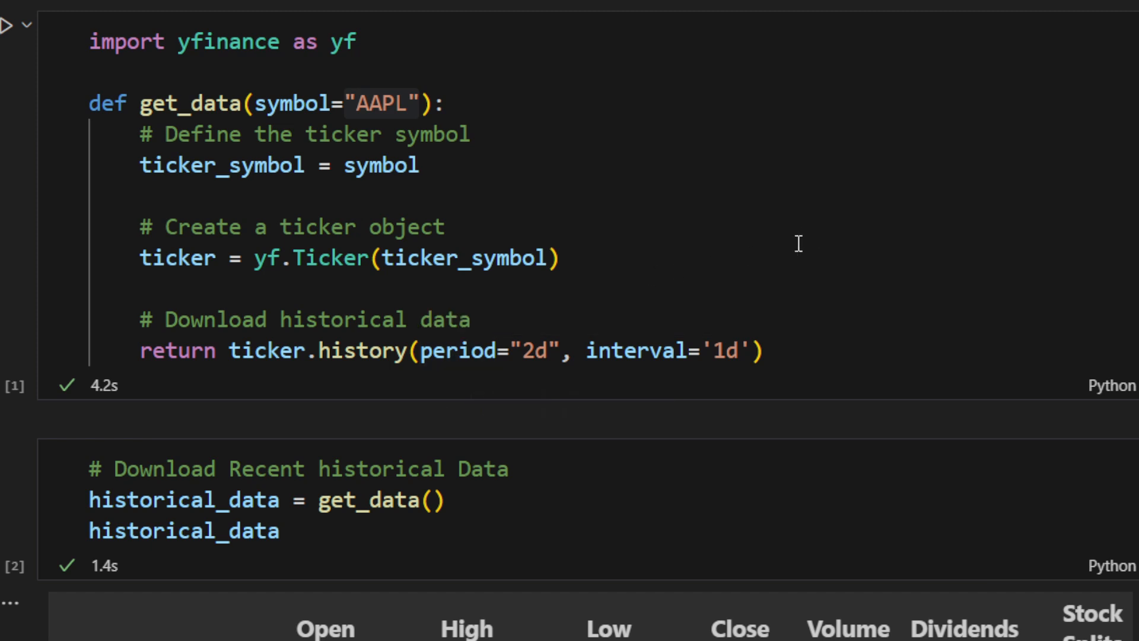